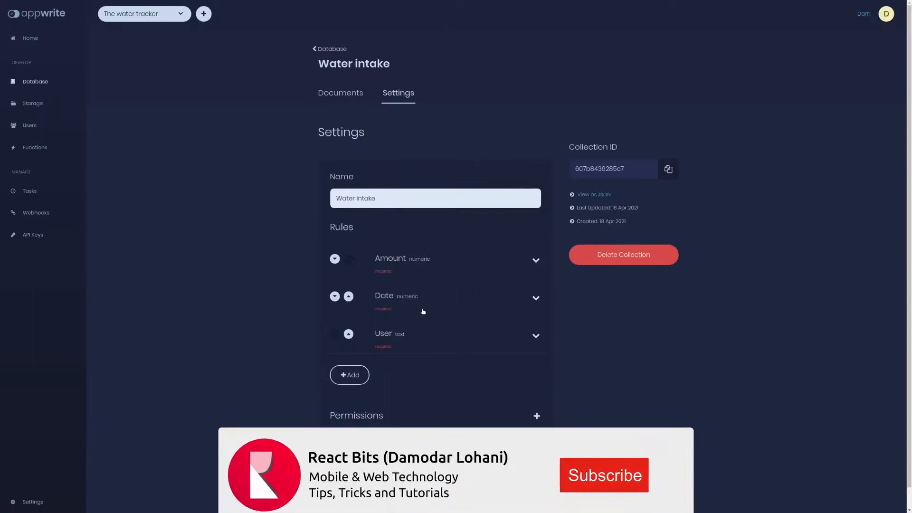
Step: Open the Water intake collection's settings from the database's collections list
{"action": "left_click", "coordinate": [604, 475]}
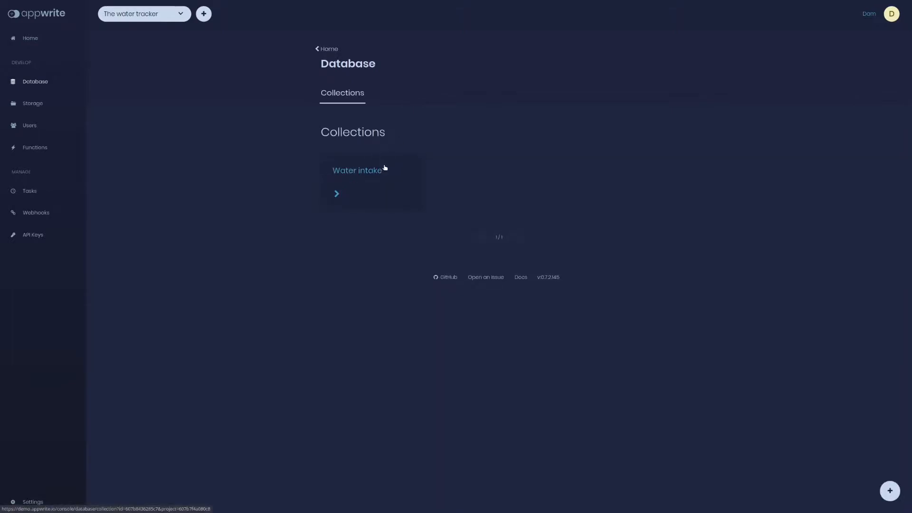
{"action": "mouse_move", "coordinate": [388, 178]}
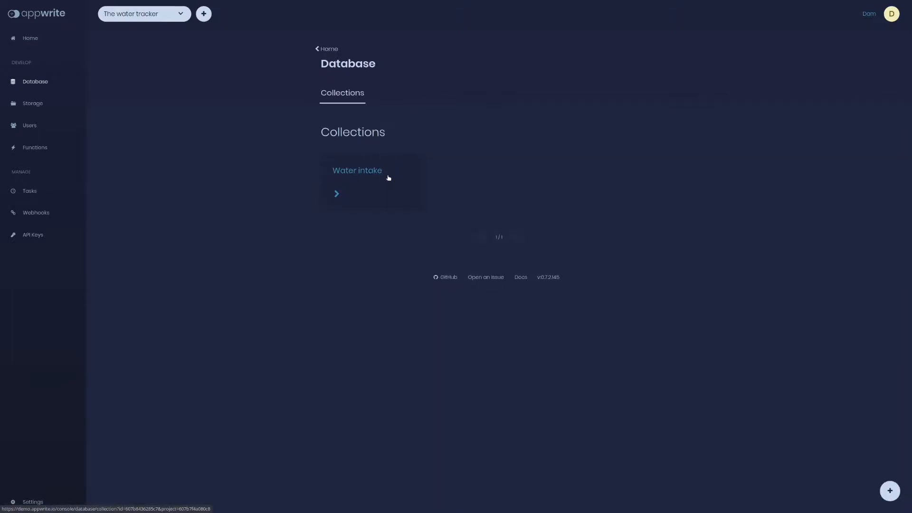
{"action": "left_click", "coordinate": [357, 170]}
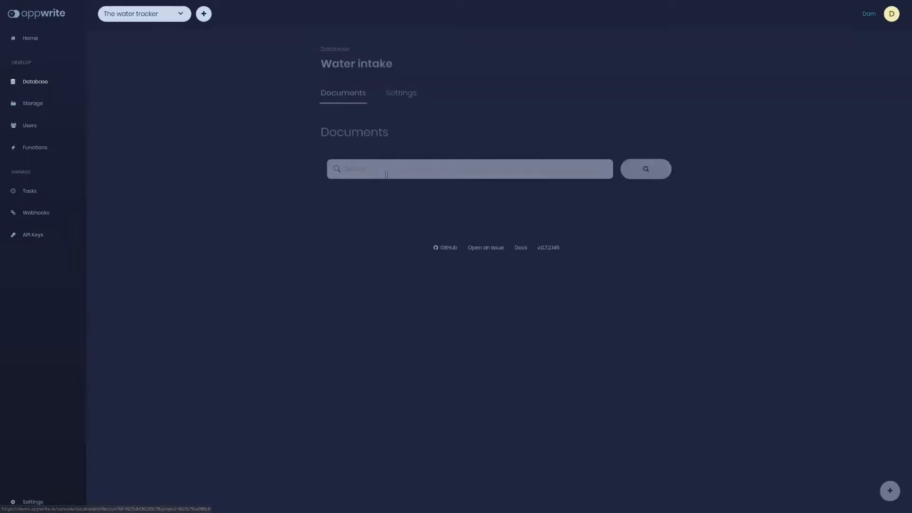
{"action": "left_click", "coordinate": [401, 93]}
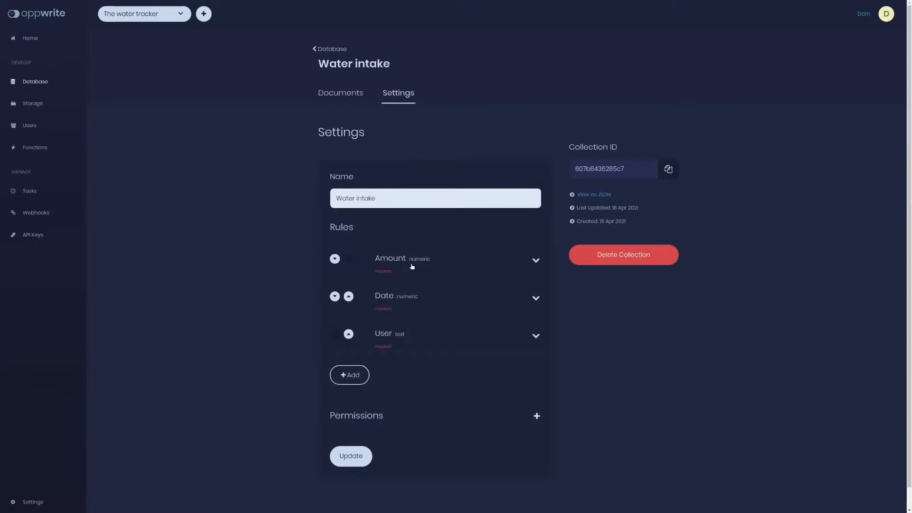
Step: Expand the Amount, Date and User rules and the permissions, selecting the user_id key
{"action": "left_click", "coordinate": [534, 260]}
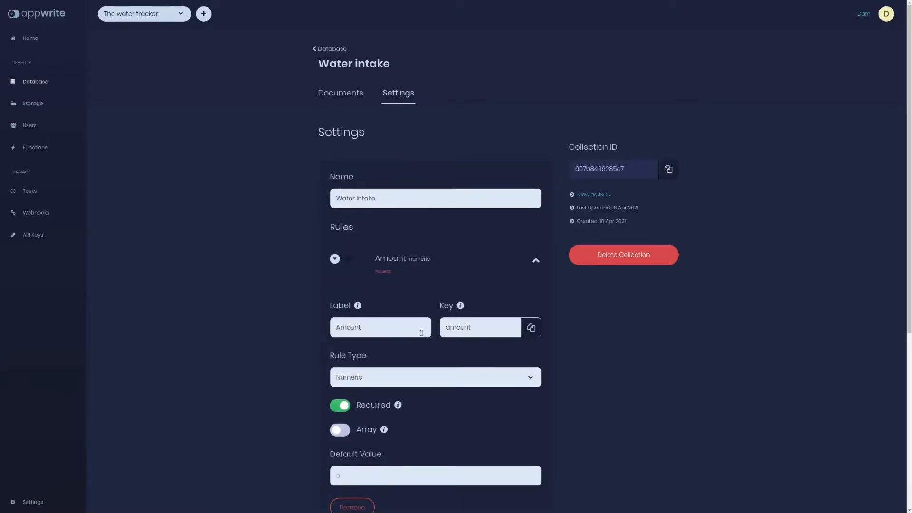
{"action": "scroll", "scroll_direction": "down", "scroll_amount": 3}
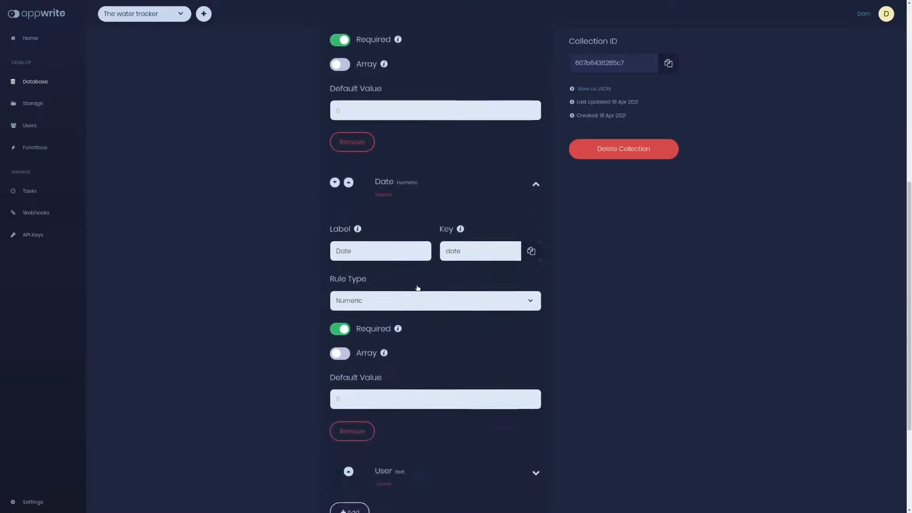
{"action": "scroll", "scroll_direction": "down", "scroll_amount": 3}
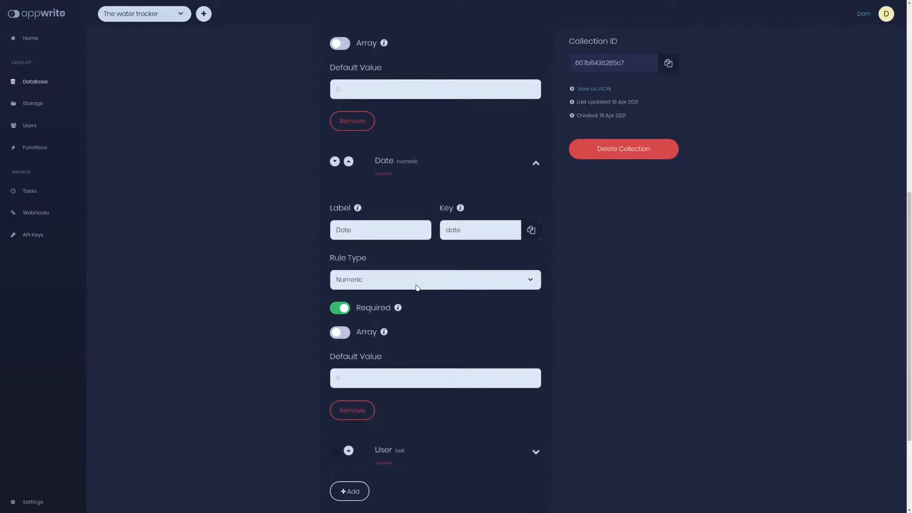
{"action": "scroll", "scroll_direction": "down", "scroll_amount": 3}
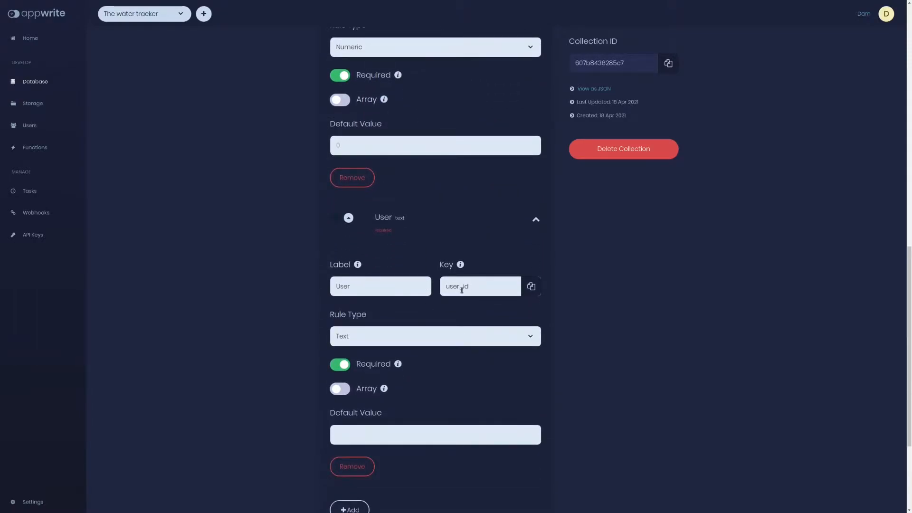
{"action": "double_click", "coordinate": [457, 285]}
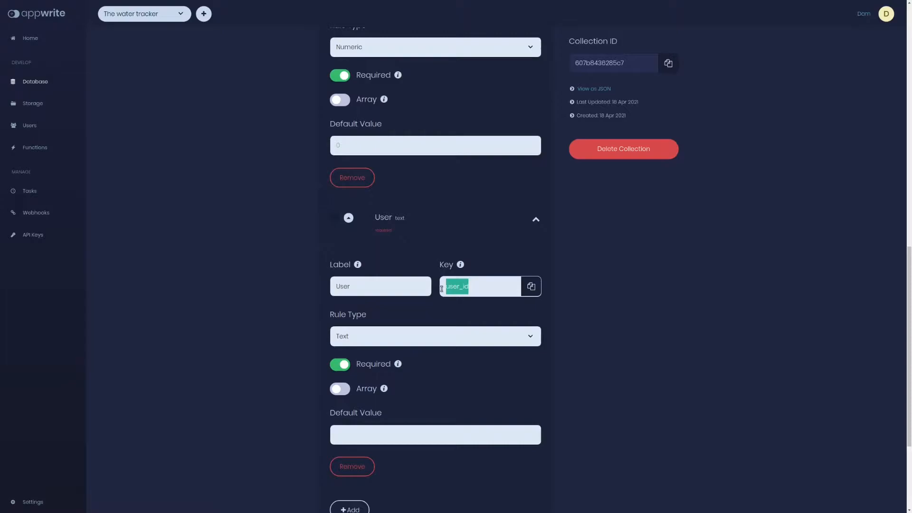
{"action": "scroll", "scroll_direction": "down", "scroll_amount": 3}
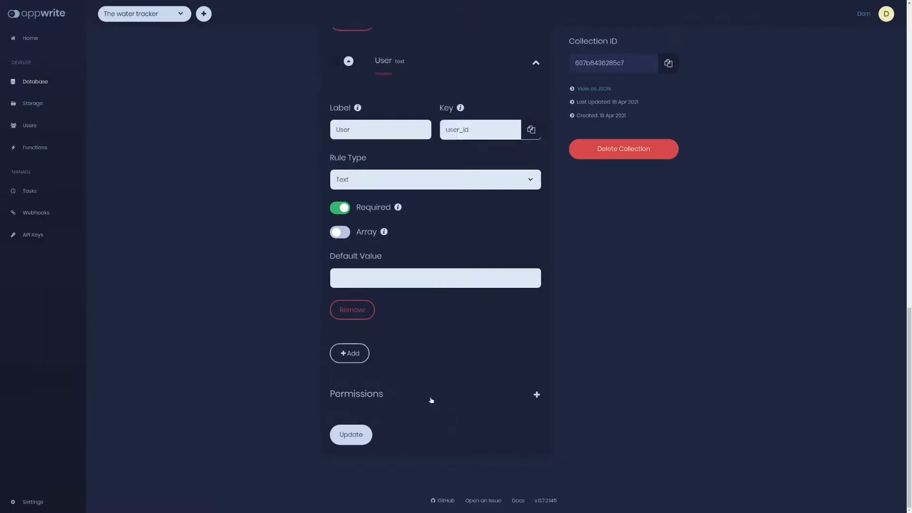
{"action": "left_click", "coordinate": [536, 396]}
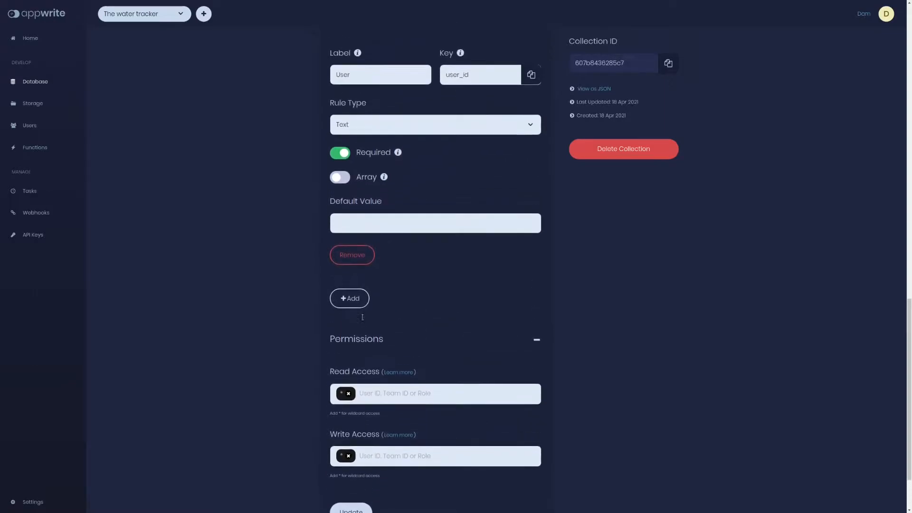
{"action": "scroll", "scroll_direction": "up", "scroll_amount": 3}
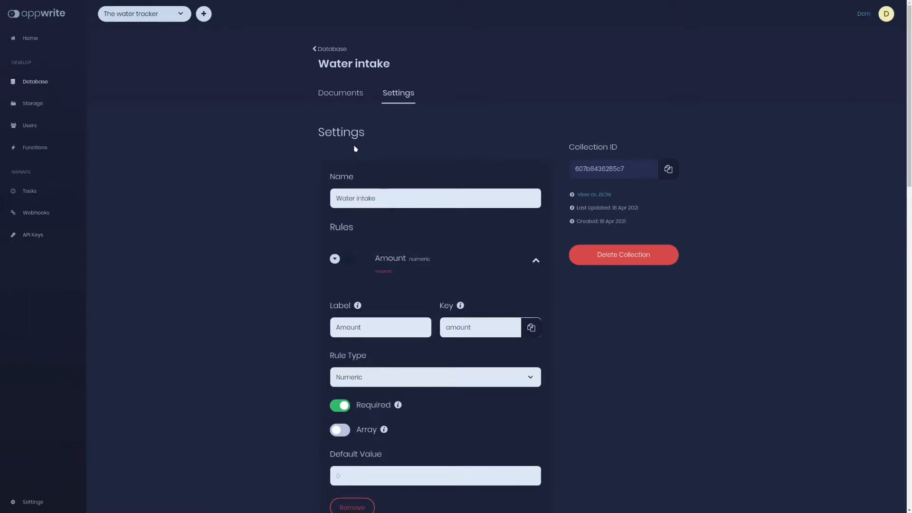
{"action": "mouse_move", "coordinate": [464, 139]}
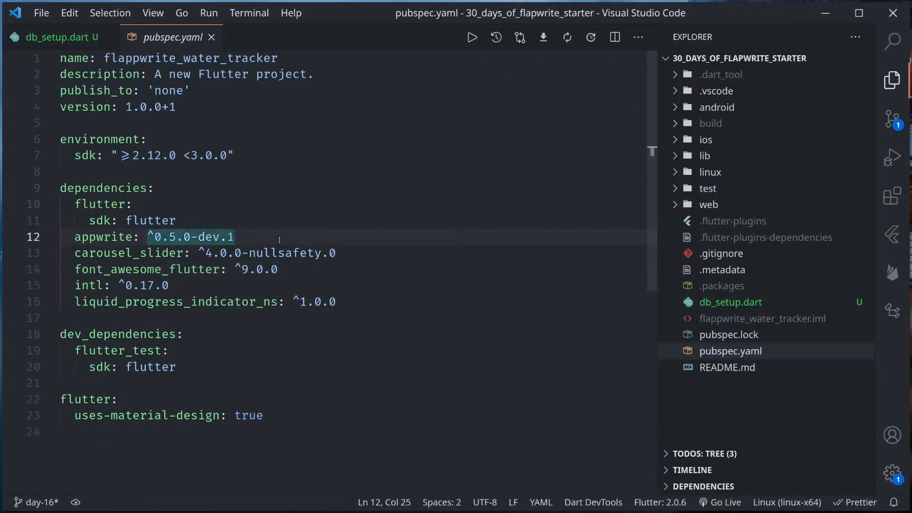
Step: Add the dart_appwrite ^0.5.0-dev.1 dependency to pubspec.yaml
{"action": "type", "text": "dart_appwrite:"}
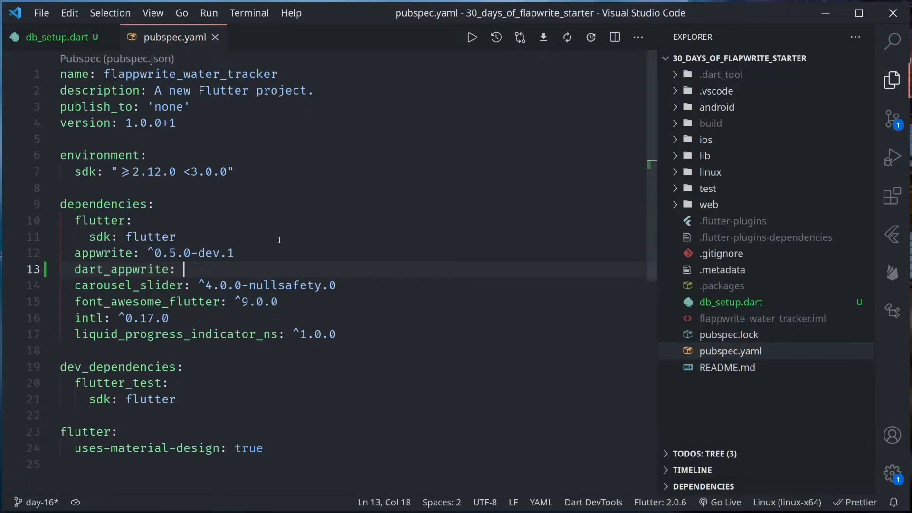
{"action": "type", "text": "^0.5.0"}
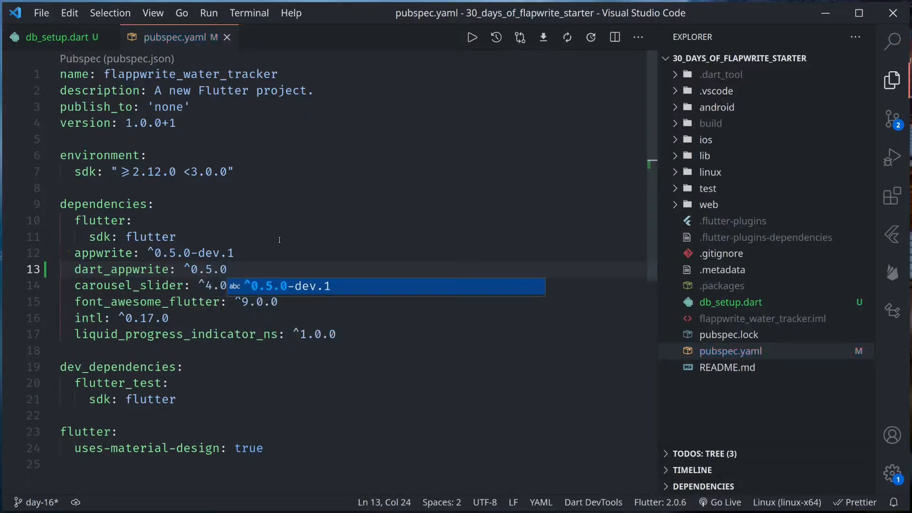
{"action": "type", "text": "-dev.1"}
{"action": "type", "text": "import 'dart_';"}
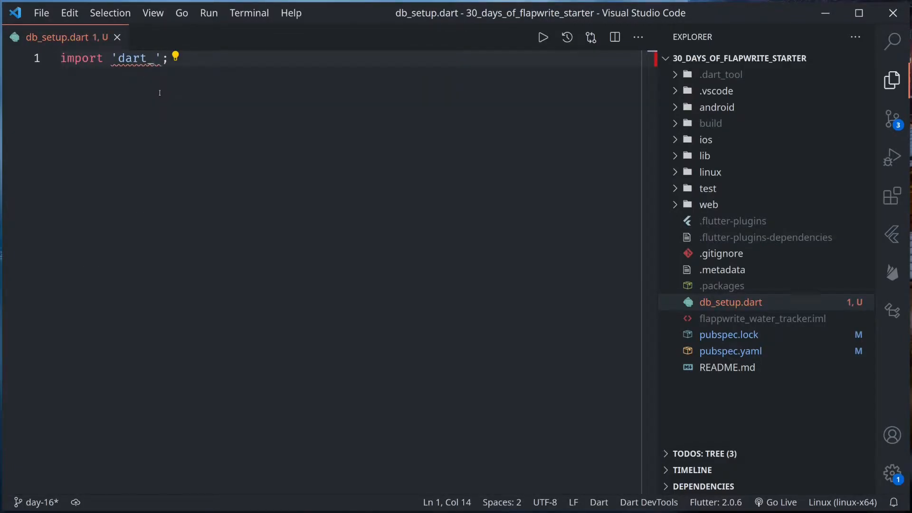
{"action": "type", "text": "appwrite/dart_appwrite.dart"}
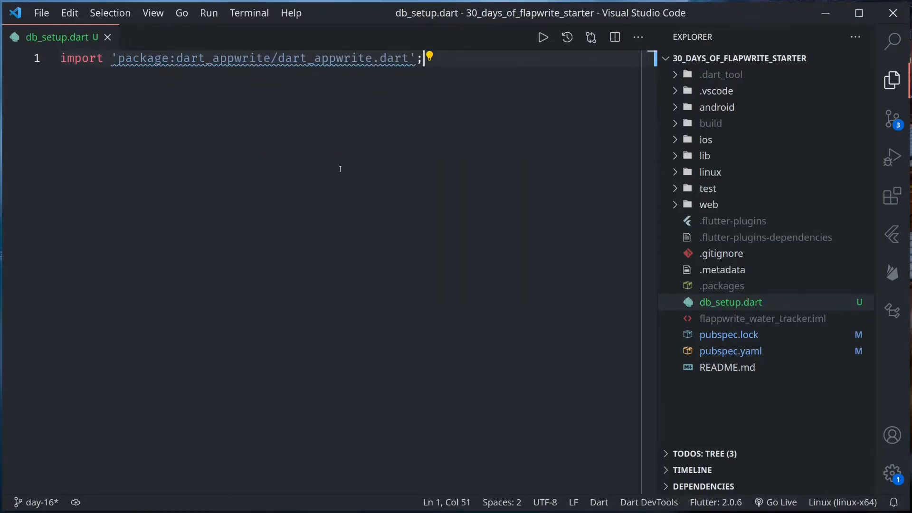
{"action": "type", "text": "Client"}
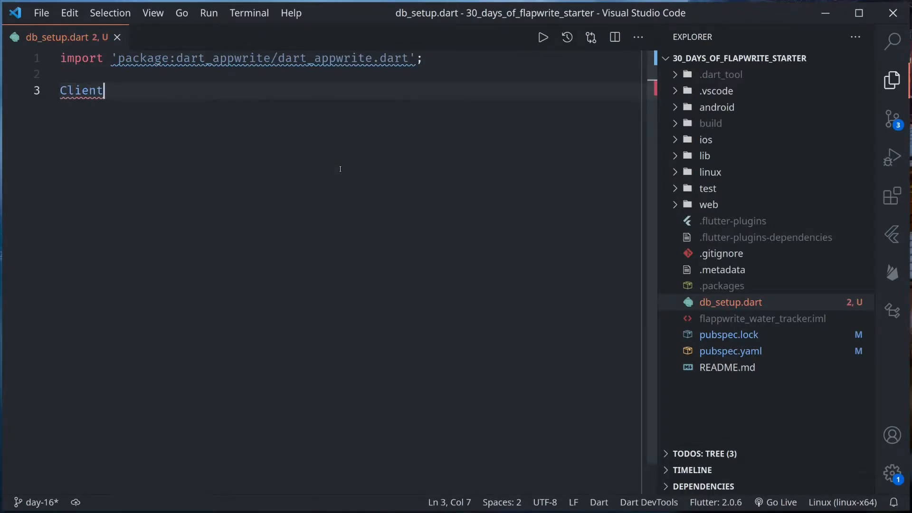
{"action": "type", "text": "client = Client(endPoint: \""}
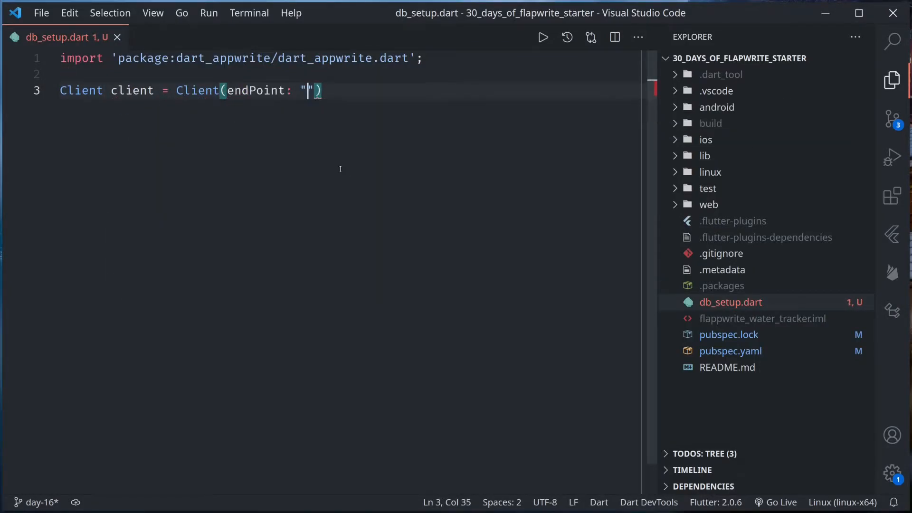
{"action": "type", "text": "https://damo"}
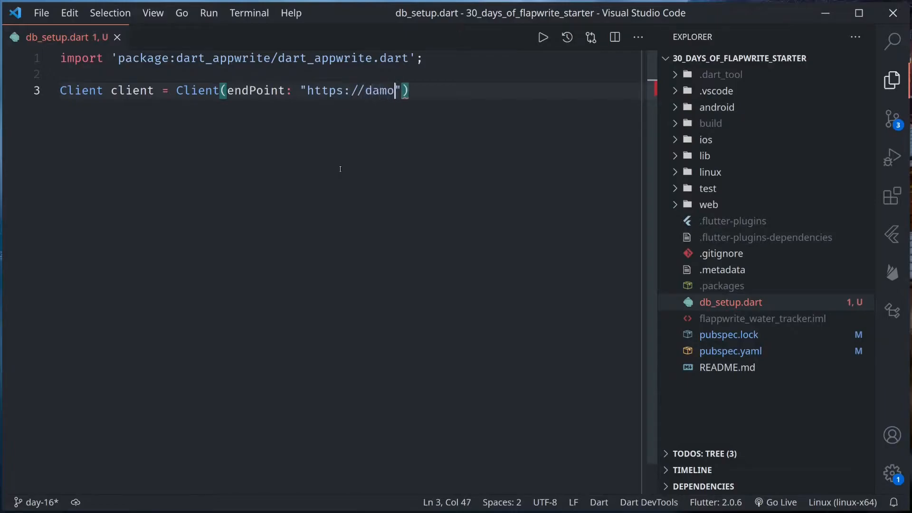
{"action": "type", "text": ".appw"}
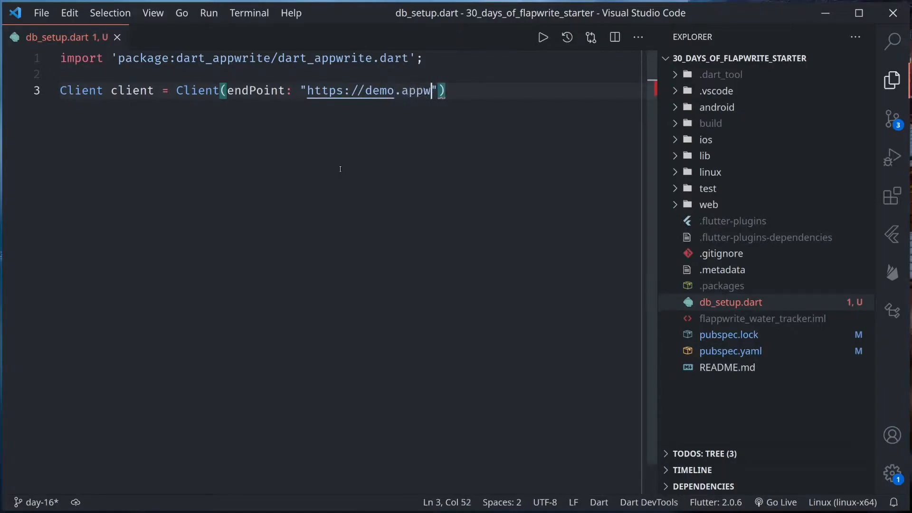
{"action": "type", "text": "rite.io/v1"}
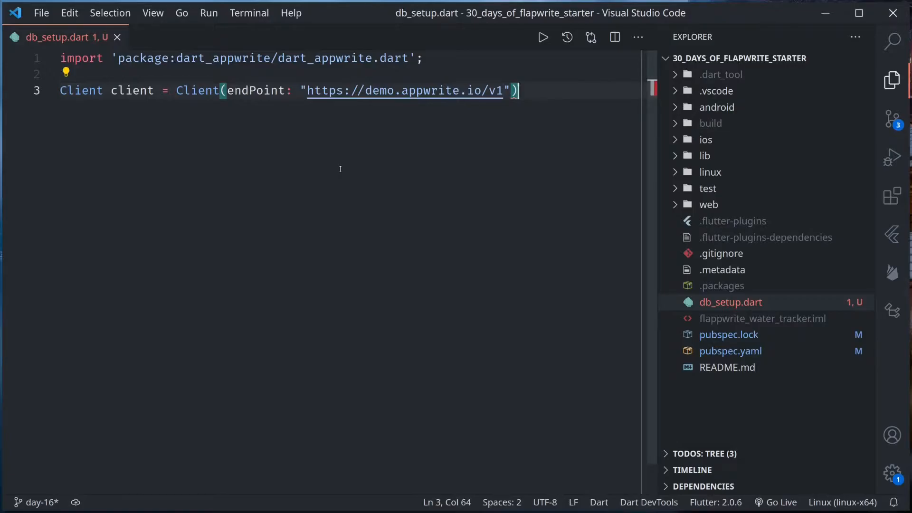
Step: Set the client's project to 607b7f4a080c8, copied from app_constants.dart
{"action": "type", "text": ".s"}
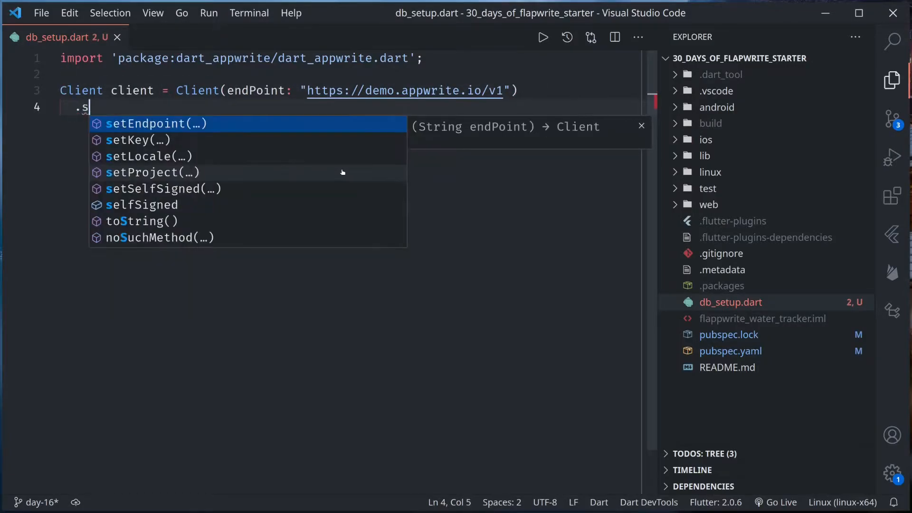
{"action": "left_click", "coordinate": [152, 172]}
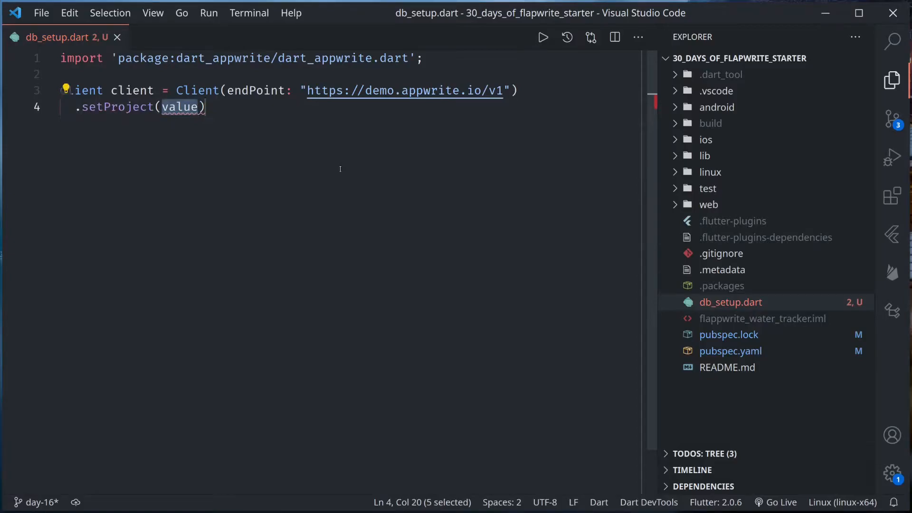
{"action": "type", "text": "'"}
{"action": "type", "text": "appcon"}
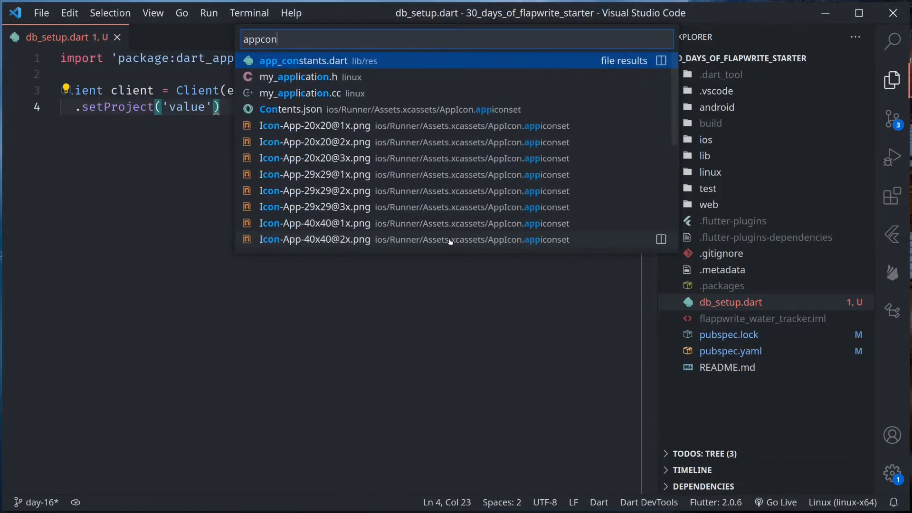
{"action": "left_click", "coordinate": [303, 60]}
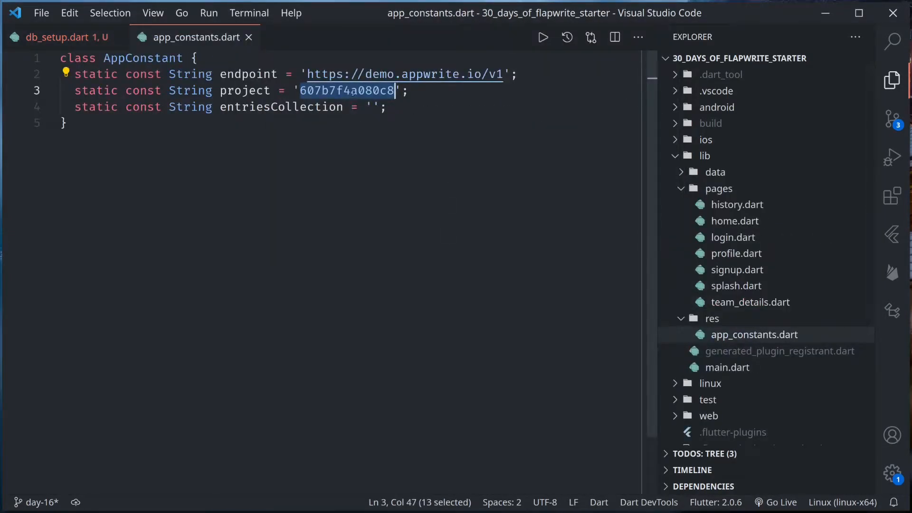
{"action": "left_click", "coordinate": [58, 37]}
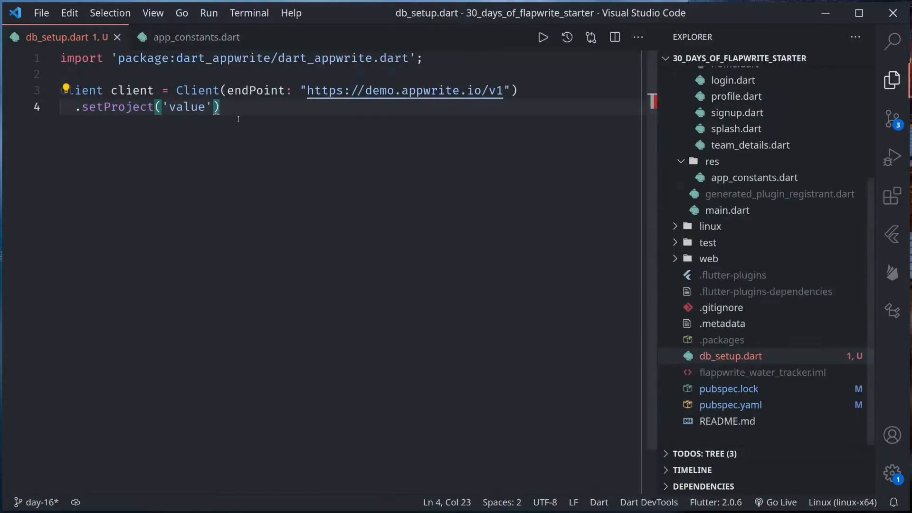
{"action": "type", "text": "607b7f4a080c8"}
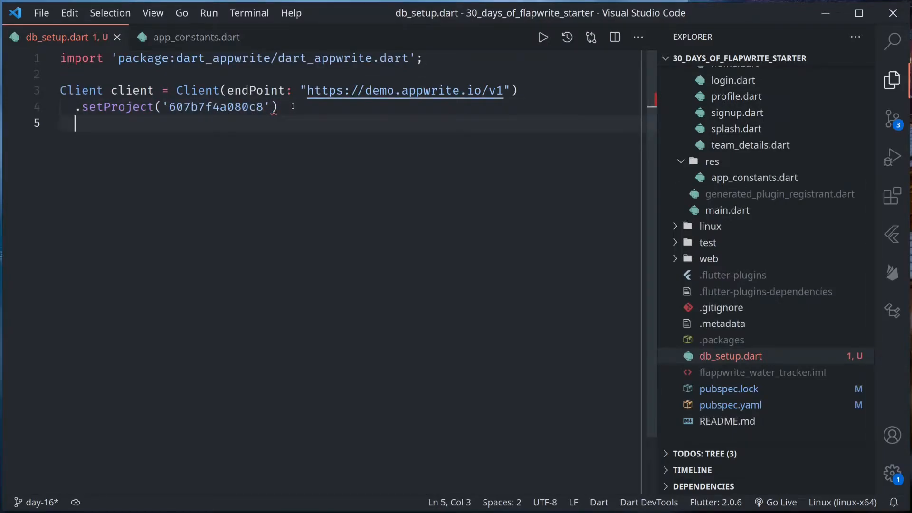
{"action": "type", "text": ".set"}
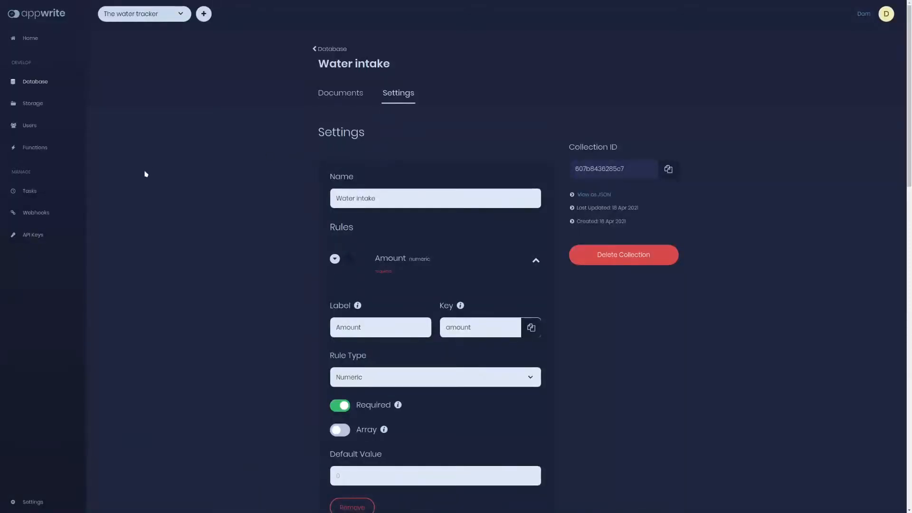
Step: Create an all-scopes API key named 'DB Setup' and copy its secret
{"action": "left_click", "coordinate": [33, 234]}
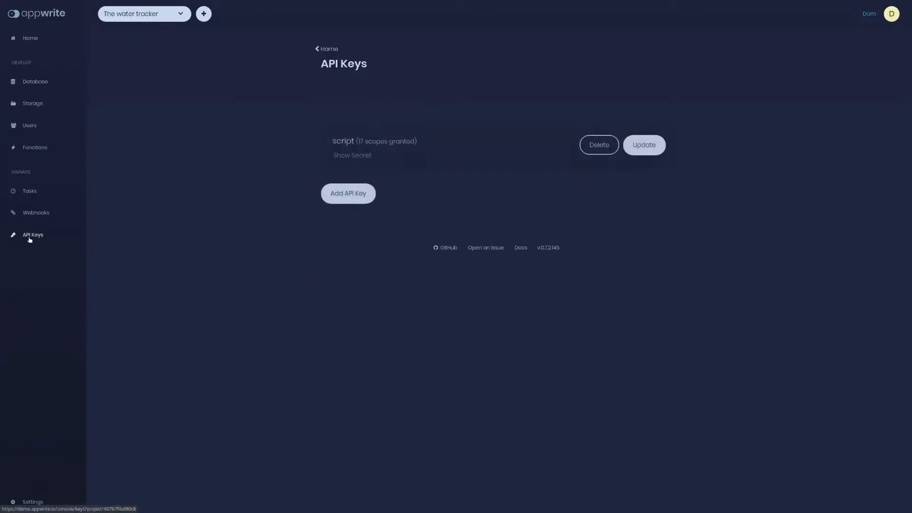
{"action": "left_click", "coordinate": [348, 193]}
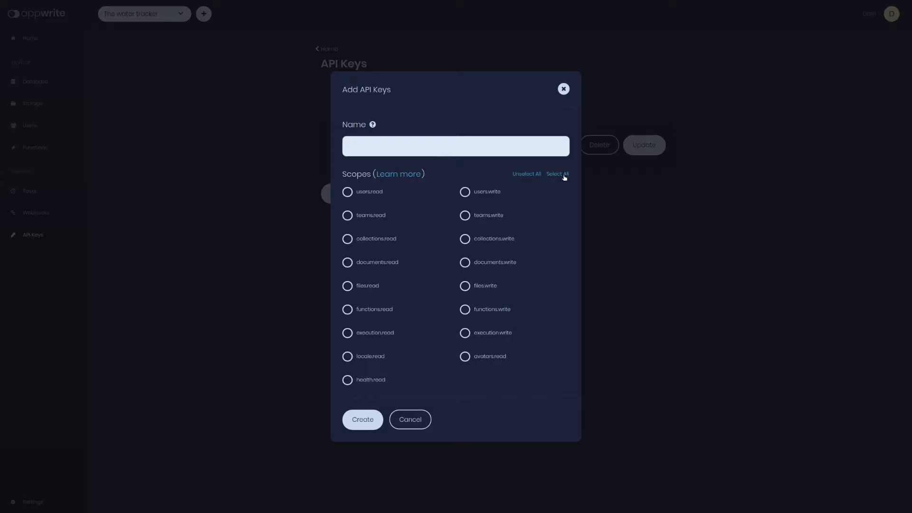
{"action": "left_click", "coordinate": [556, 174]}
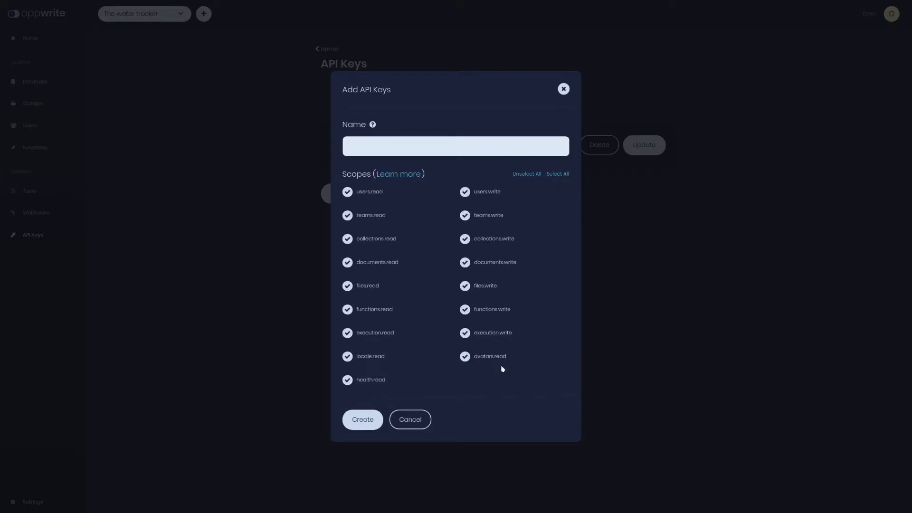
{"action": "mouse_move", "coordinate": [367, 261]}
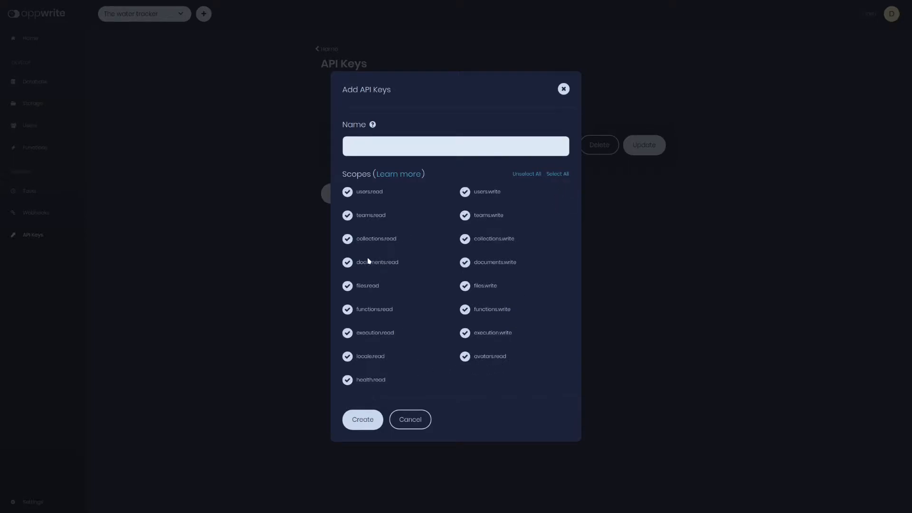
{"action": "left_click", "coordinate": [456, 146]}
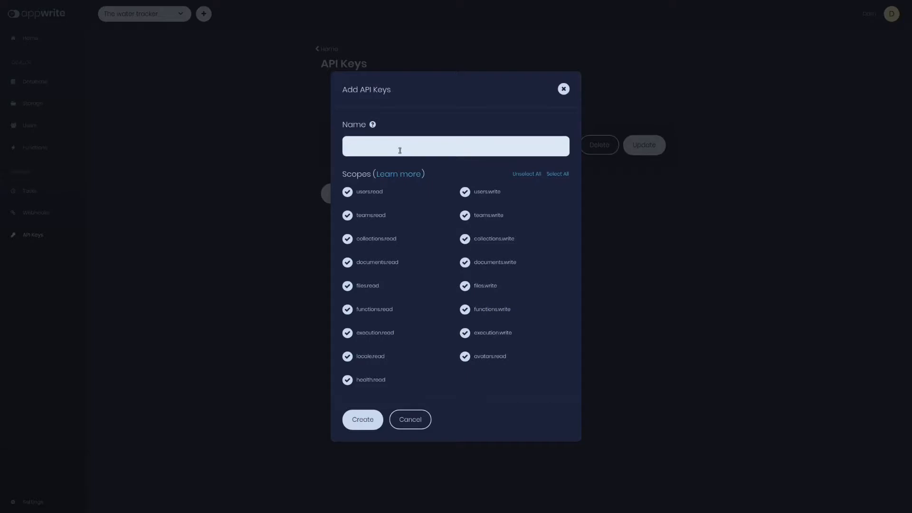
{"action": "type", "text": "DB Setup"}
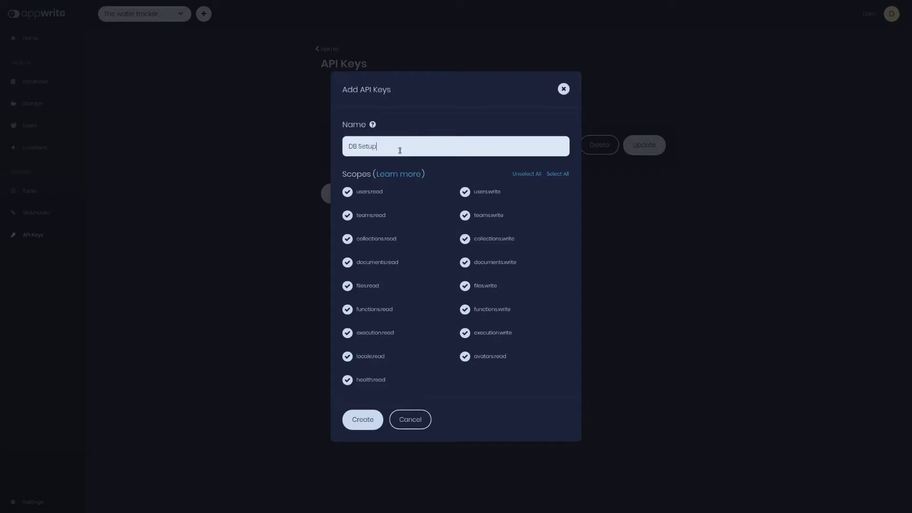
{"action": "left_click", "coordinate": [362, 420]}
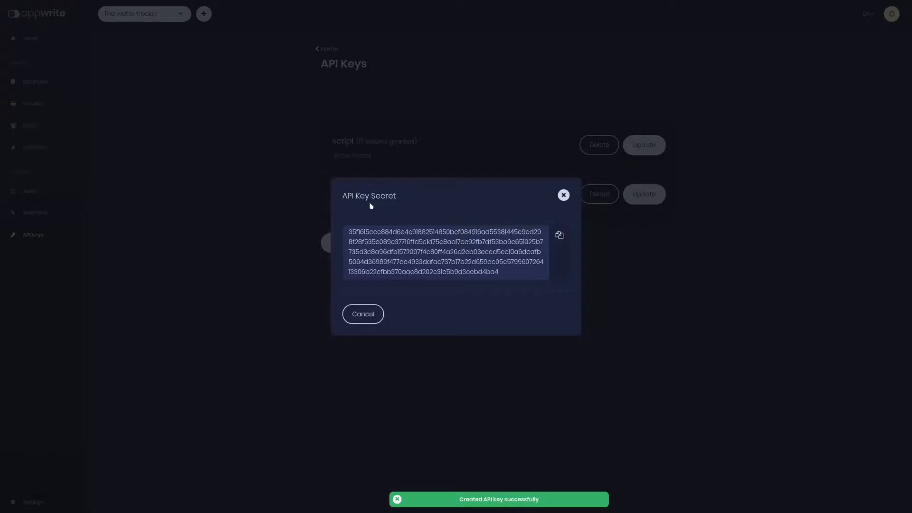
{"action": "left_click", "coordinate": [558, 236]}
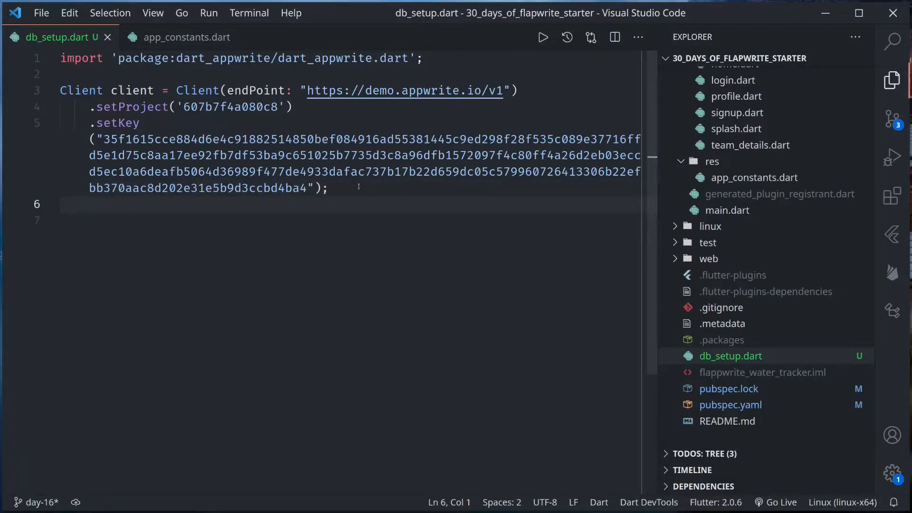
Step: Add 'Database db = Database(client);' and an empty 'void main() async {}'
{"action": "type", "text": "Database db = Database(client);"}
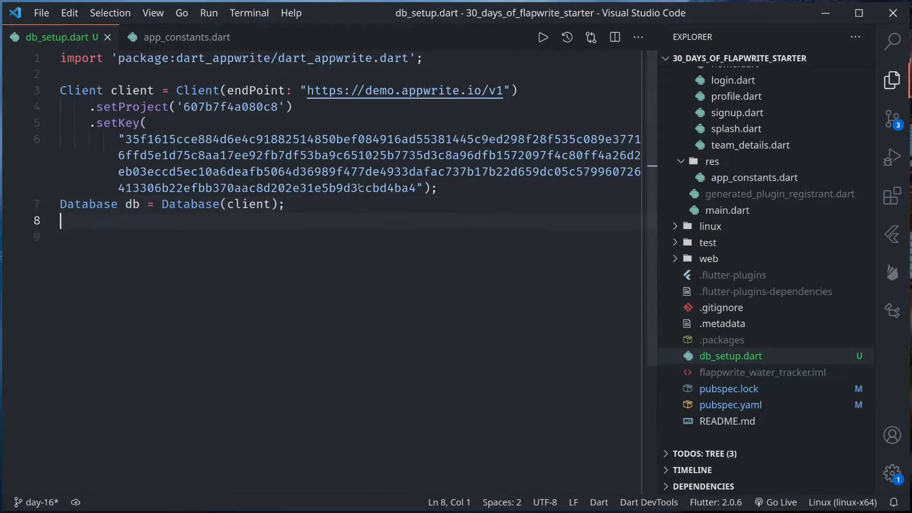
{"action": "key", "text": "Enter"}
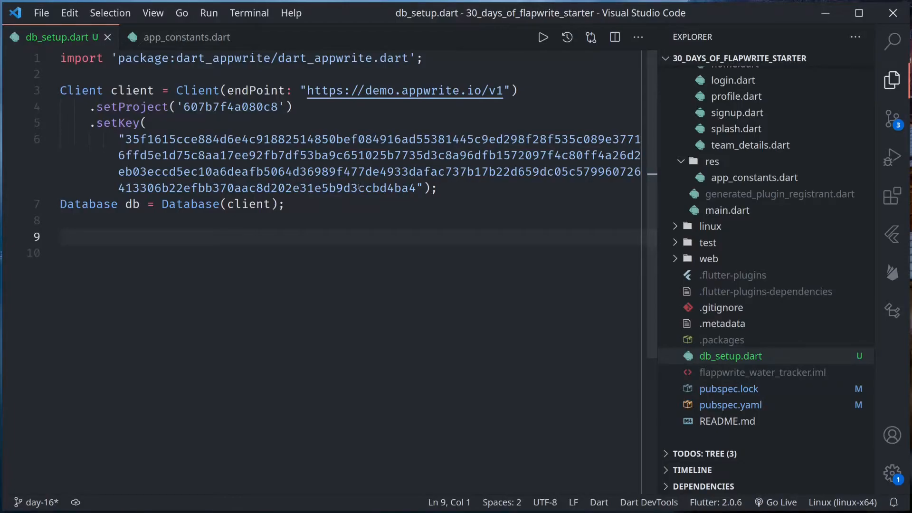
{"action": "type", "text": "void main"}
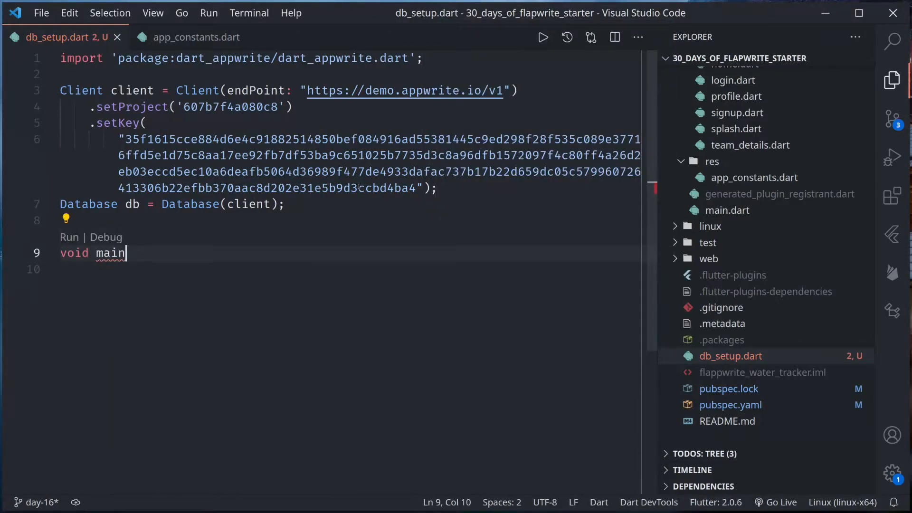
{"action": "type", "text": "() async {"}
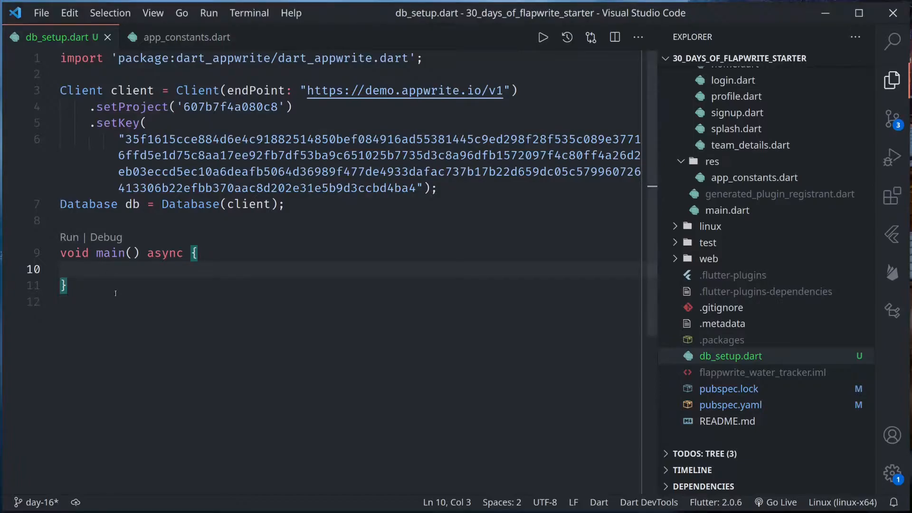
{"action": "type", "text": "Future<List>"}
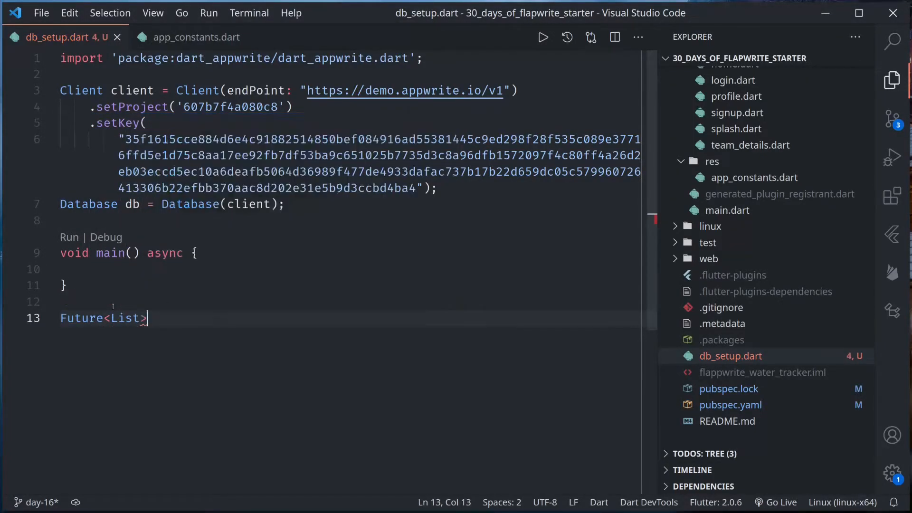
Step: Write async getCollections() with a try block awaiting db.listCollections() into res
{"action": "type", "text": "getCo"}
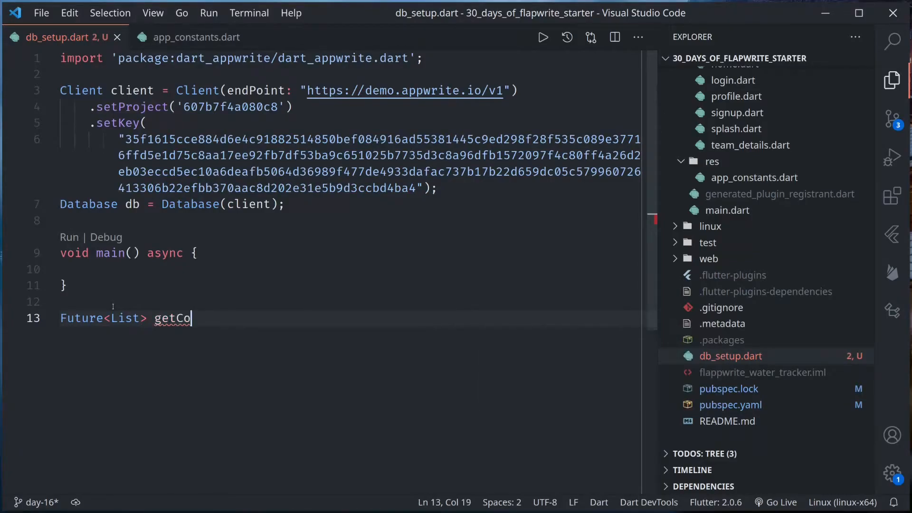
{"action": "type", "text": "llections()"}
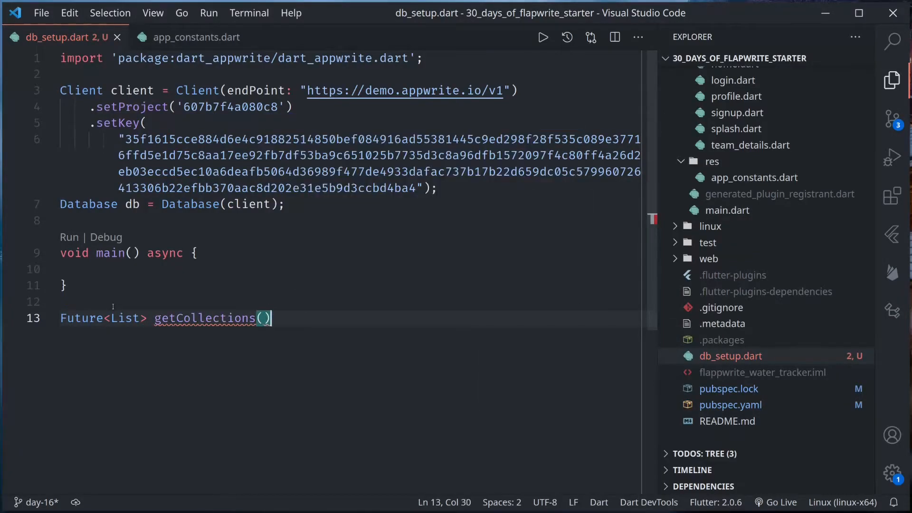
{"action": "type", "text": "async {"}
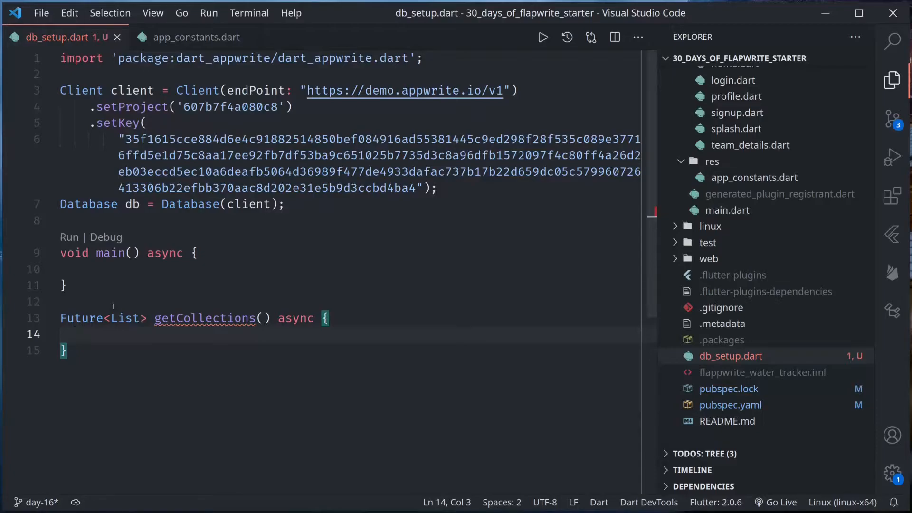
{"action": "type", "text": "try {"}
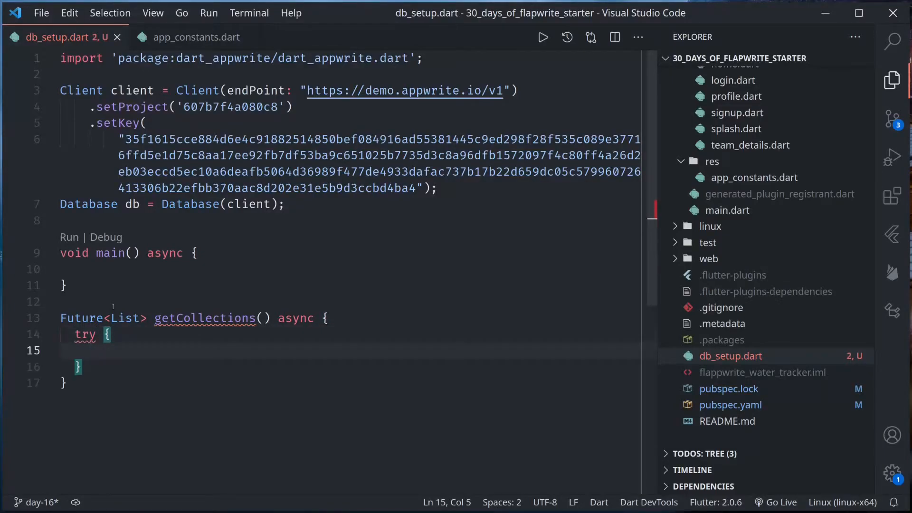
{"action": "type", "text": "final res"}
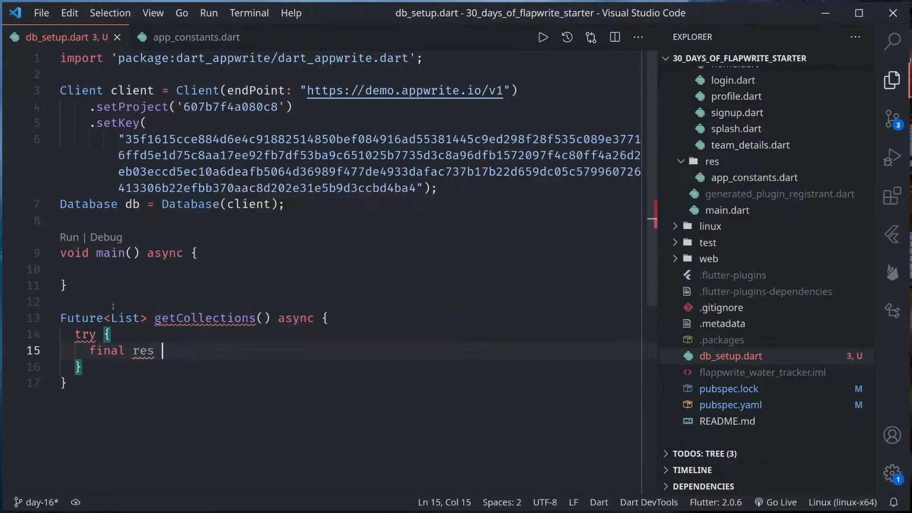
{"action": "type", "text": "= await"}
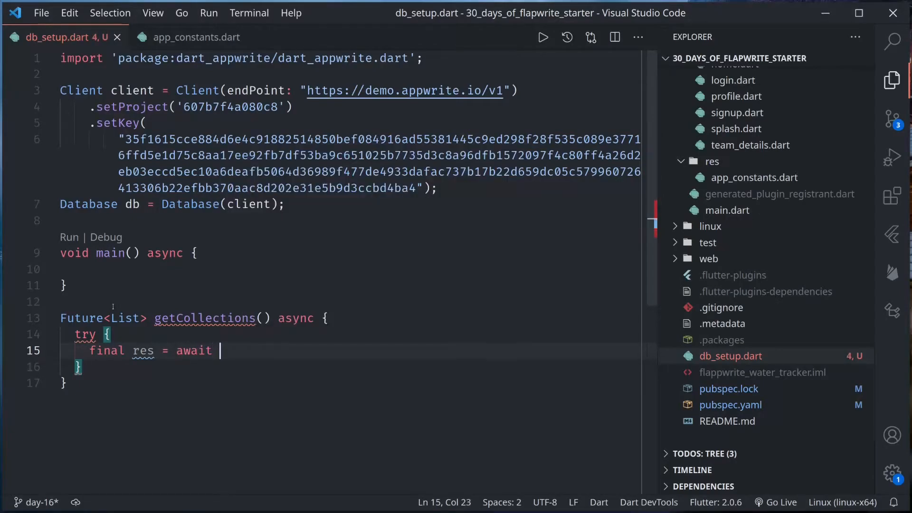
{"action": "type", "text": "db.listCollections("}
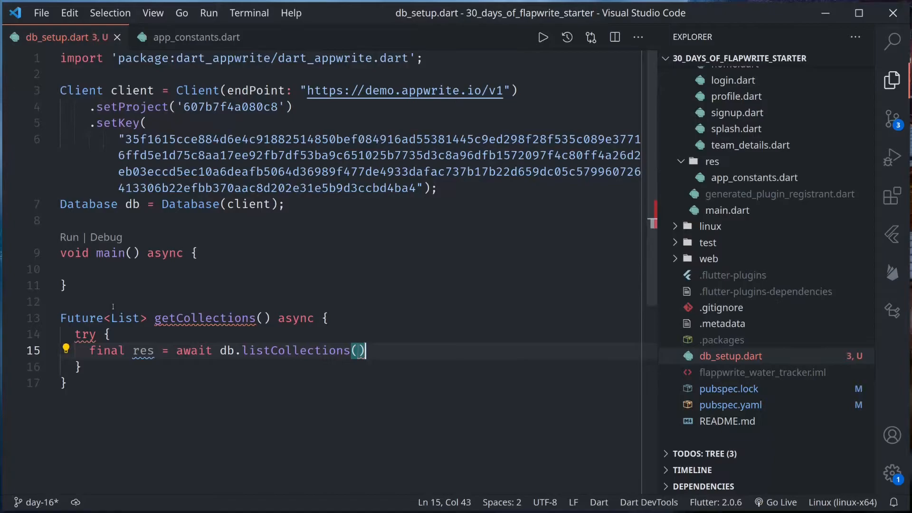
{"action": "type", "text": ";"}
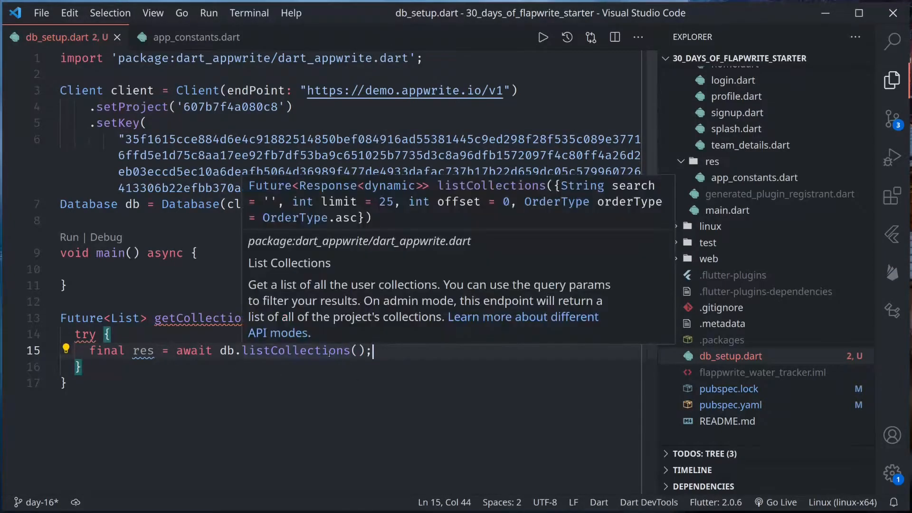
{"action": "mouse_move", "coordinate": [619, 181]}
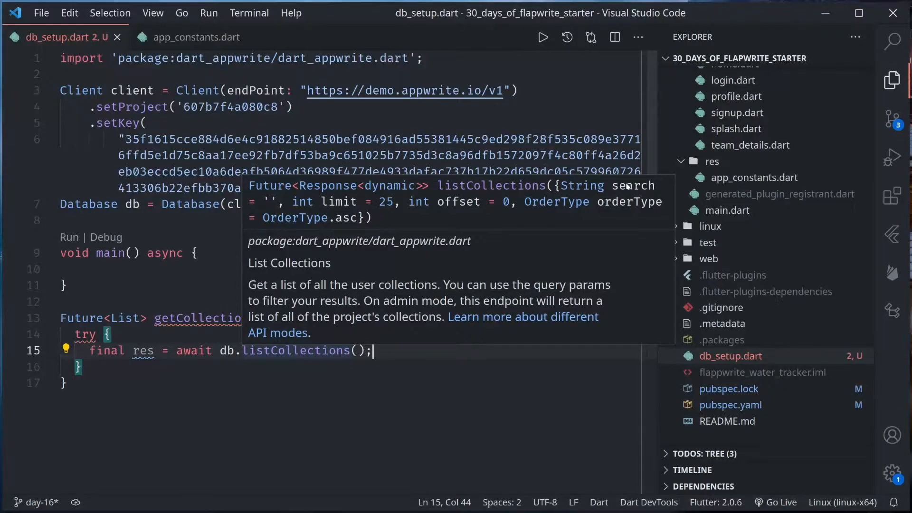
{"action": "mouse_move", "coordinate": [580, 202]}
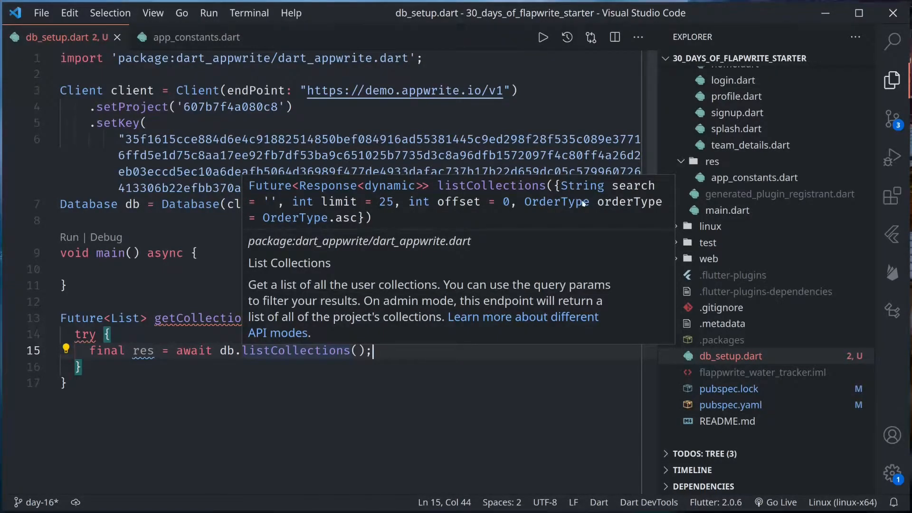
{"action": "mouse_move", "coordinate": [407, 211]}
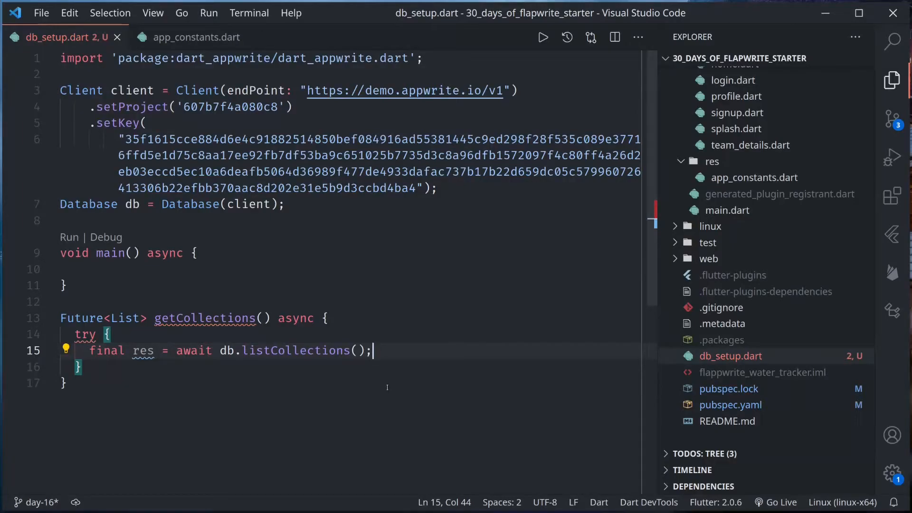
Step: Return res.data["collections"] from the try block
{"action": "key", "text": "Enter"}
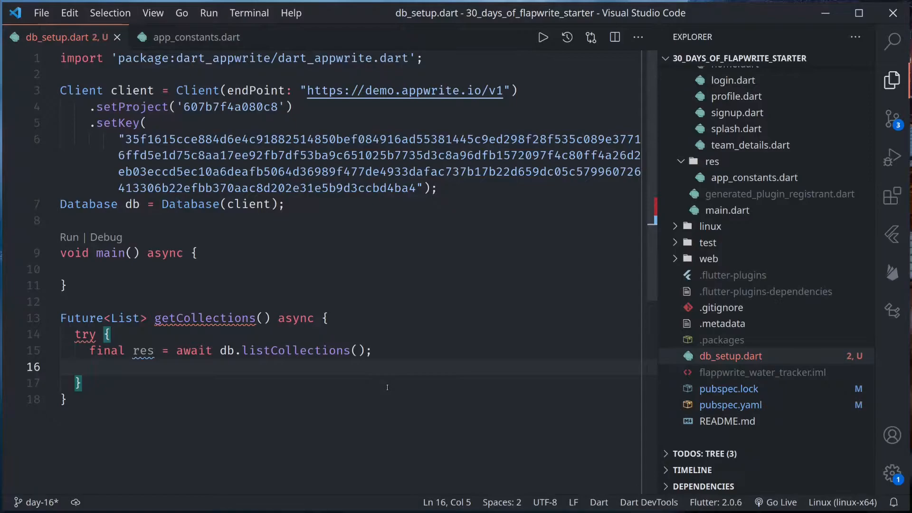
{"action": "type", "text": "return"}
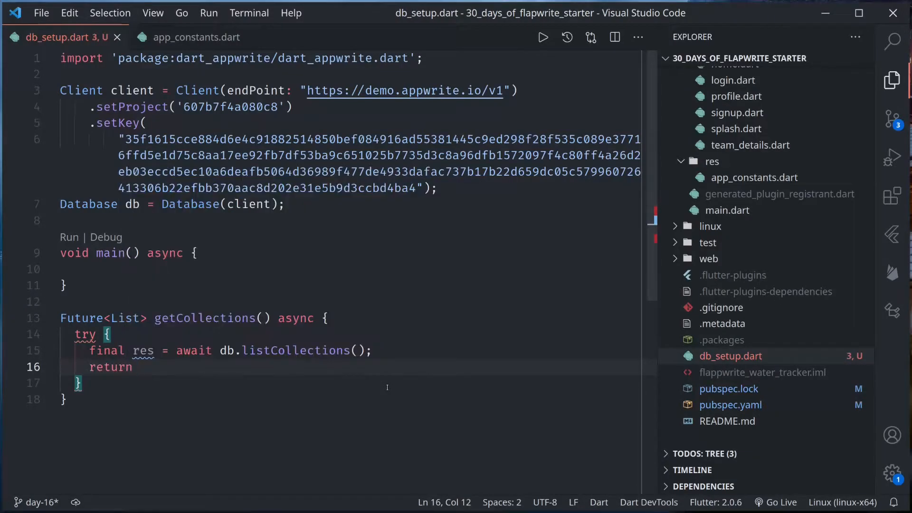
{"action": "type", "text": "res.data[]"}
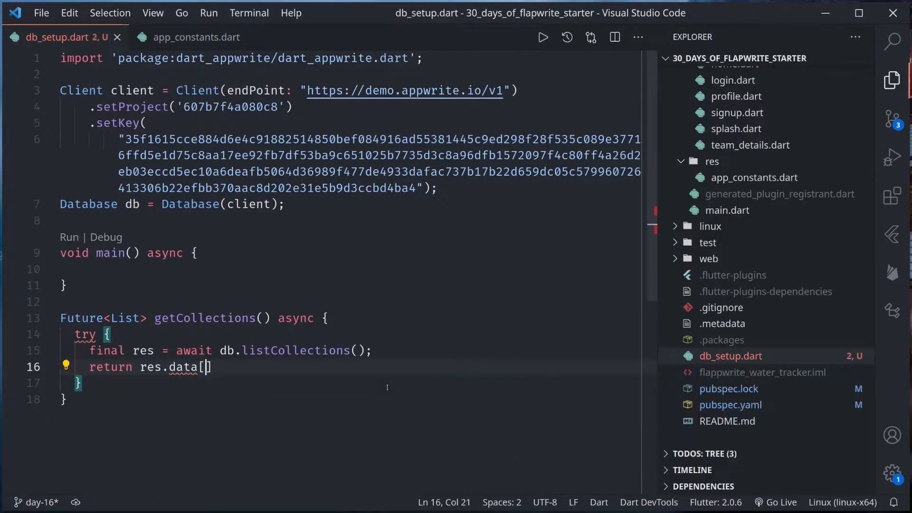
{"action": "type", "text": "\"collections\""}
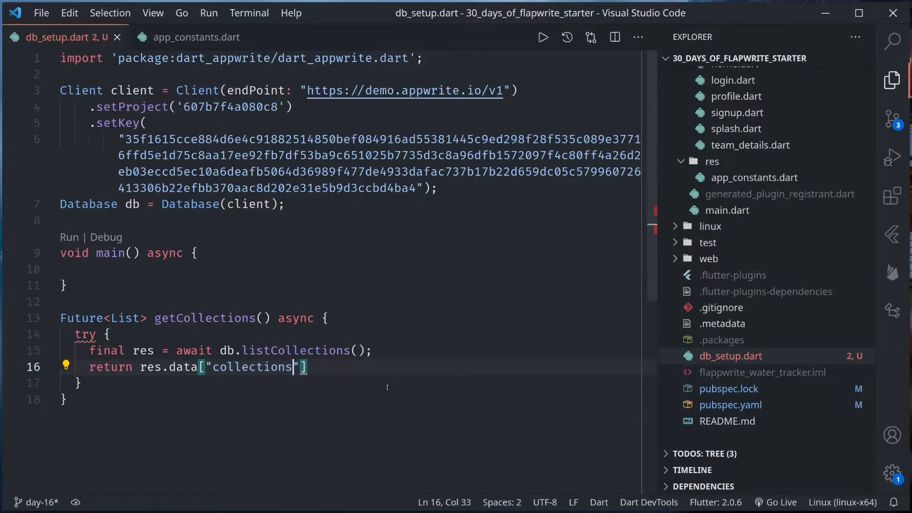
{"action": "type", "text": ";"}
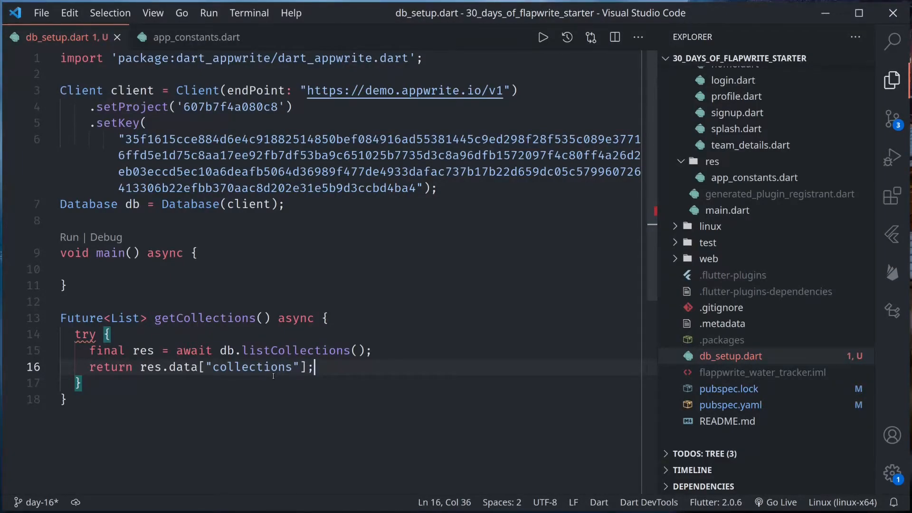
Step: Catch AppwriteException, print e.message, return null, and make the return type Future<List?>
{"action": "type", "text": "on AppwriteException c"}
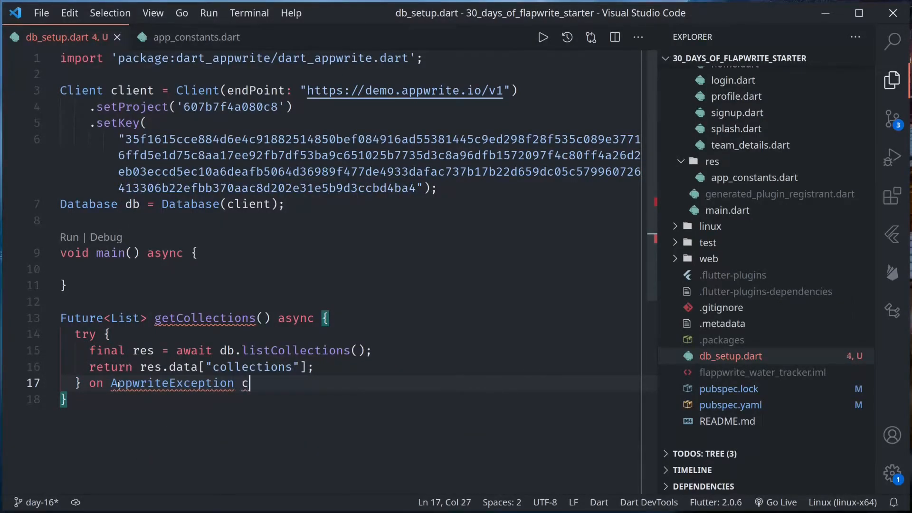
{"action": "type", "text": "atch(e)"}
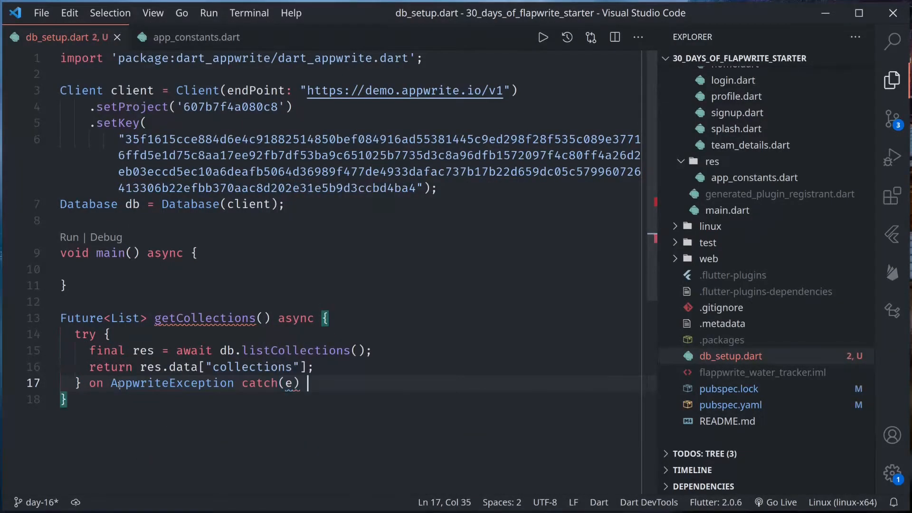
{"action": "type", "text": "print(e"}
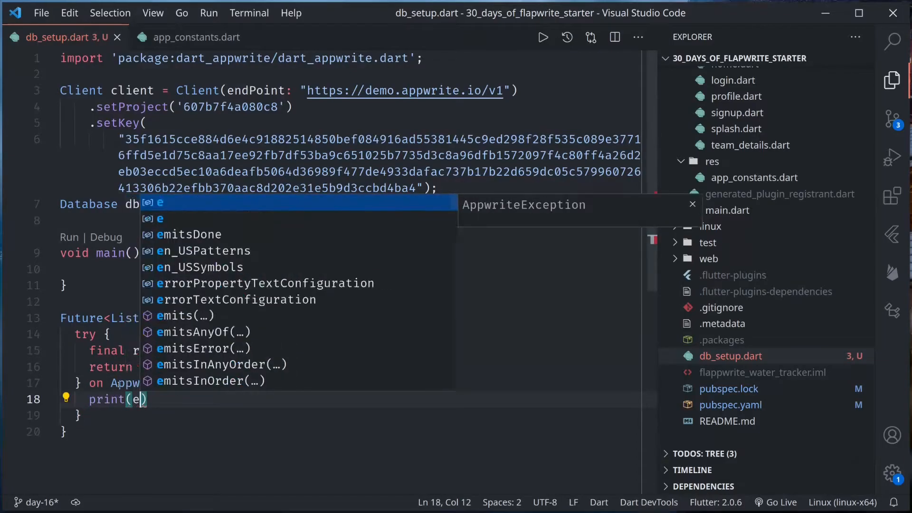
{"action": "type", "text": ".message"}
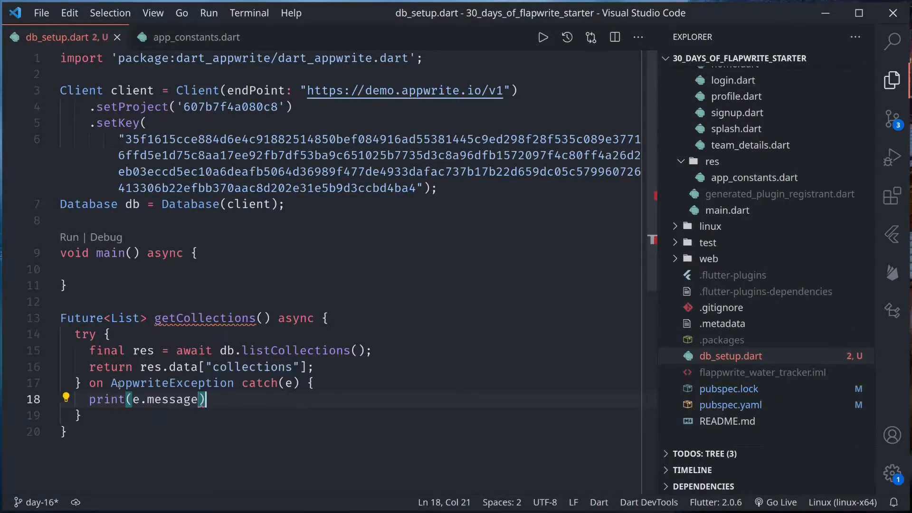
{"action": "type", "text": "return null;"}
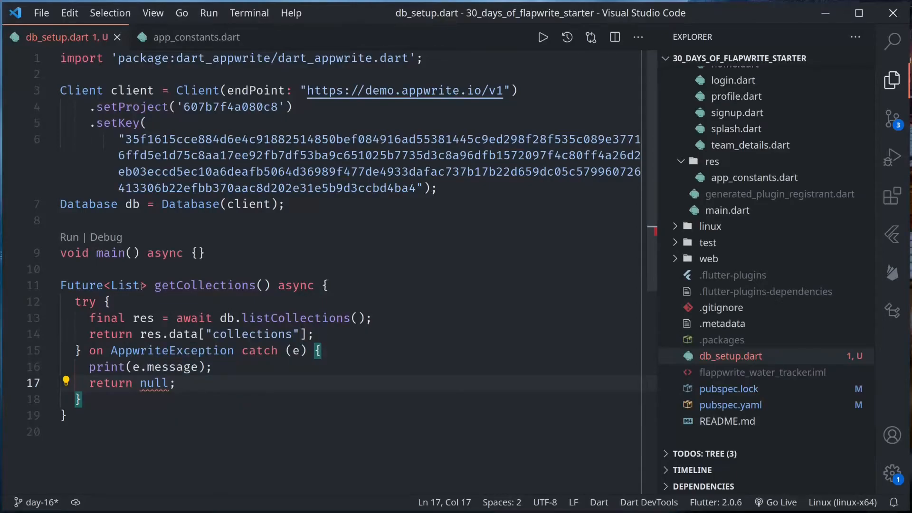
{"action": "type", "text": "?"}
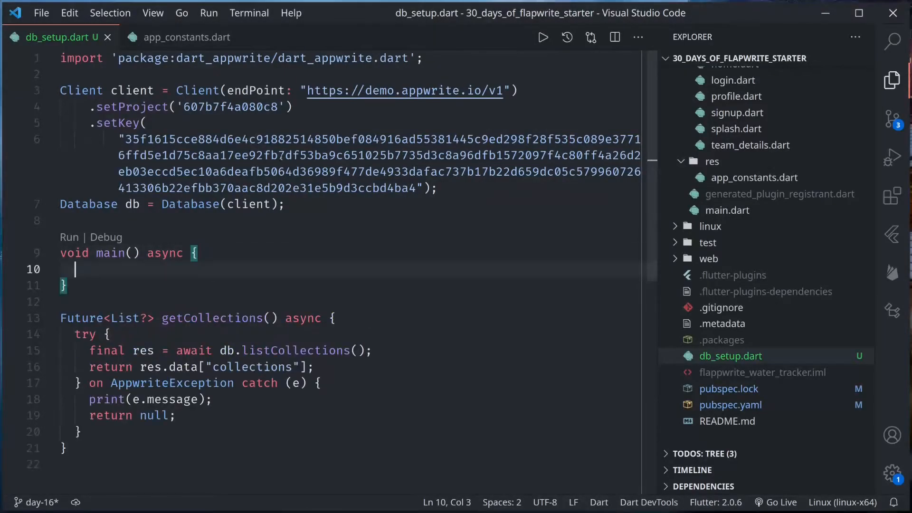
Step: Add 'final collections = await getCollections();' and 'print(collections);' inside main
{"action": "type", "text": "final collections"}
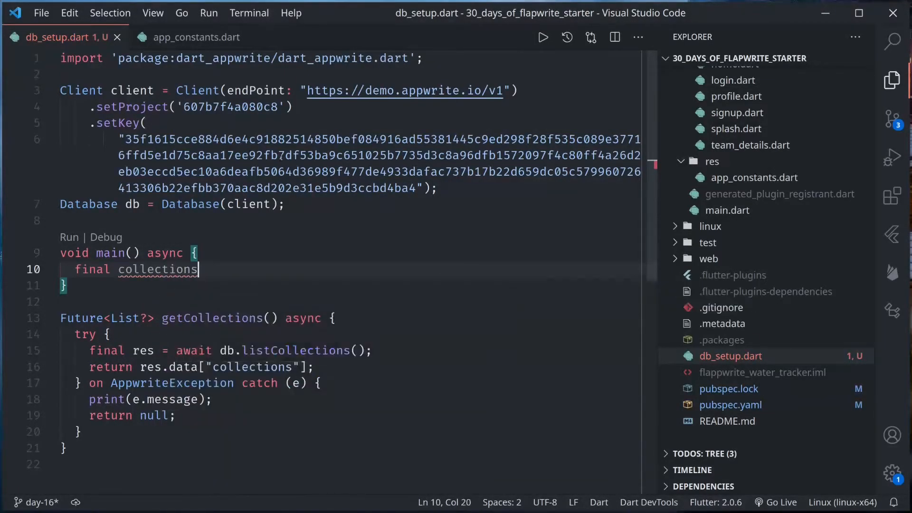
{"action": "type", "text": "= await"}
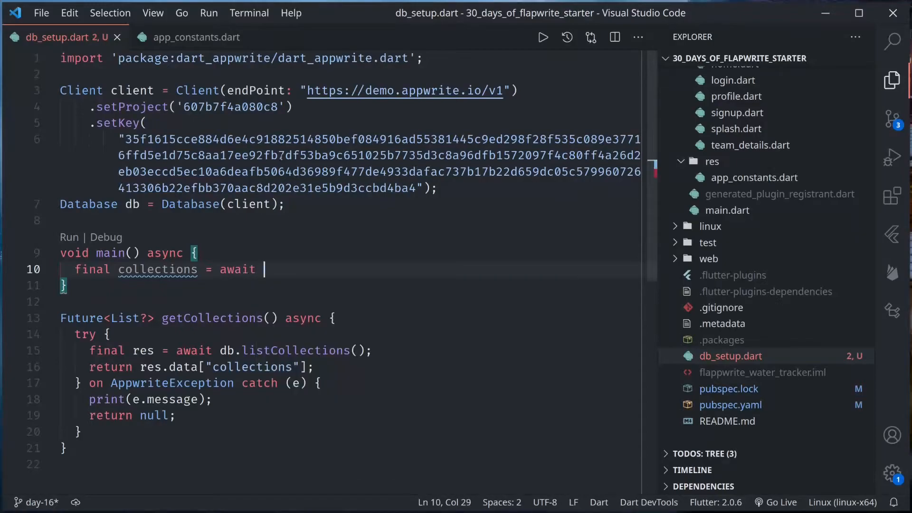
{"action": "type", "text": "getCollections();"}
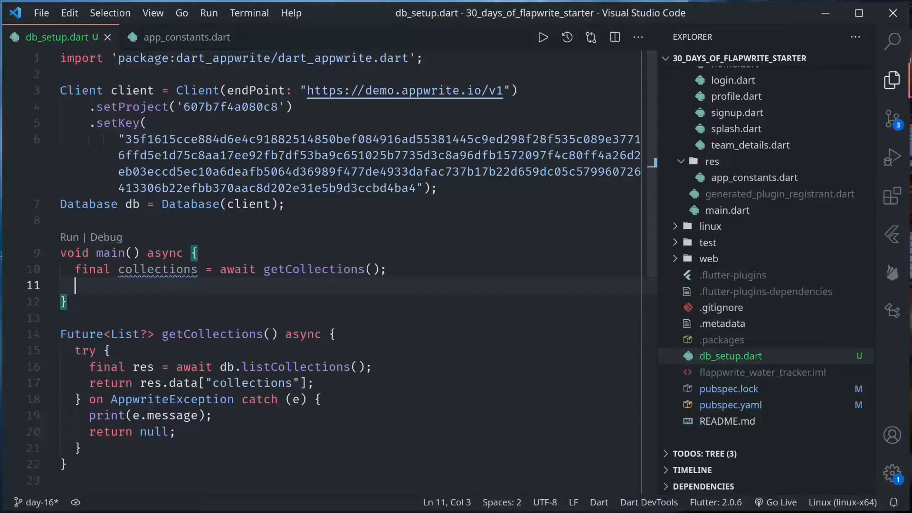
{"action": "type", "text": "print(coll"}
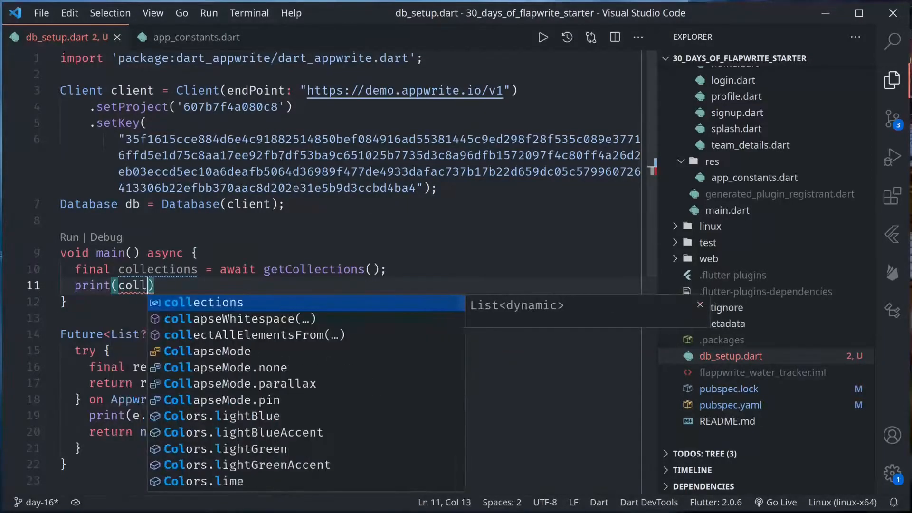
{"action": "key", "text": "Tab"}
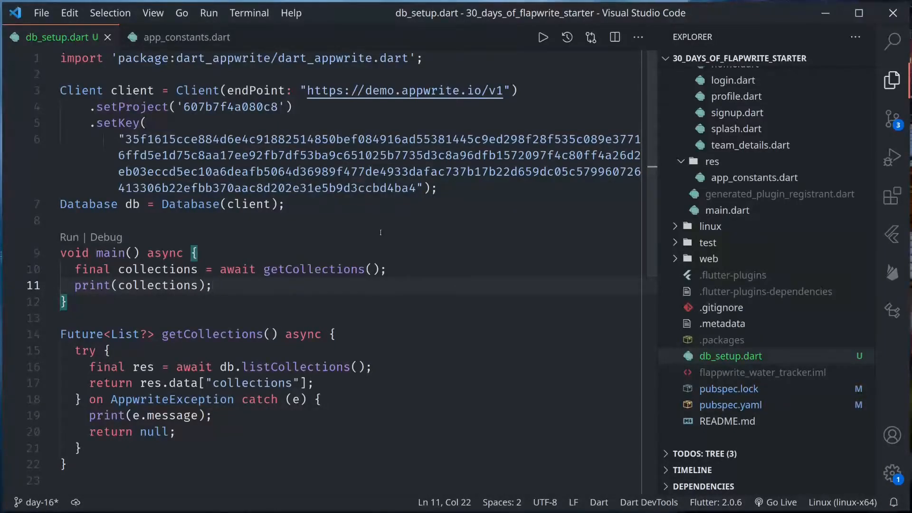
Step: Run dart db_setup.dart to list the Water intake collection, then add a blank line after main
{"action": "scroll", "scroll_direction": "down", "scroll_amount": 3}
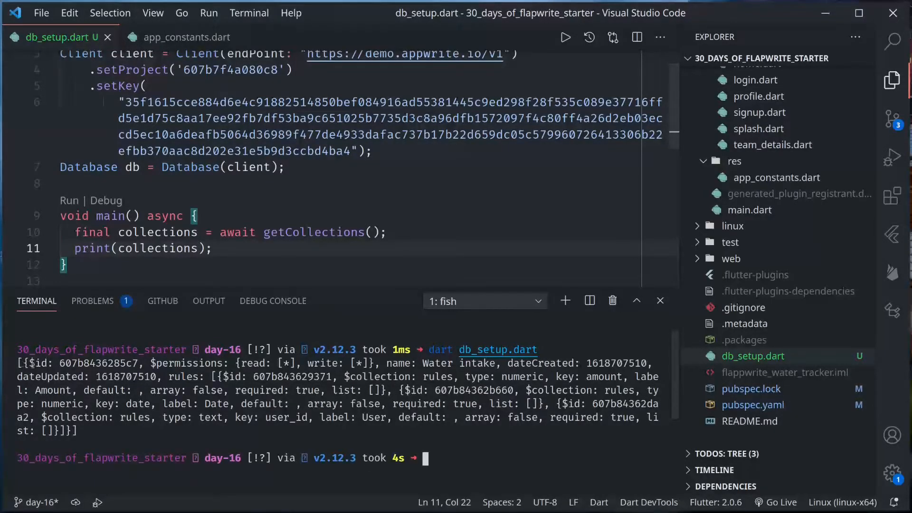
{"action": "double_click", "coordinate": [99, 363]}
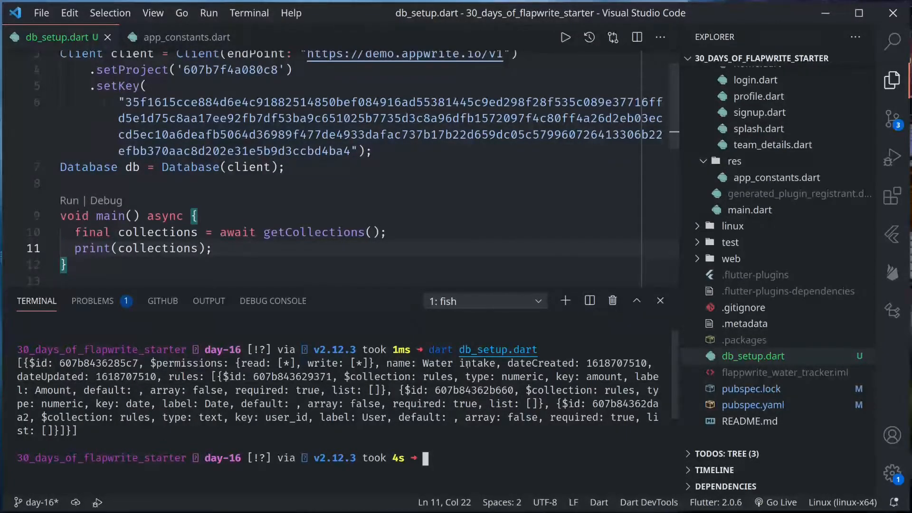
{"action": "double_click", "coordinate": [477, 363]}
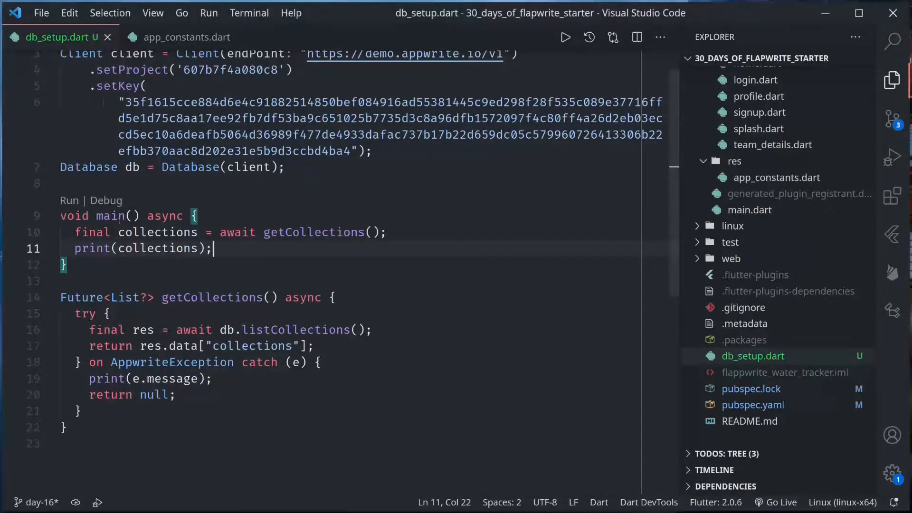
{"action": "key", "text": "Enter"}
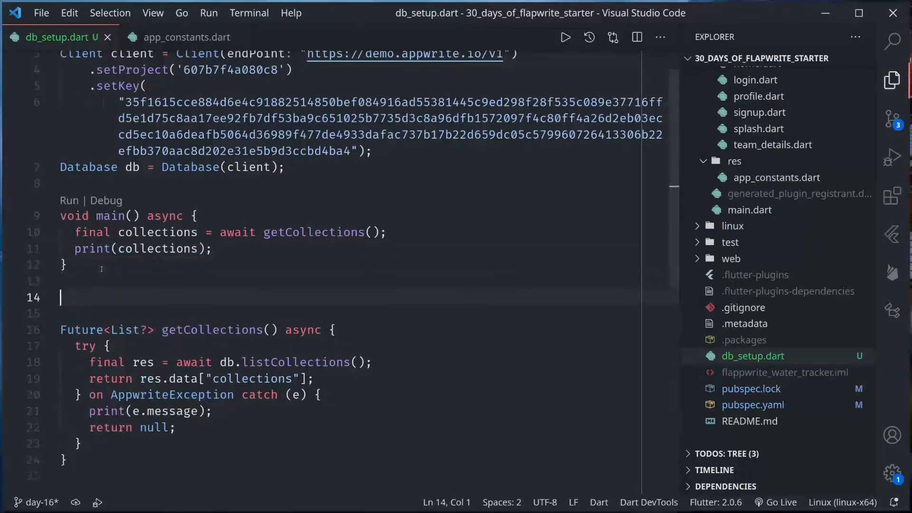
Step: Write an async createCollection function whose try block awaits db.createCollection
{"action": "type", "text": "create"}
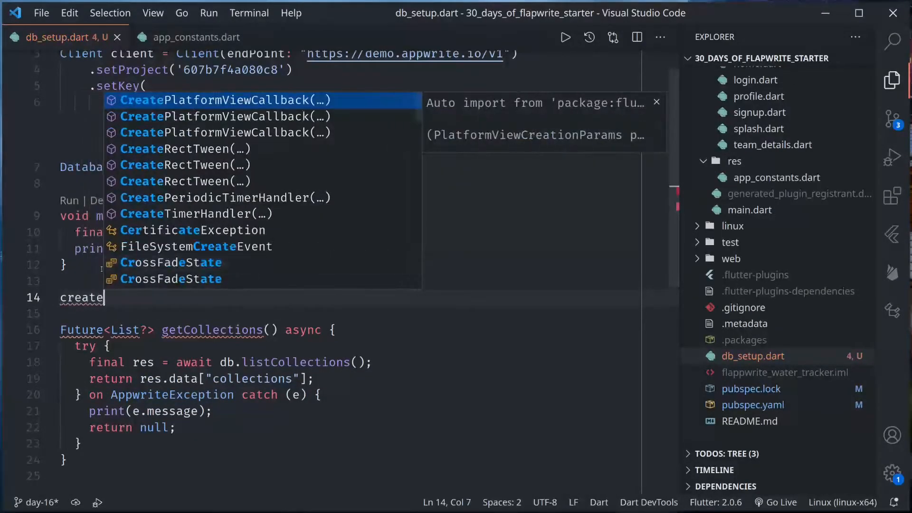
{"action": "type", "text": "Collection"}
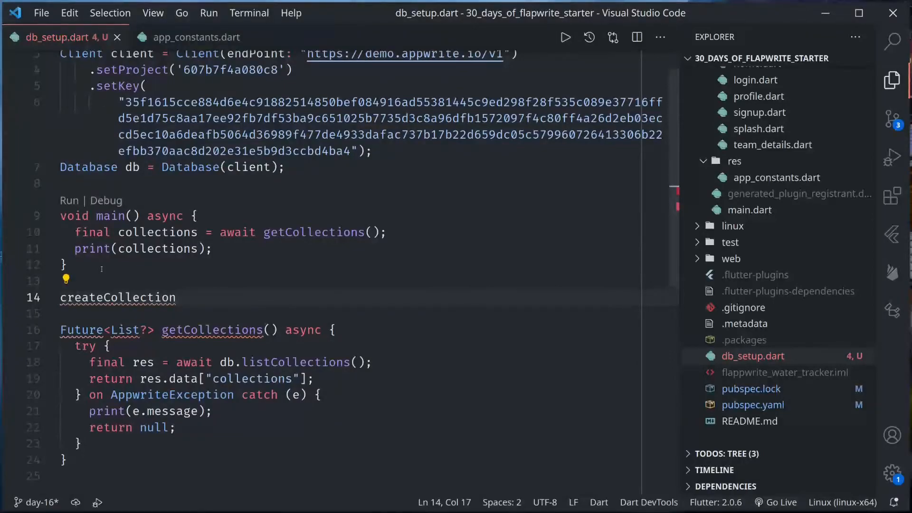
{"action": "type", "text": "() async {"}
{"action": "left_click", "coordinate": [365, 314]}
{"action": "type", "text": "try {"}
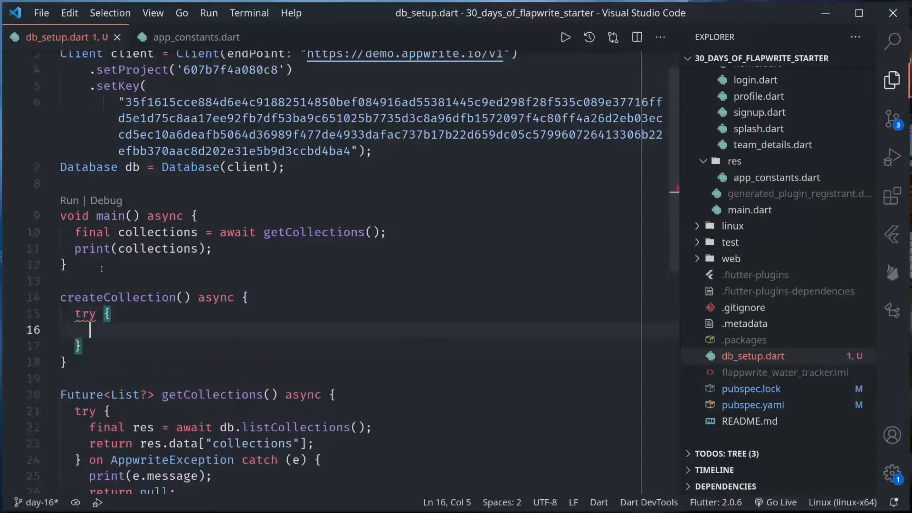
{"action": "type", "text": "final res ="}
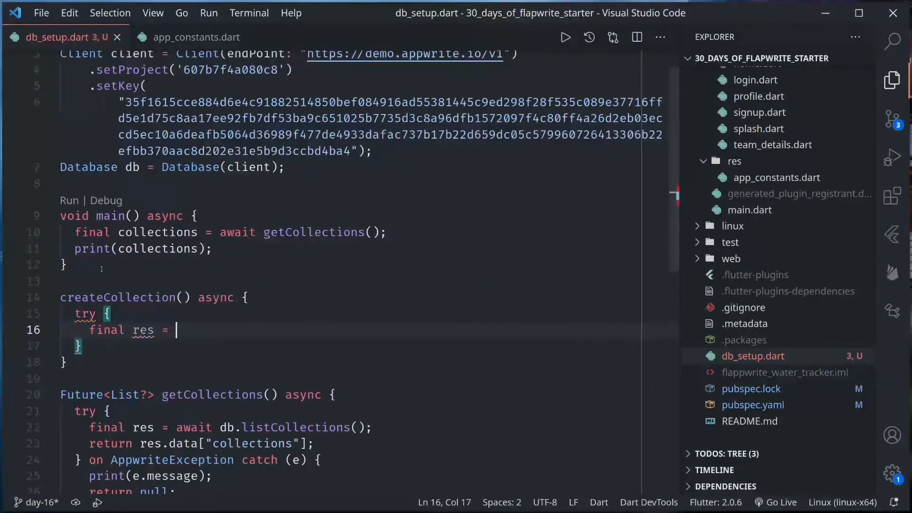
{"action": "type", "text": "await db.cr"}
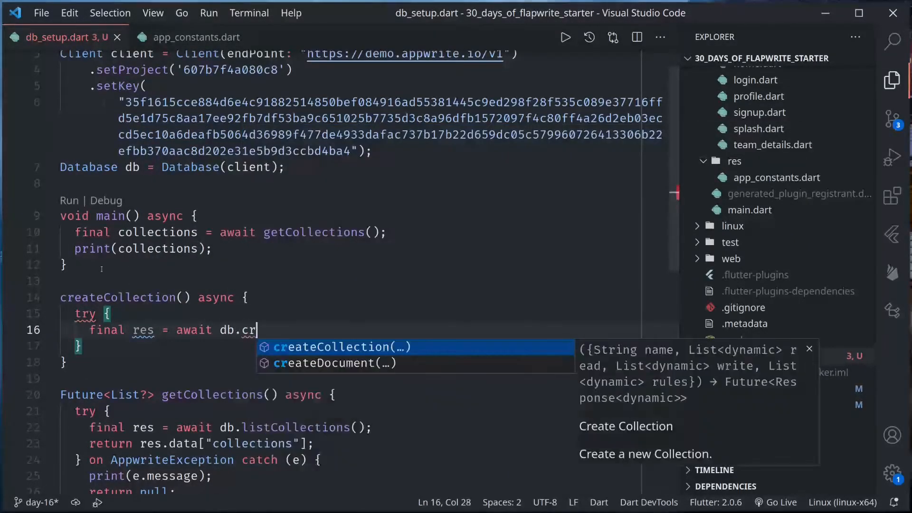
{"action": "left_click", "coordinate": [333, 347]}
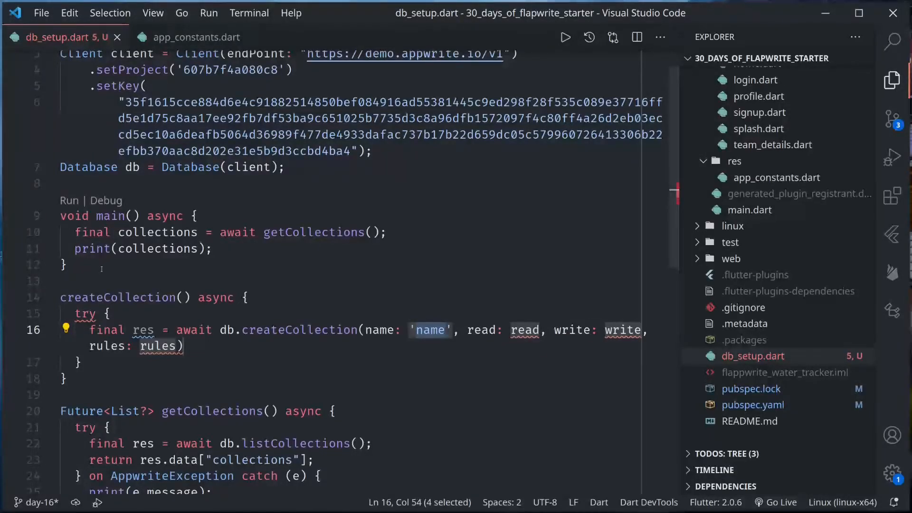
Step: Name the collection 'Entries', set read and write to ['role:member'], and clear rules
{"action": "type", "text": "Entries"}
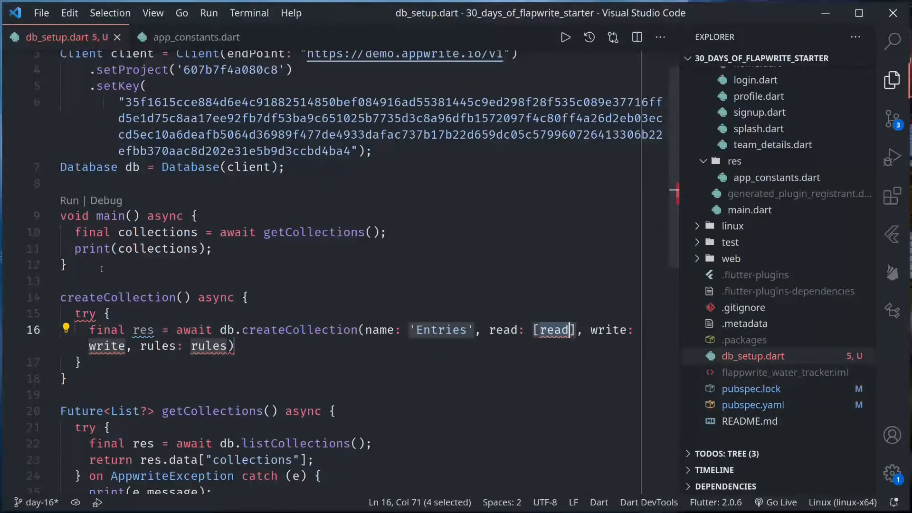
{"action": "type", "text": "'role'"}
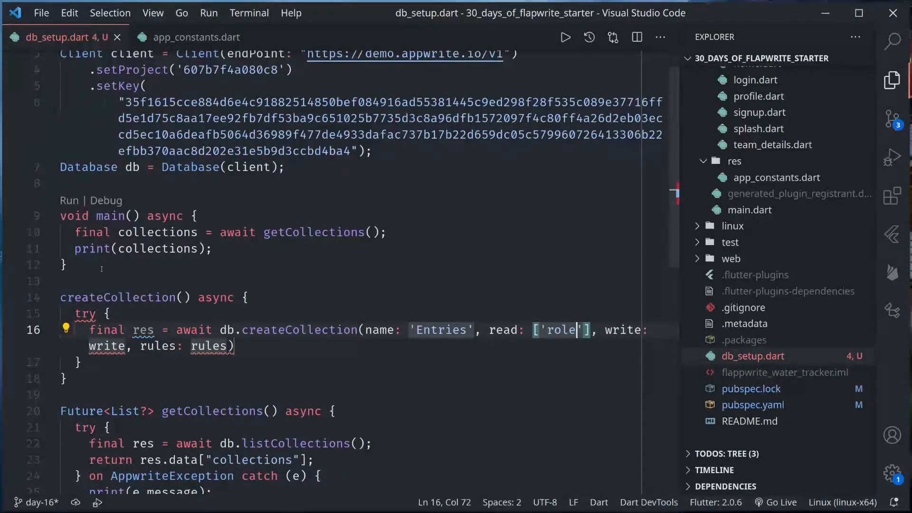
{"action": "type", "text": ":member"}
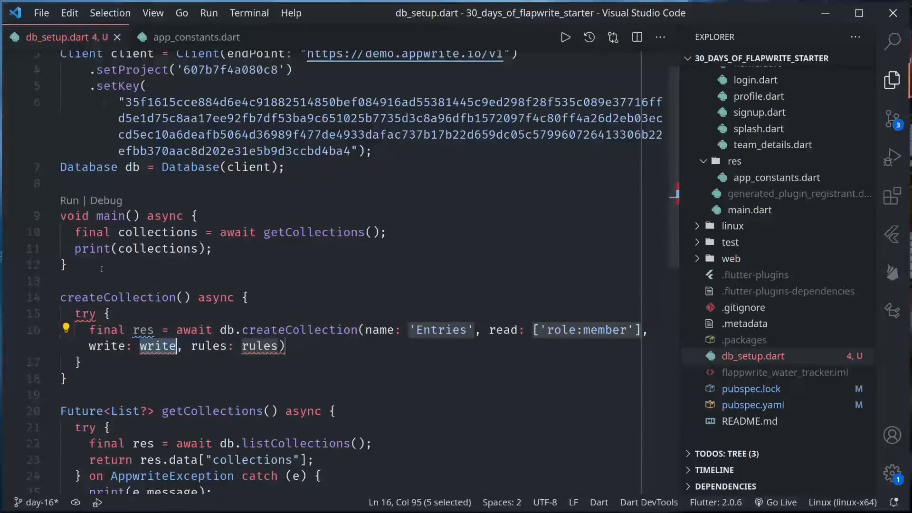
{"action": "type", "text": "['ro']"}
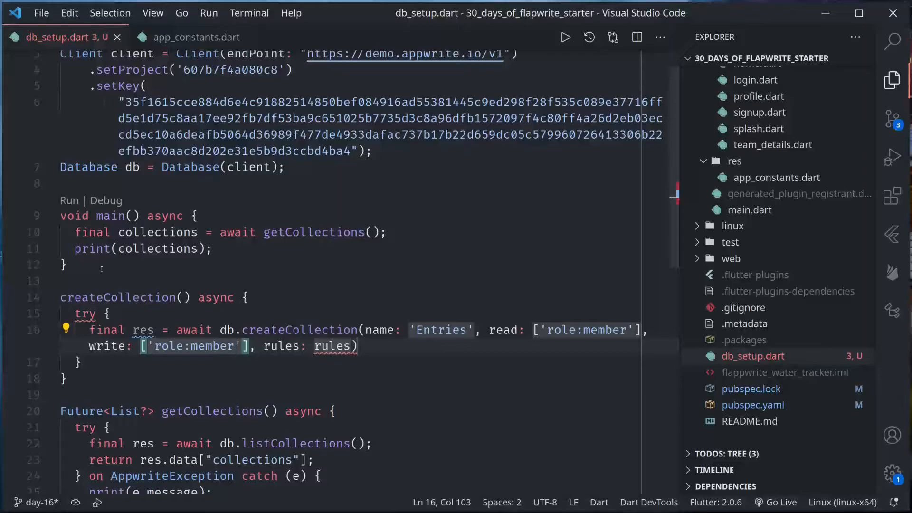
{"action": "double_click", "coordinate": [333, 346]}
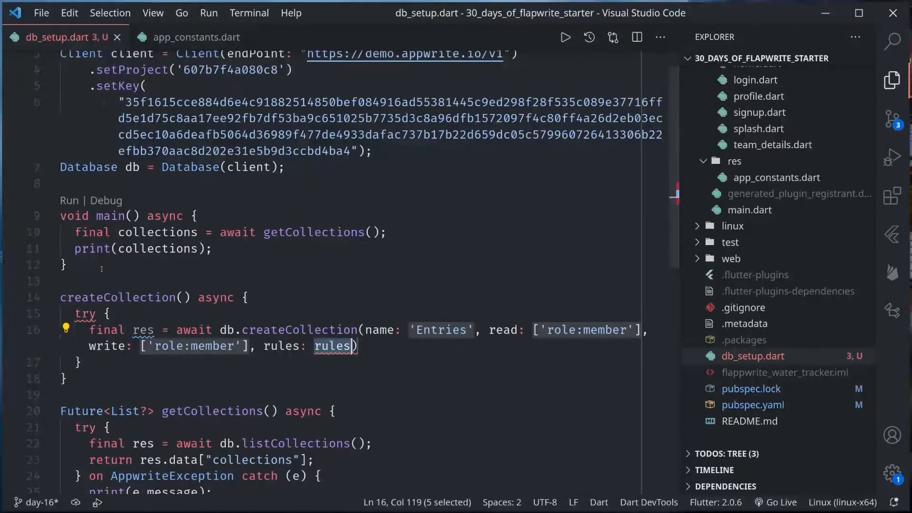
{"action": "key", "text": "Delete"}
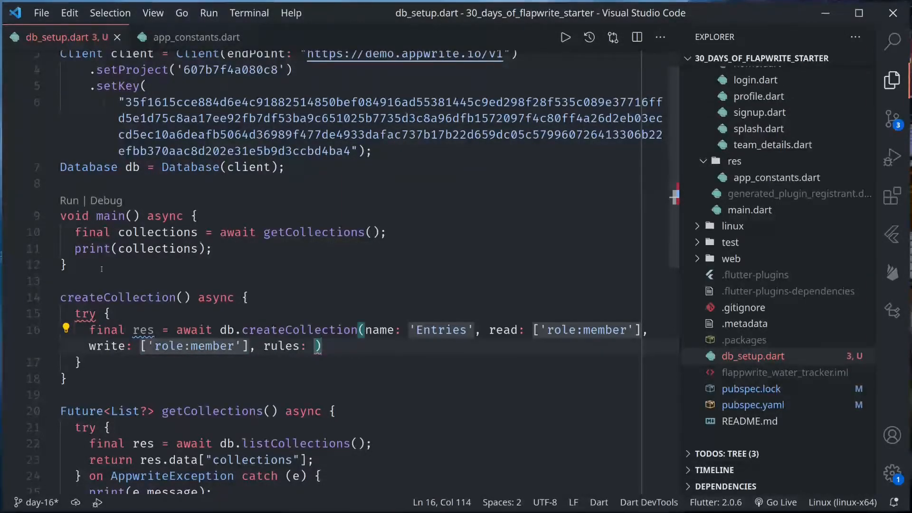
Step: Add print("Collection entries created"); after the createCollection call
{"action": "type", "text": "["}
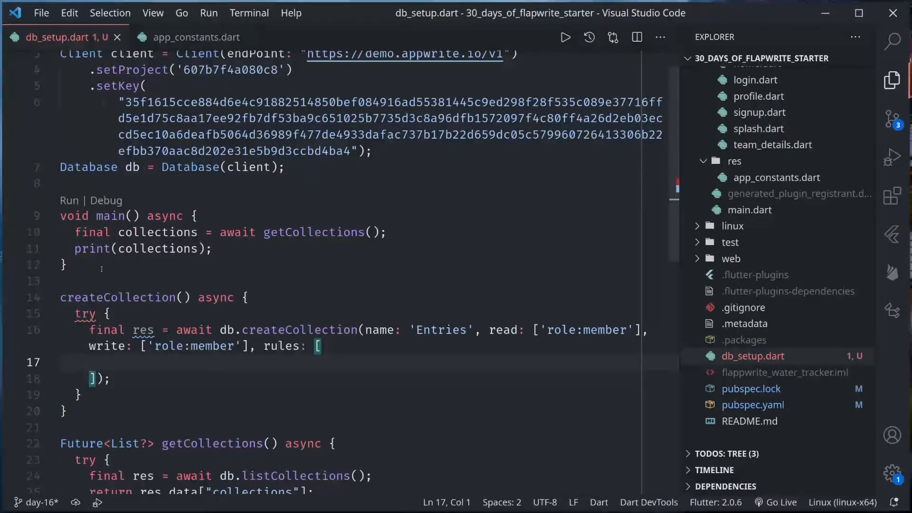
{"action": "scroll", "scroll_direction": "down", "scroll_amount": 3}
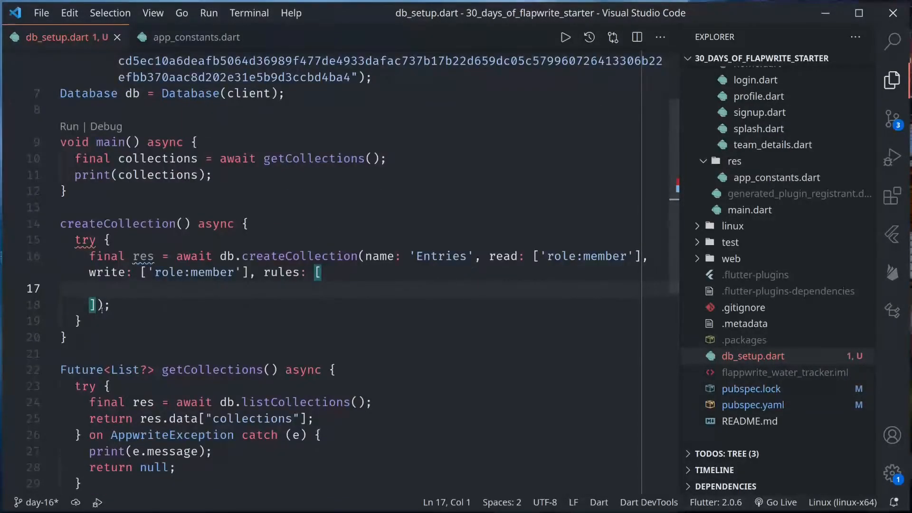
{"action": "key", "text": "Enter"}
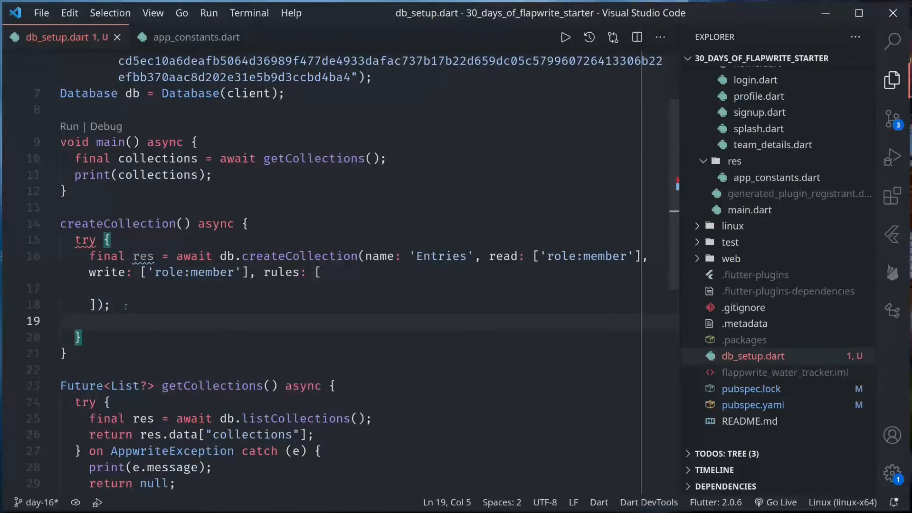
{"action": "type", "text": "print(res.data);"}
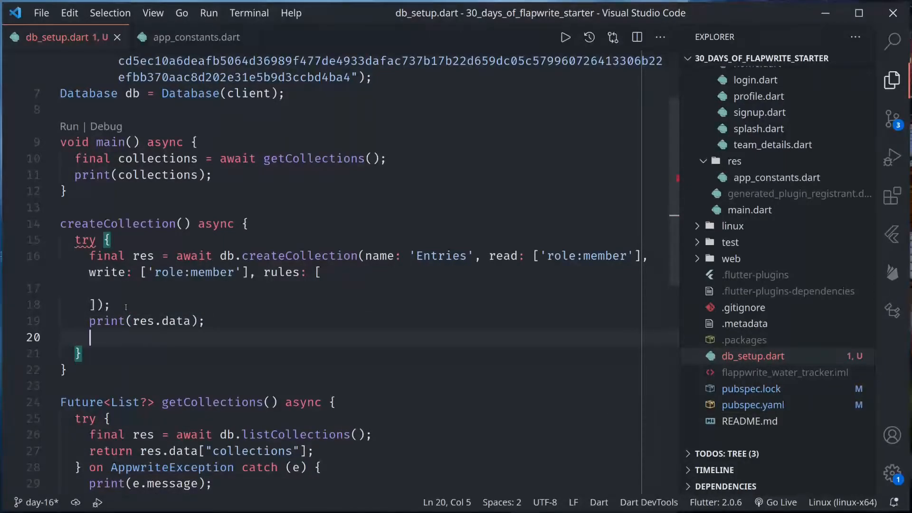
{"action": "type", "text": "print(\"Coll\")"}
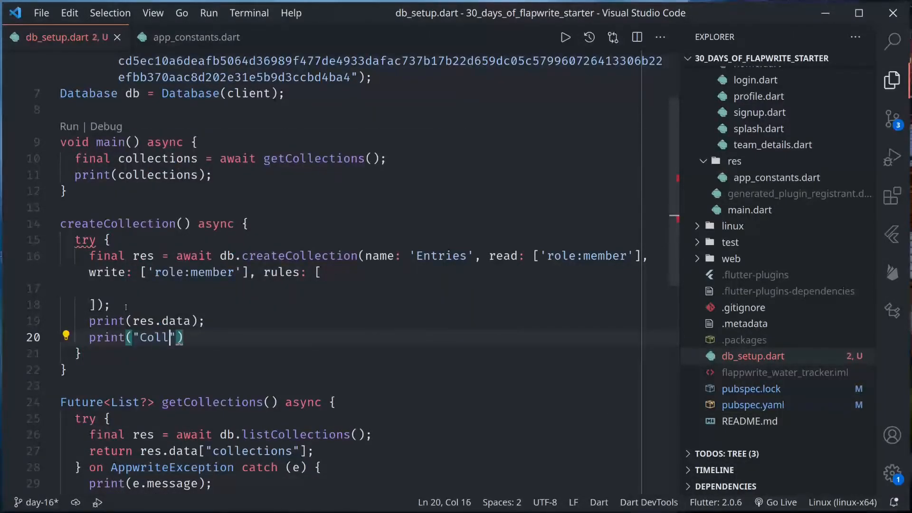
{"action": "type", "text": "ection entri"}
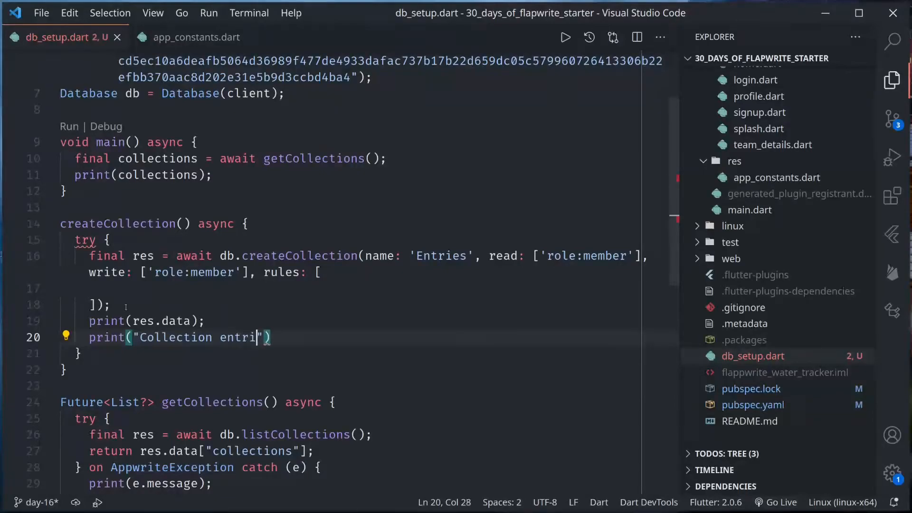
{"action": "type", "text": "es created"}
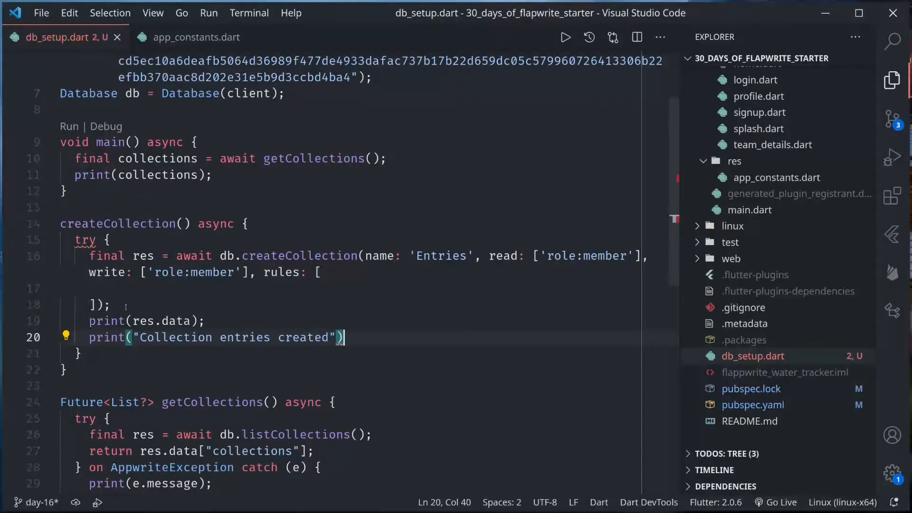
{"action": "type", "text": ";"}
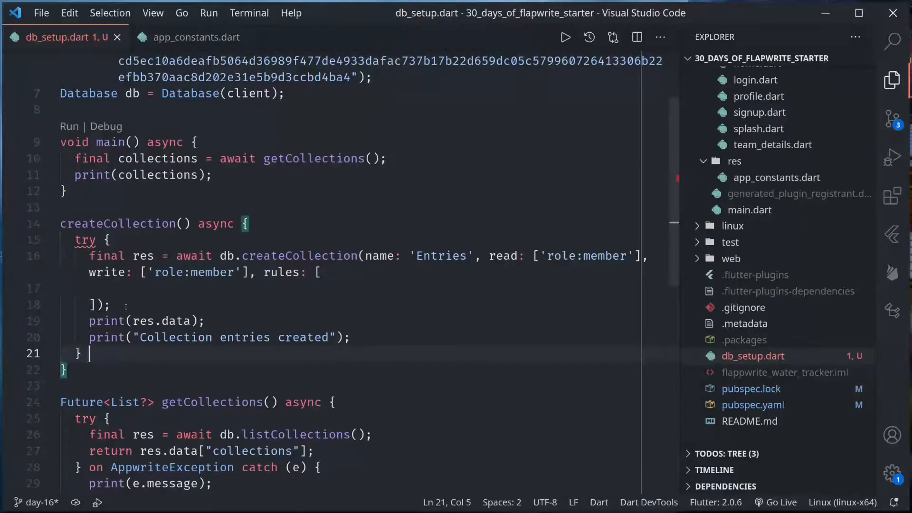
Step: Add an 'on AppwriteException catch (e)' block that prints e.message
{"action": "type", "text": "on AppwriteException"}
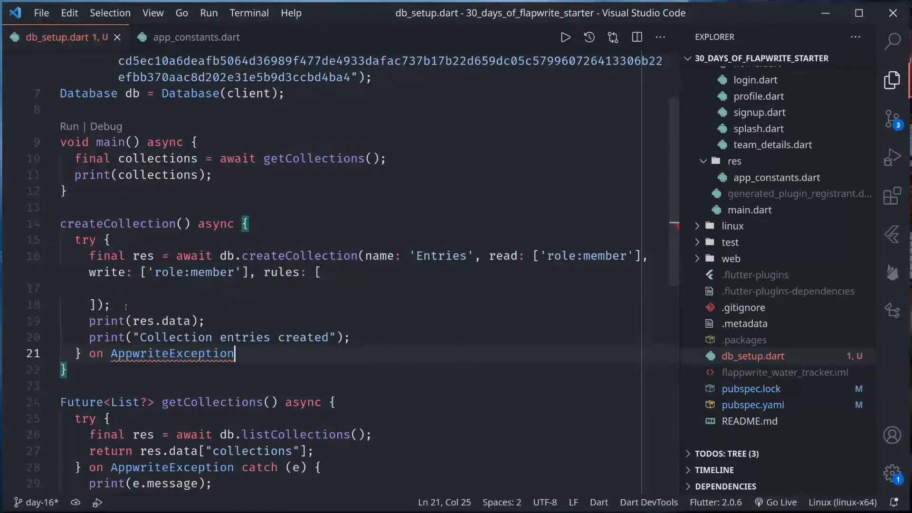
{"action": "type", "text": "catch(e) {"}
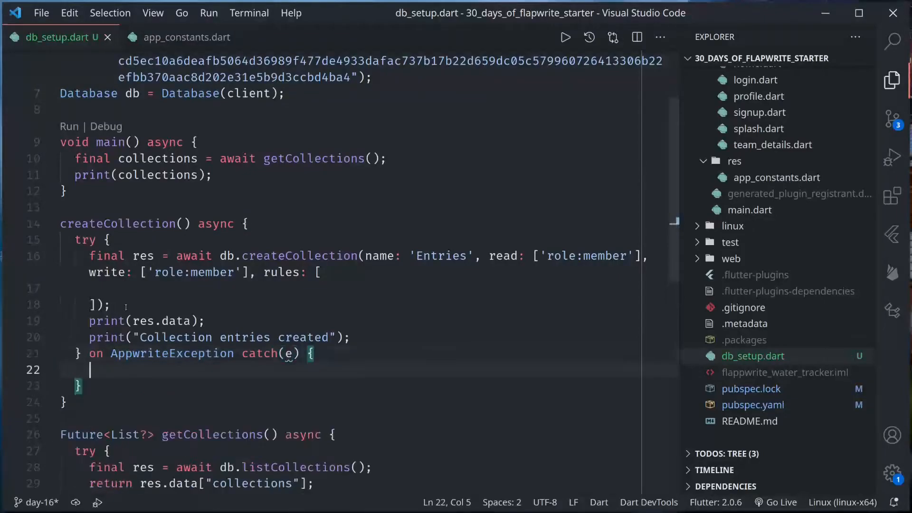
{"action": "type", "text": "print(e.message);"}
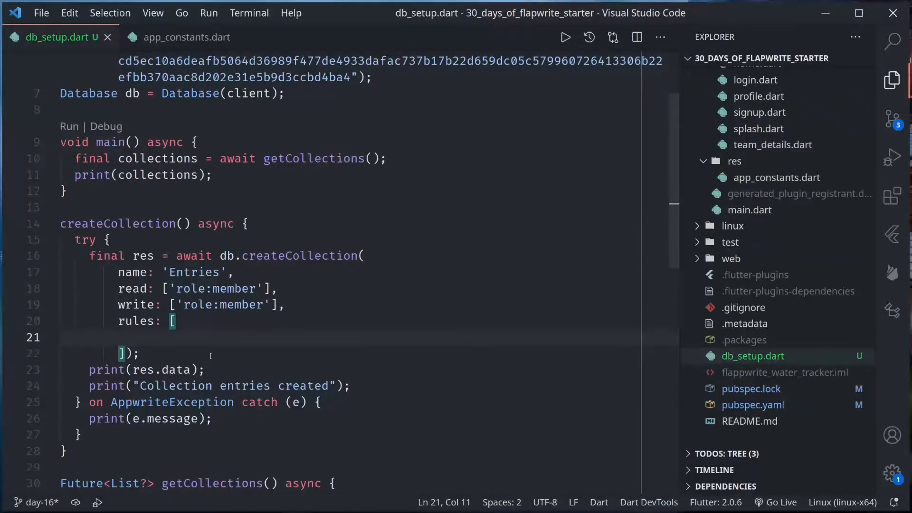
Step: Start a rule map with type "text" and key "user_id"
{"action": "type", "text": "{"}
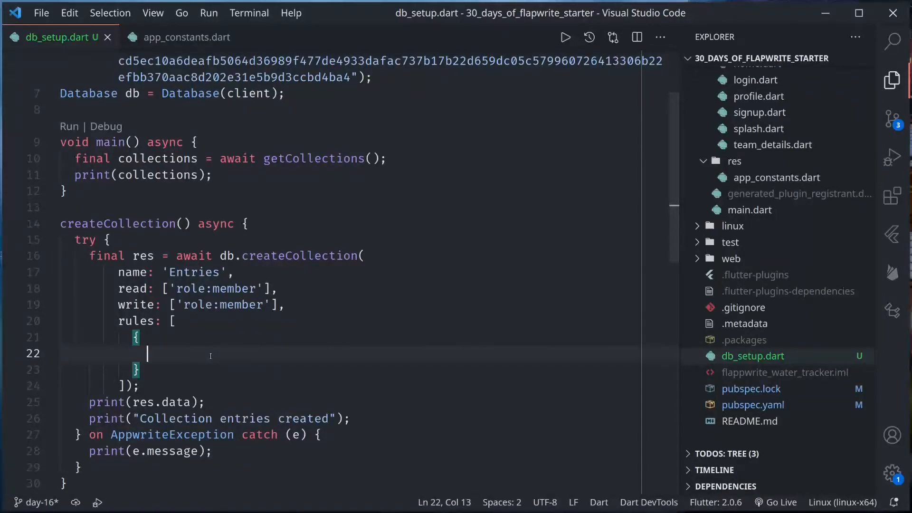
{"action": "type", "text": "\"type\""}
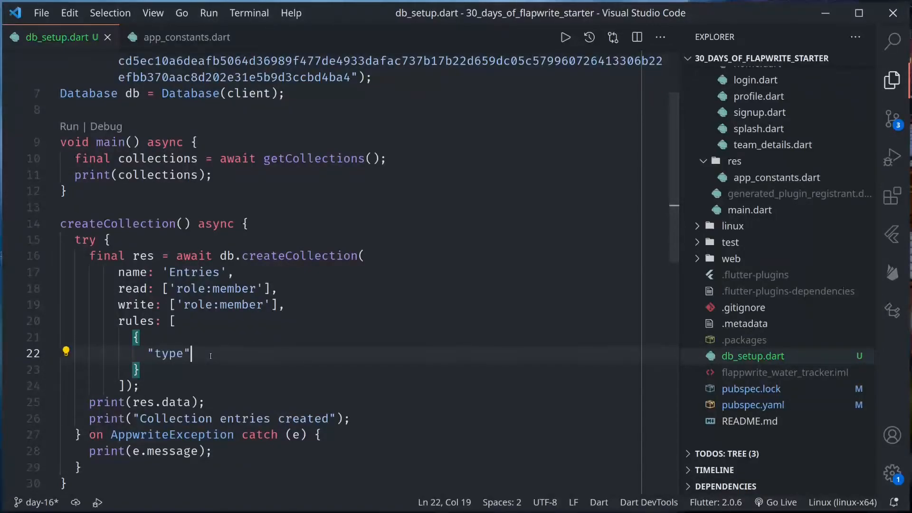
{"action": "type", "text": ":\"text\""}
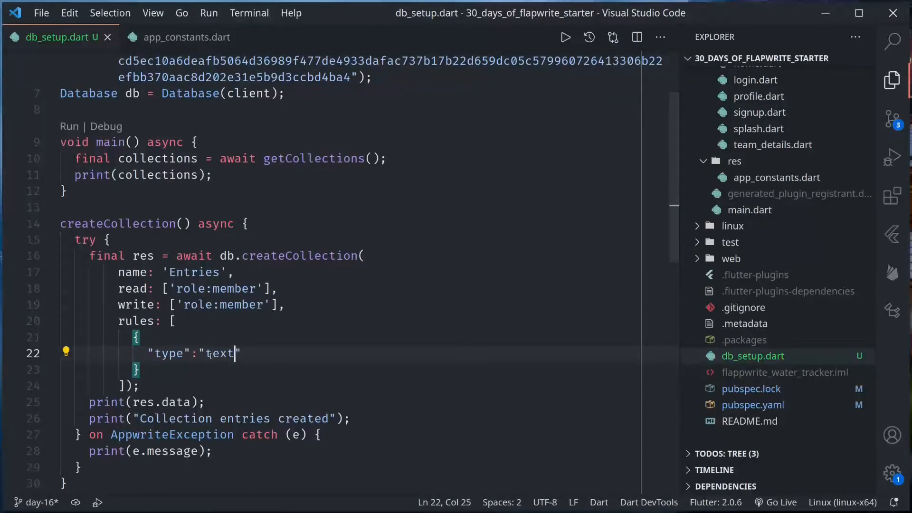
{"action": "key", "text": "Enter"}
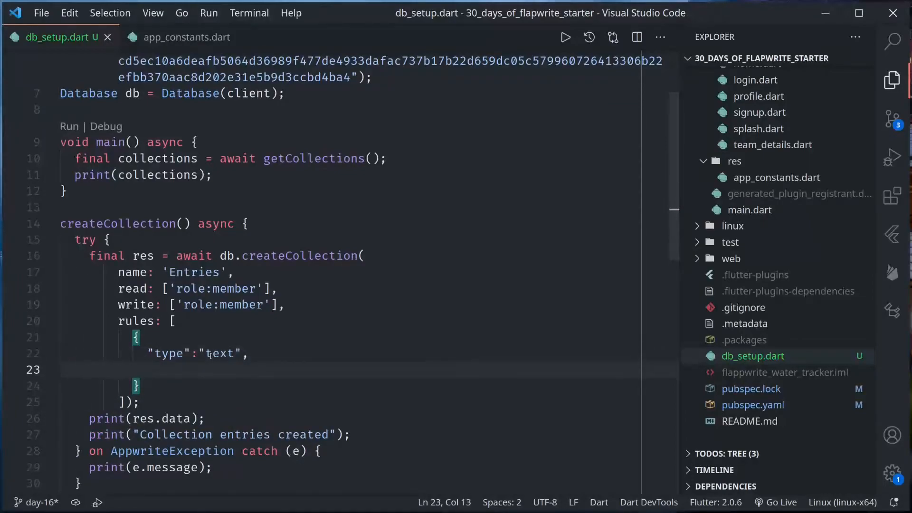
{"action": "type", "text": "\"key\""}
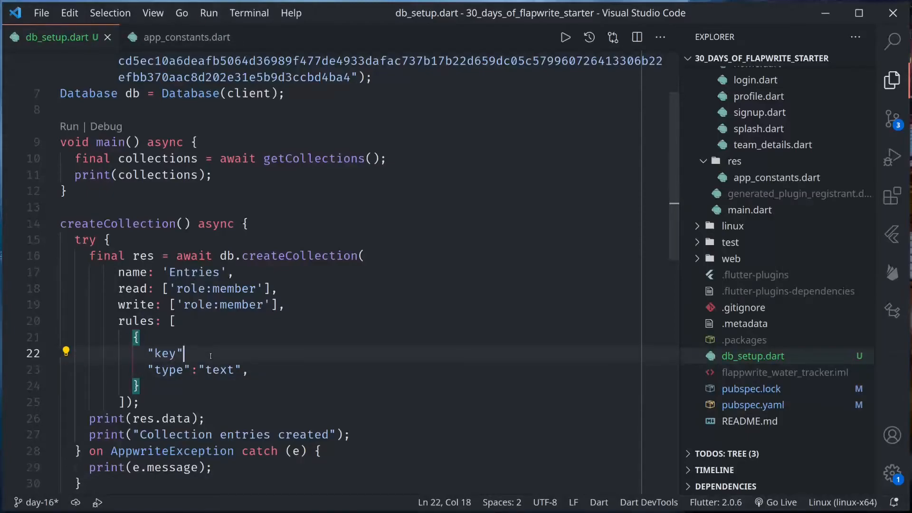
{"action": "type", "text": ": \"user_id\","}
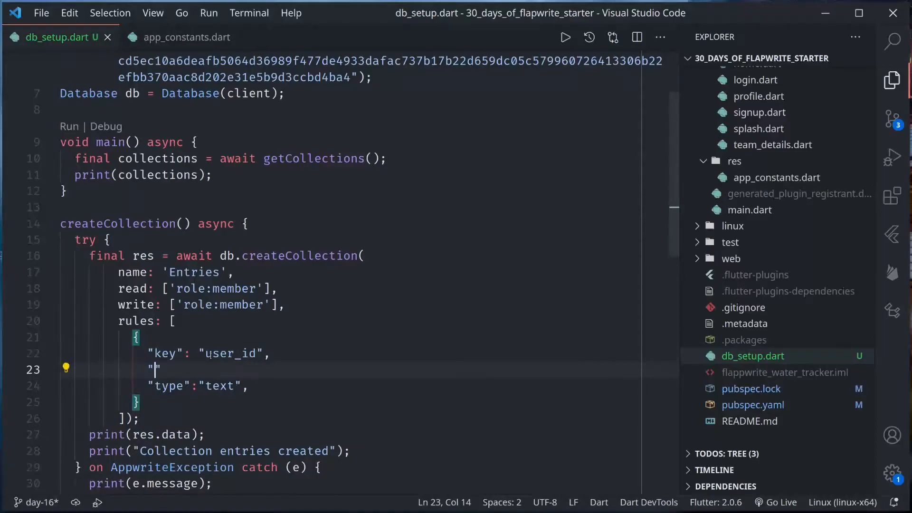
Step: Give the rule label "User id", default "", array false and required true
{"action": "type", "text": "label"}
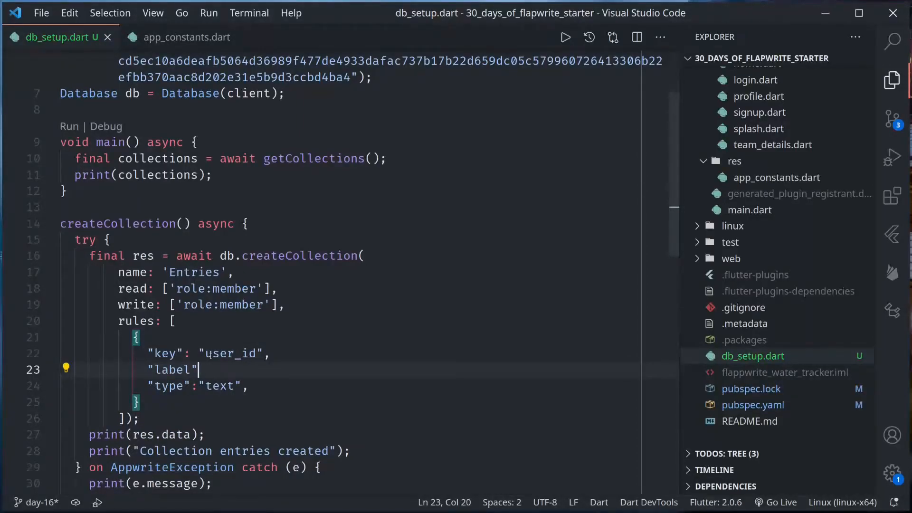
{"action": "type", "text": ":\"User\""}
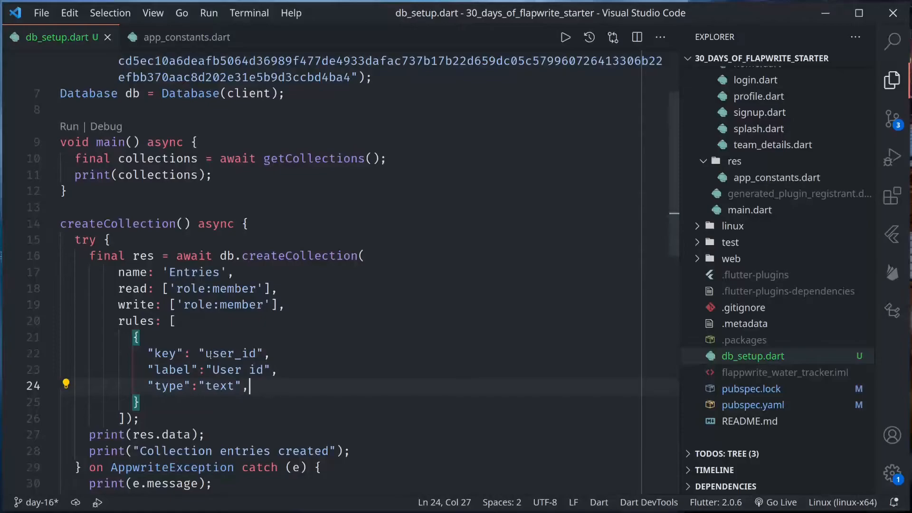
{"action": "type", "text": "\"def"}
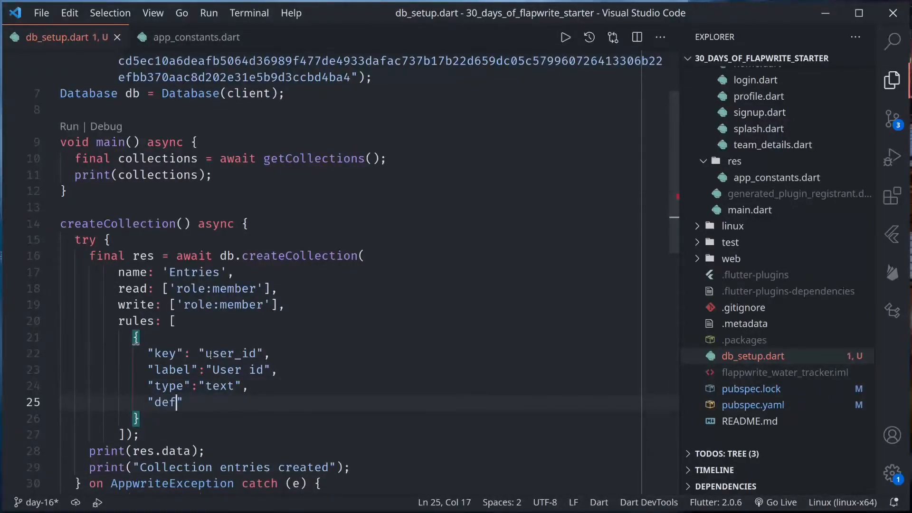
{"action": "type", "text": "ault\":\"\","}
{"action": "type", "text": "\"ar"}
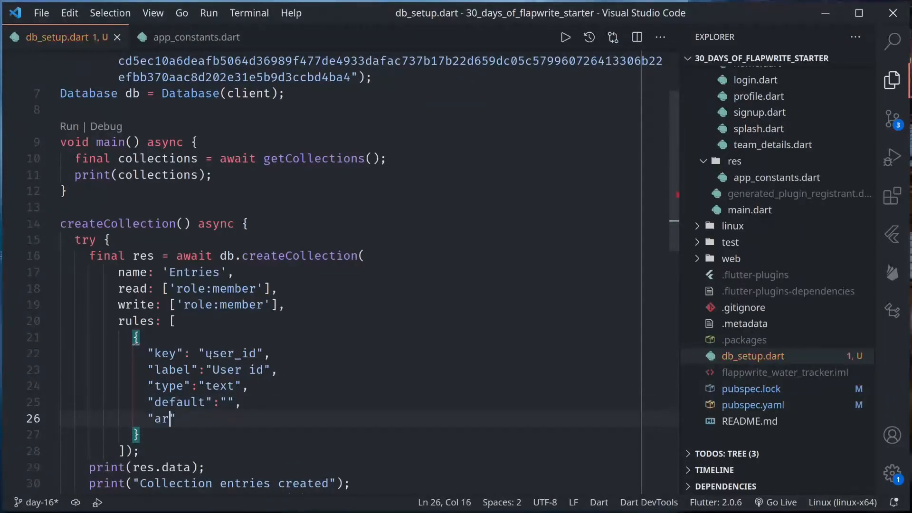
{"action": "type", "text": "ray\":false,"}
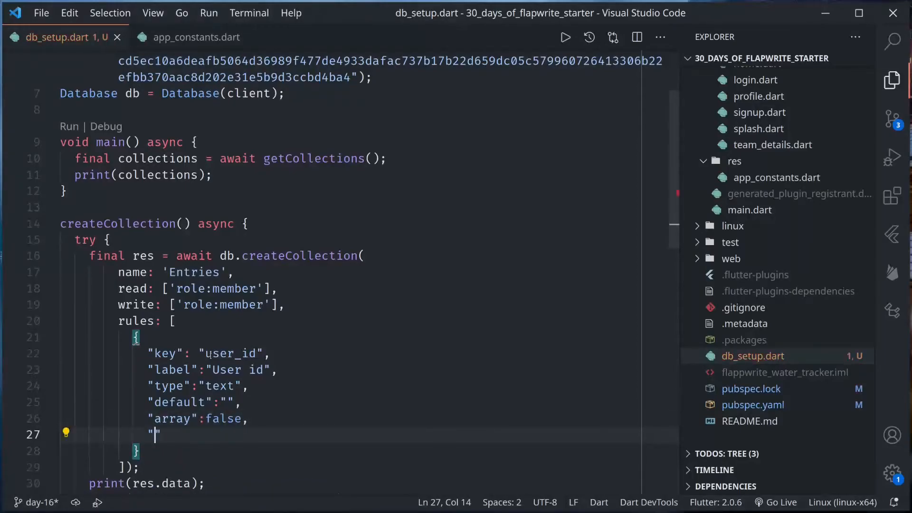
{"action": "type", "text": "required\":t"}
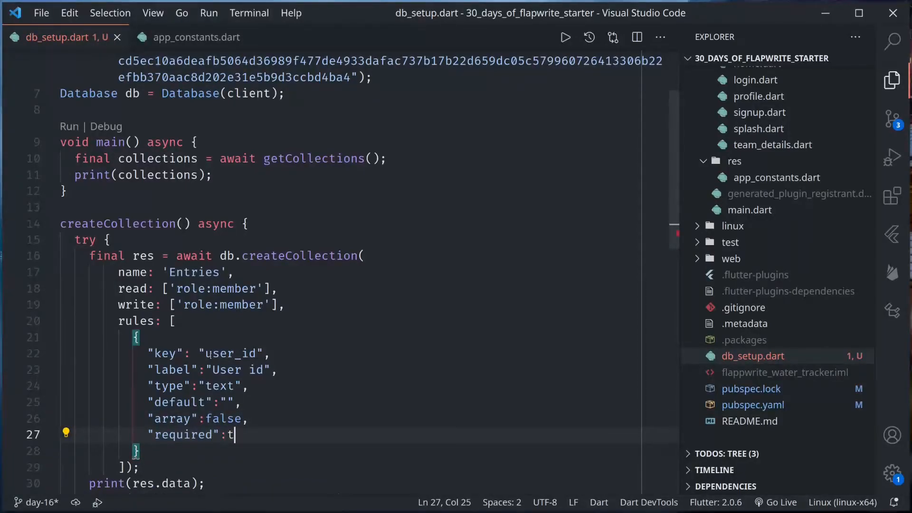
{"action": "type", "text": "rue,"}
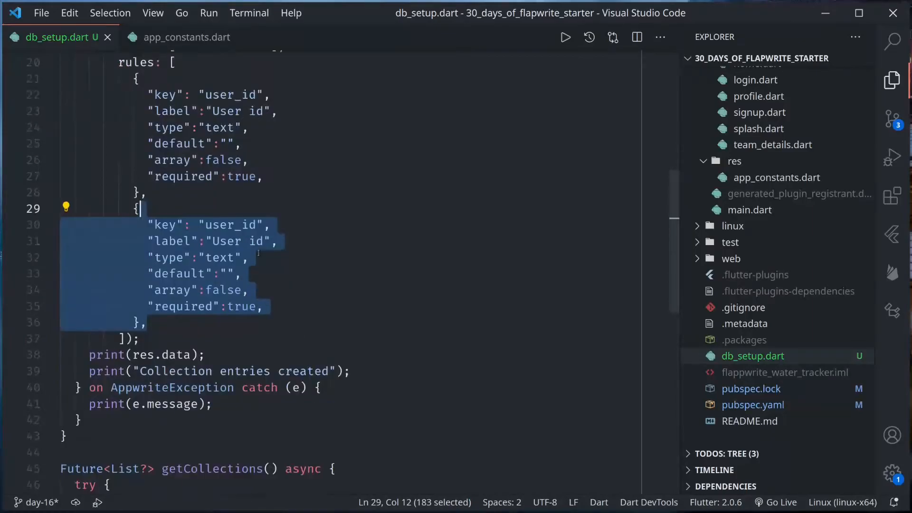
Step: Change the copied rule to numeric key amount labelled Amount, plus a numeric Date rule
{"action": "double_click", "coordinate": [230, 225]}
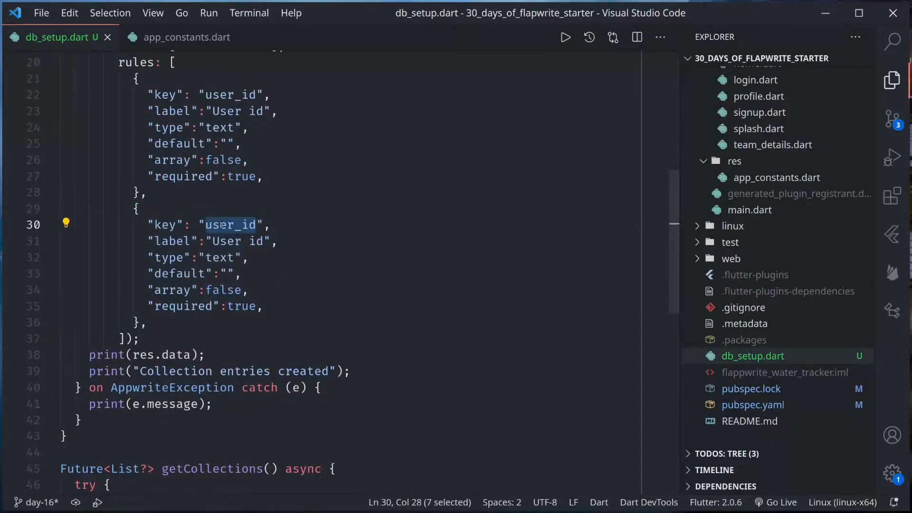
{"action": "type", "text": "amount"}
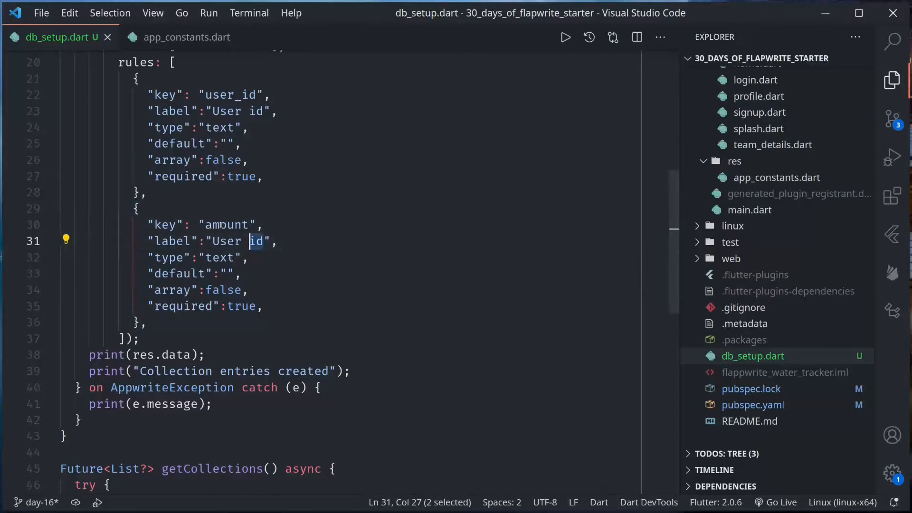
{"action": "type", "text": "Amount"}
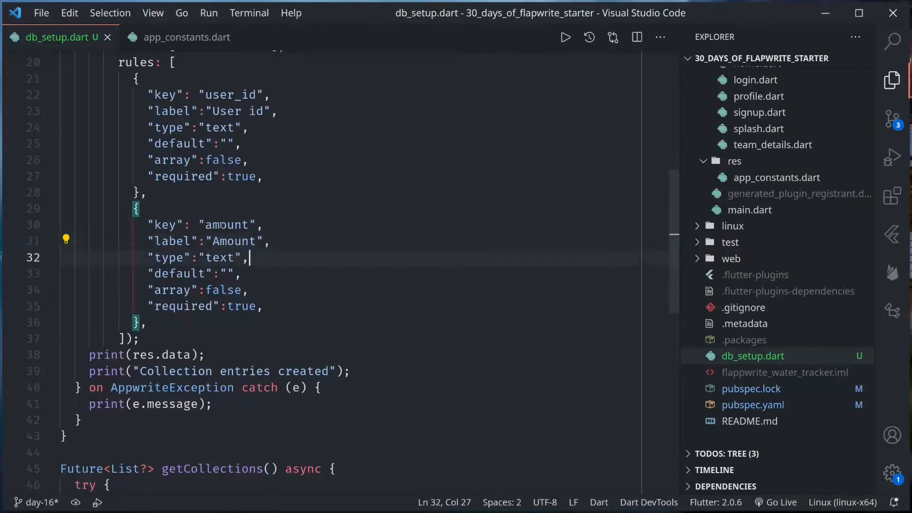
{"action": "type", "text": "nu"}
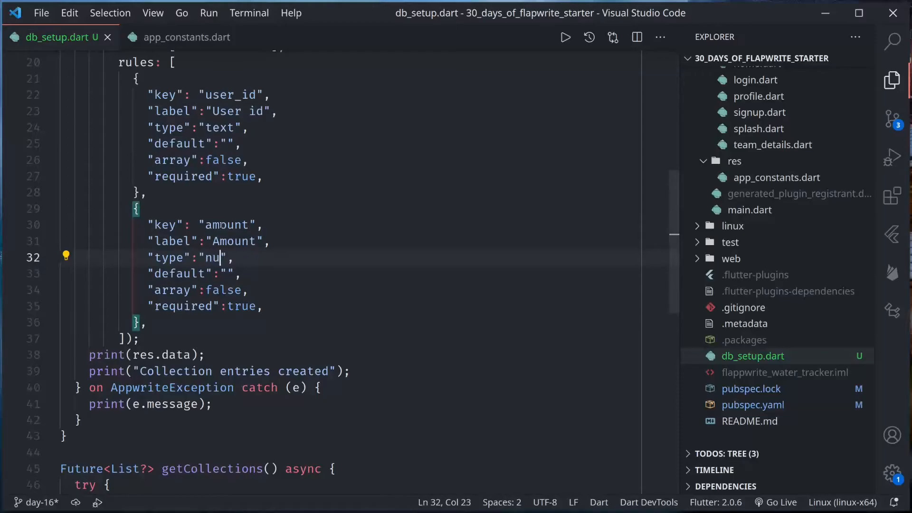
{"action": "type", "text": "meric"}
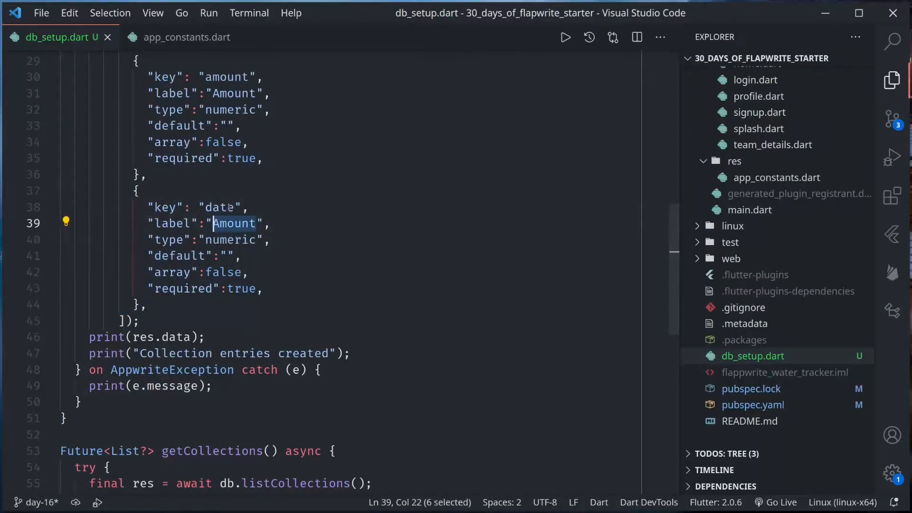
{"action": "type", "text": "Date"}
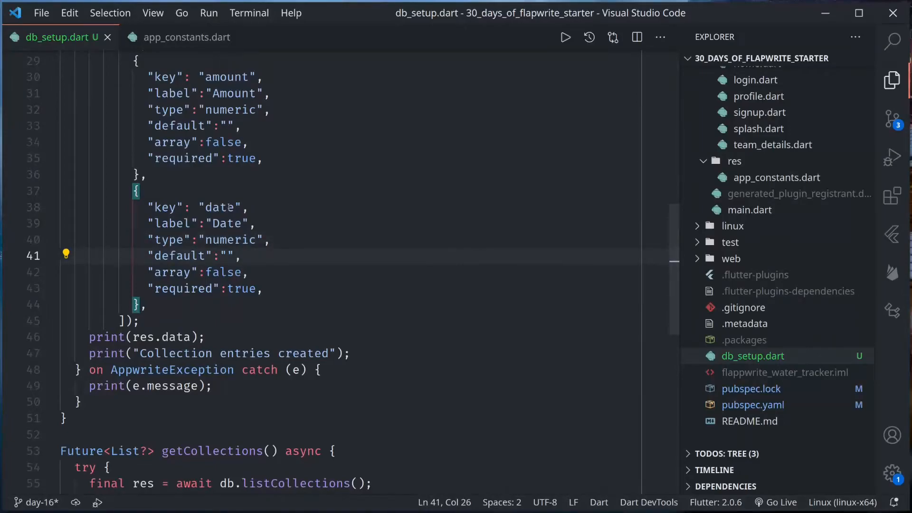
{"action": "left_click", "coordinate": [242, 288]}
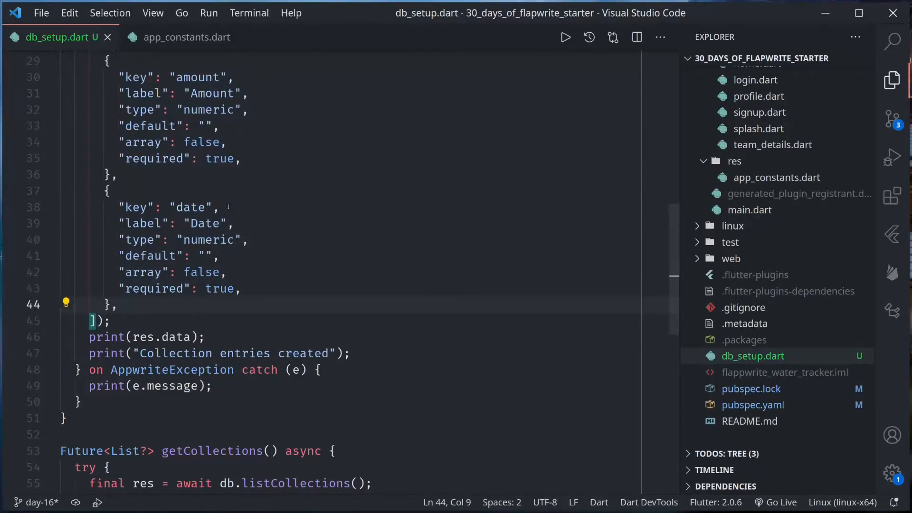
Step: Add 'await createCollection();' at the end of main after print(collections)
{"action": "scroll", "scroll_direction": "up", "scroll_amount": 3}
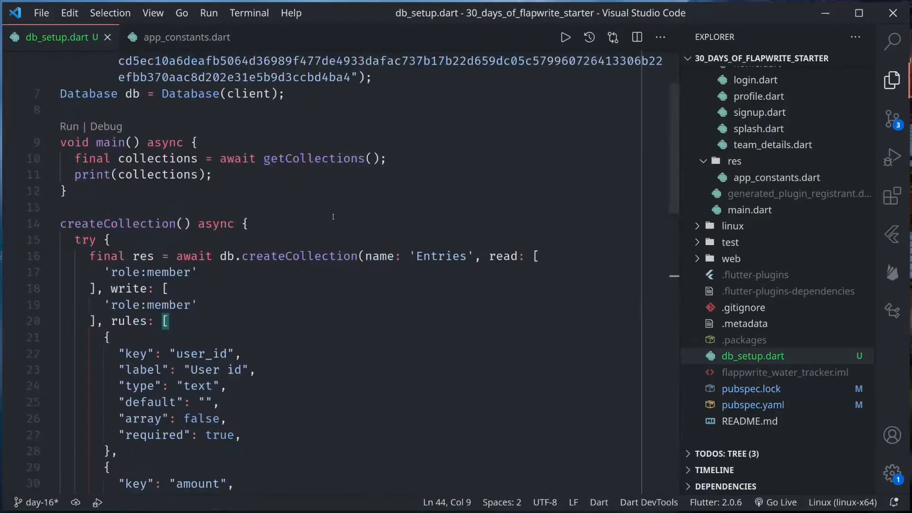
{"action": "scroll", "scroll_direction": "down", "scroll_amount": 3}
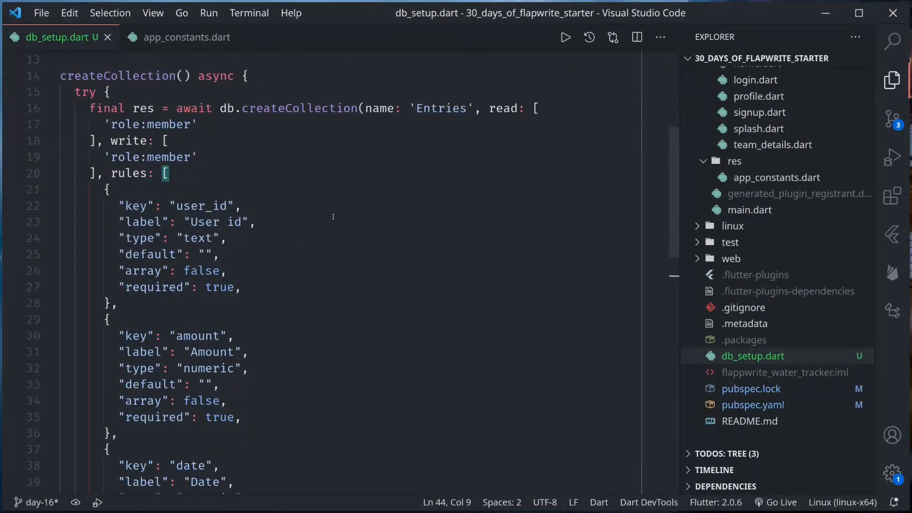
{"action": "scroll", "scroll_direction": "down", "scroll_amount": 3}
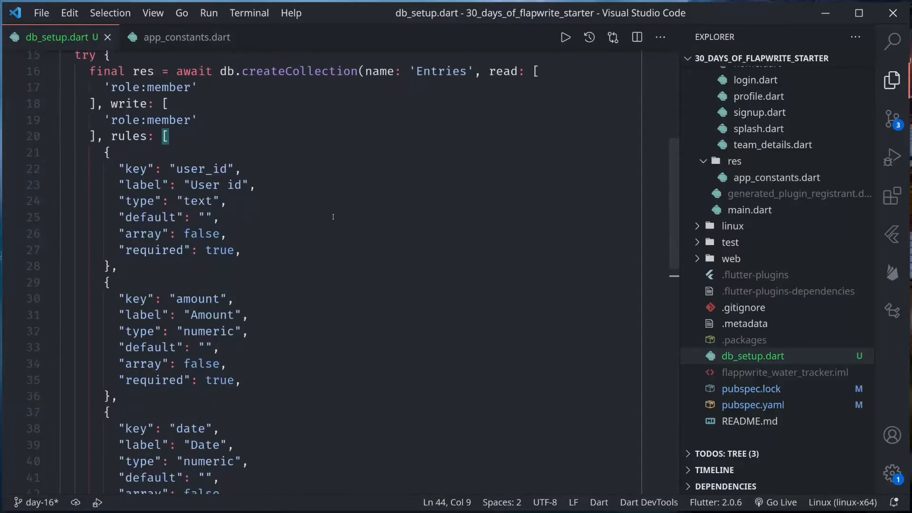
{"action": "left_click", "coordinate": [271, 71]}
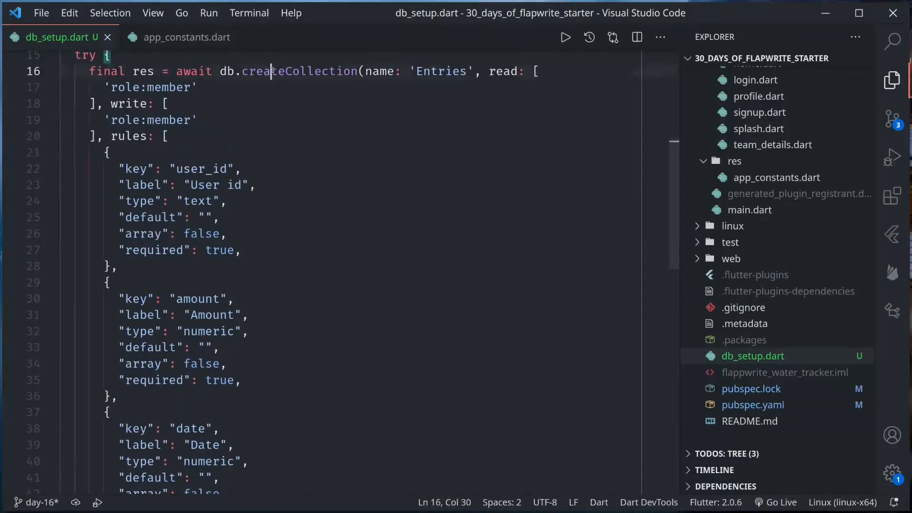
{"action": "double_click", "coordinate": [441, 70]}
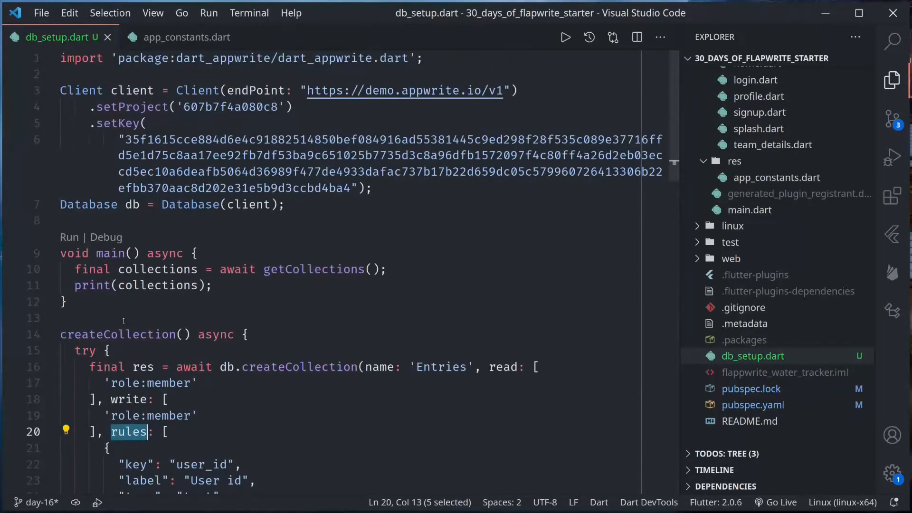
{"action": "type", "text": "await cr"}
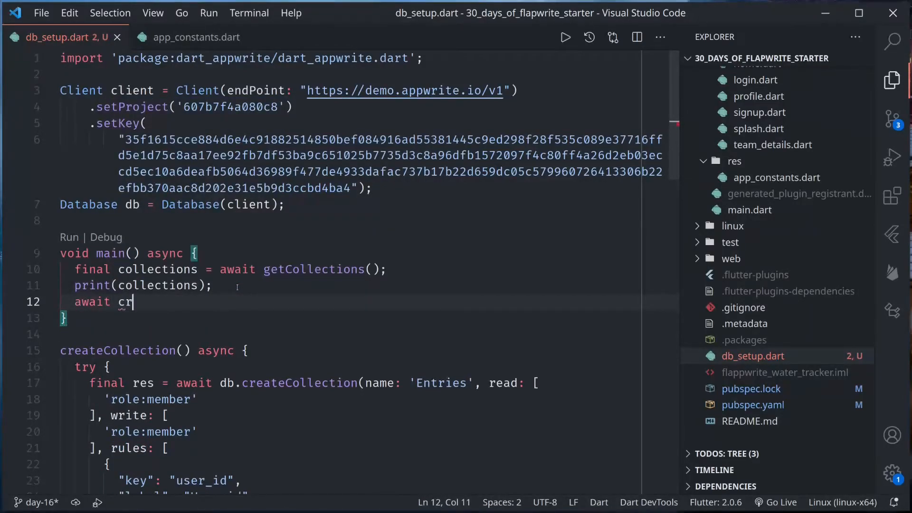
{"action": "type", "text": "eateCollection();"}
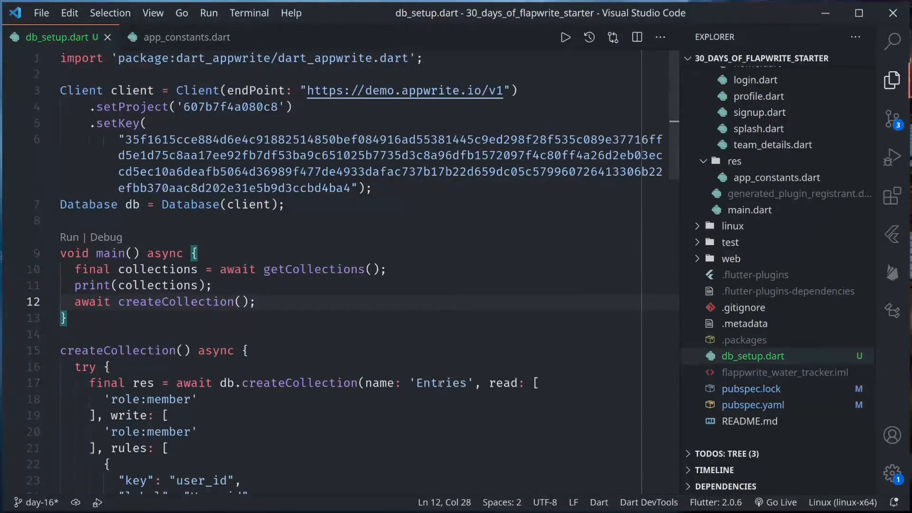
{"action": "double_click", "coordinate": [441, 383]}
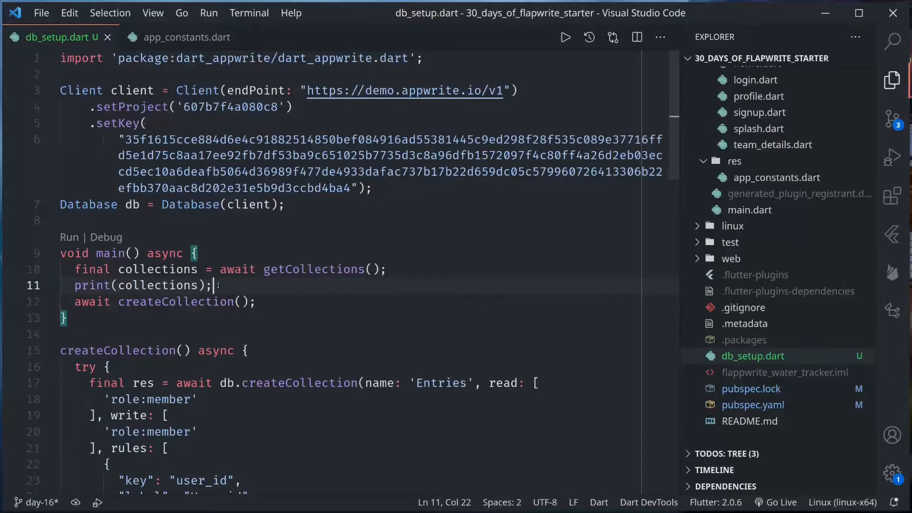
Step: Replace print(collections) with bool exists = false and a forEach loop checking name == "Entries"
{"action": "key", "text": "Ctrl+shift+k"}
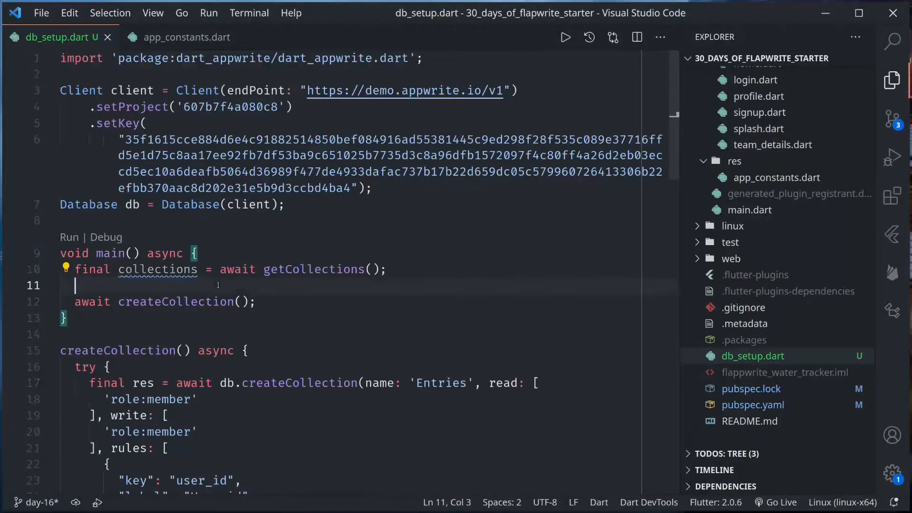
{"action": "type", "text": "bool exists = fa"}
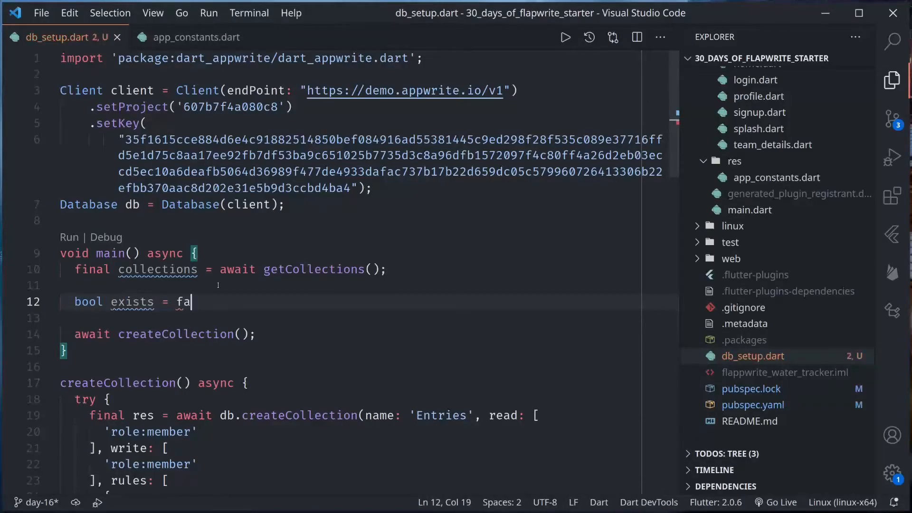
{"action": "type", "text": "lse;"}
{"action": "left_click", "coordinate": [368, 319]}
{"action": "type", "text": "if(collections != null) {"}
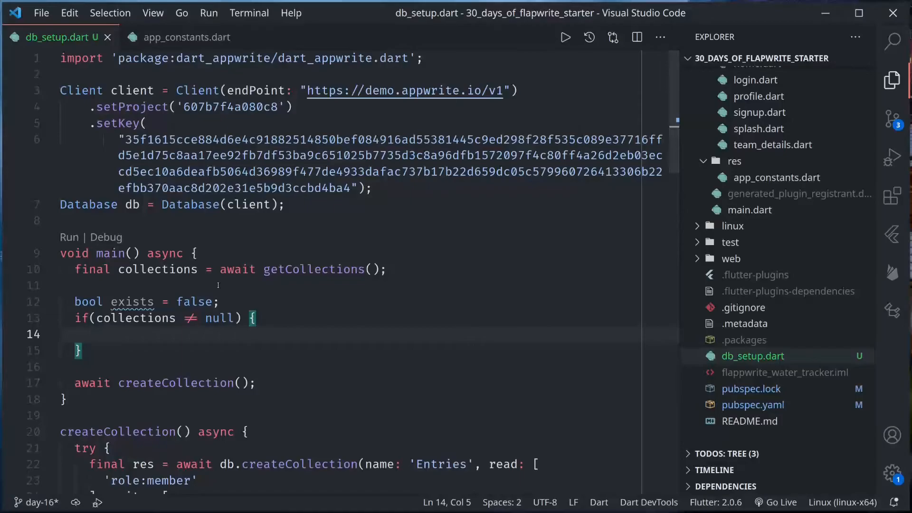
{"action": "type", "text": "collections.forEach((element) {"}
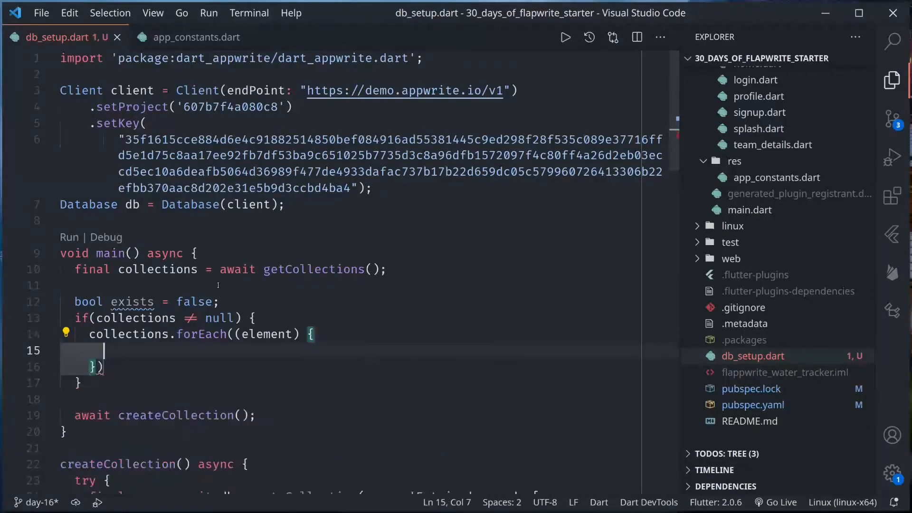
{"action": "type", "text": "if(element"}
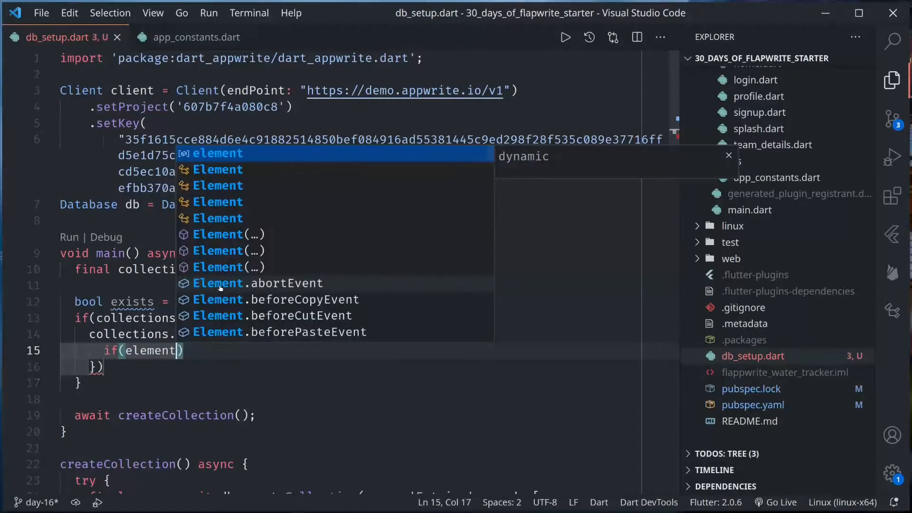
{"action": "type", "text": "['name'"}
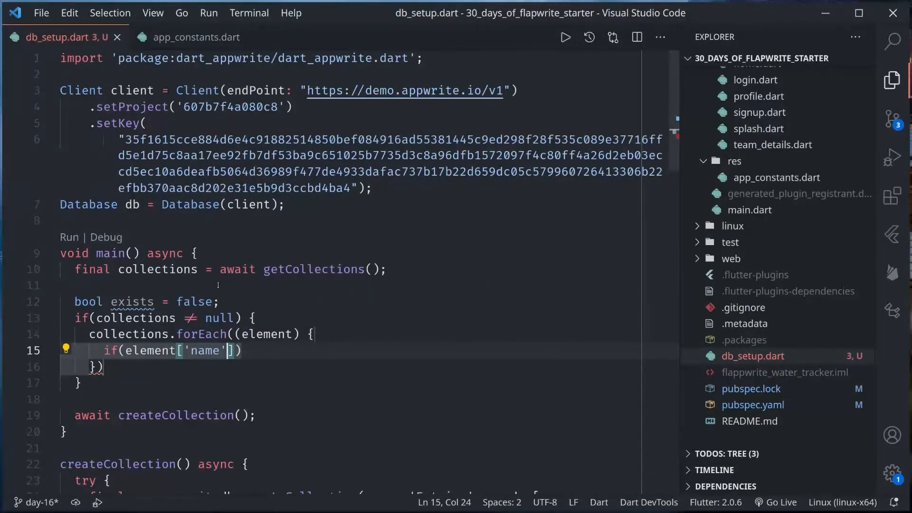
{"action": "type", "text": "== \"Entr"}
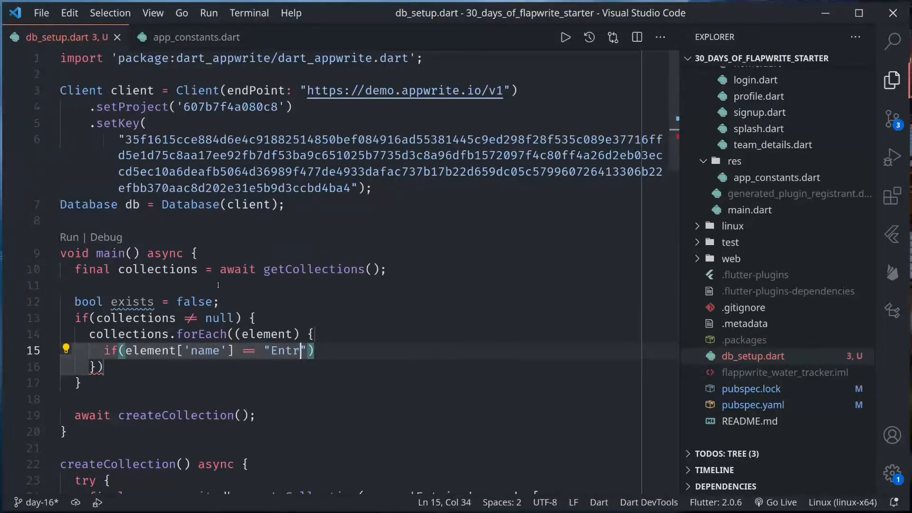
{"action": "type", "text": "ies"}
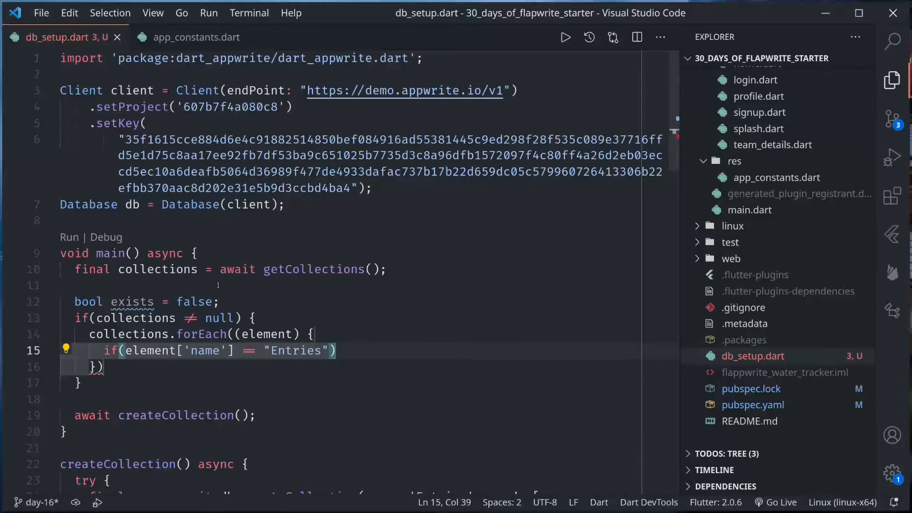
{"action": "type", "text": "{"}
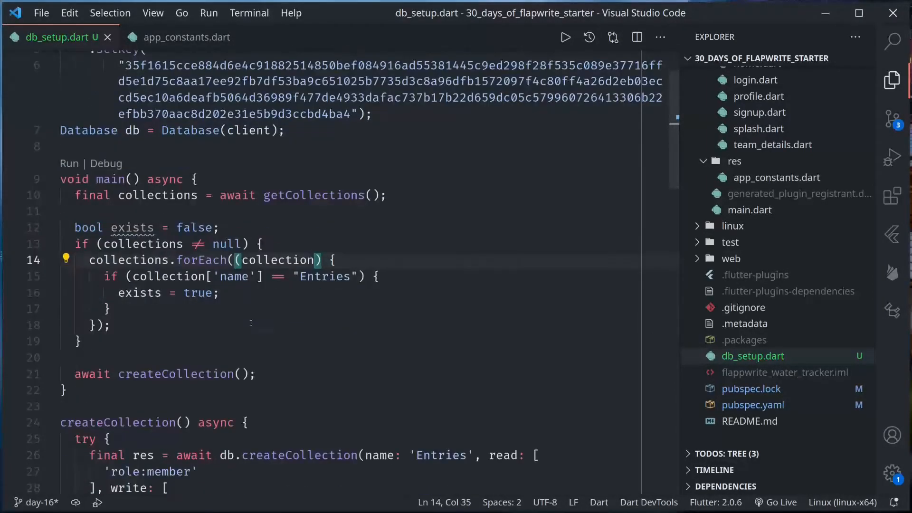
Step: Wrap the createCollection call in if (!exists)
{"action": "double_click", "coordinate": [126, 259]}
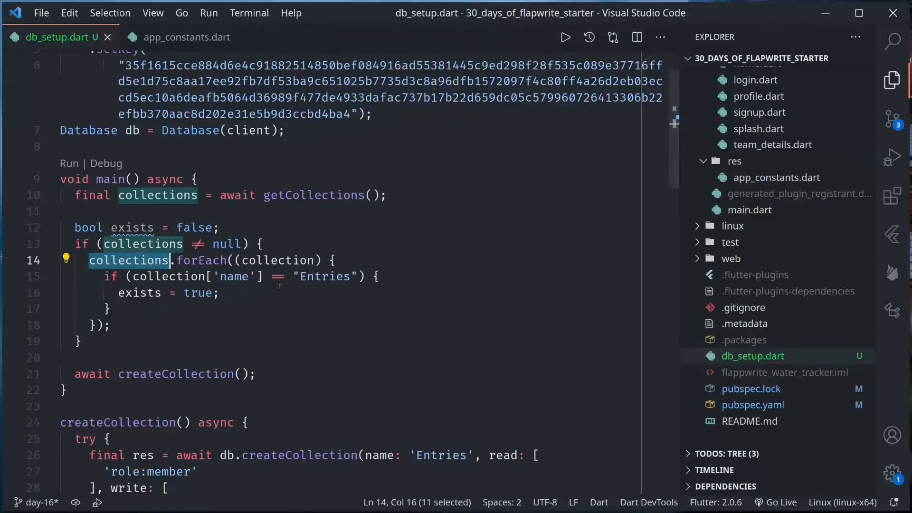
{"action": "double_click", "coordinate": [325, 276]}
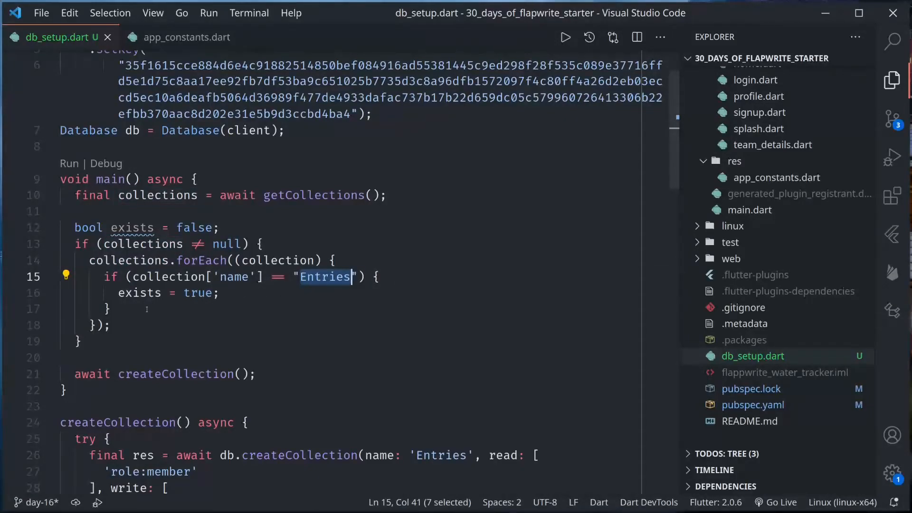
{"action": "left_click", "coordinate": [139, 358]}
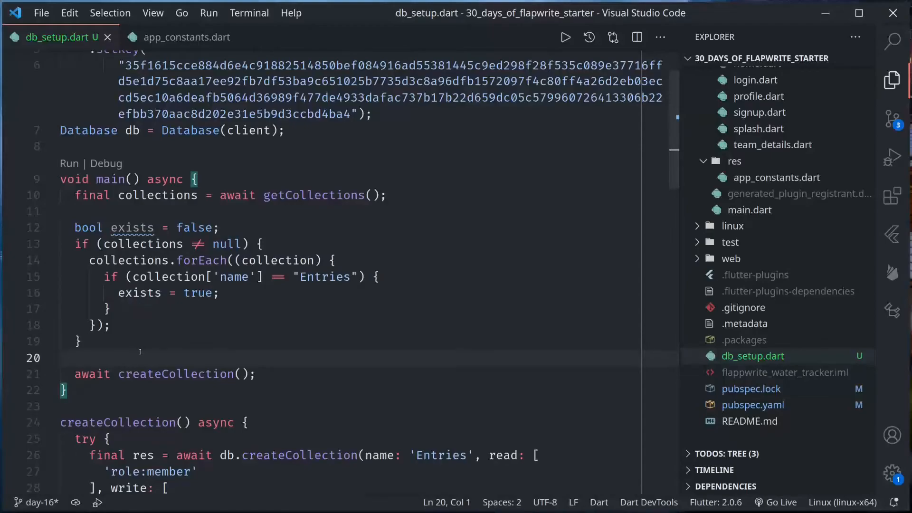
{"action": "type", "text": "if()"}
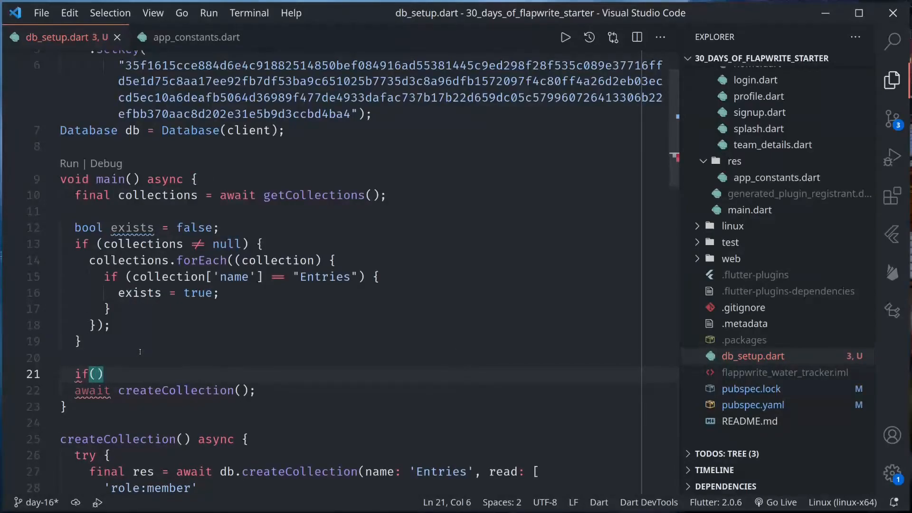
{"action": "type", "text": "!exists) await createCollection"}
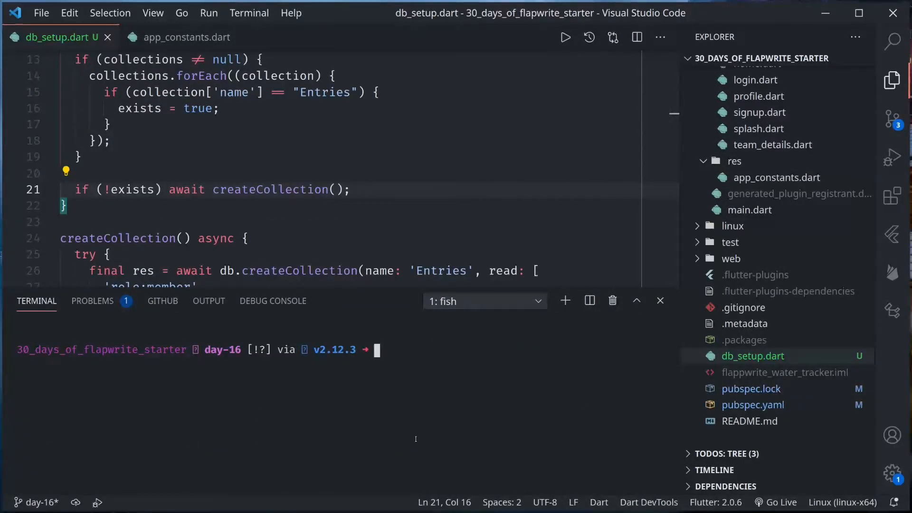
Step: Run 'dart db_setup.dart' in the terminal and select the new collection ID
{"action": "type", "text": "dart db_setup.dart"}
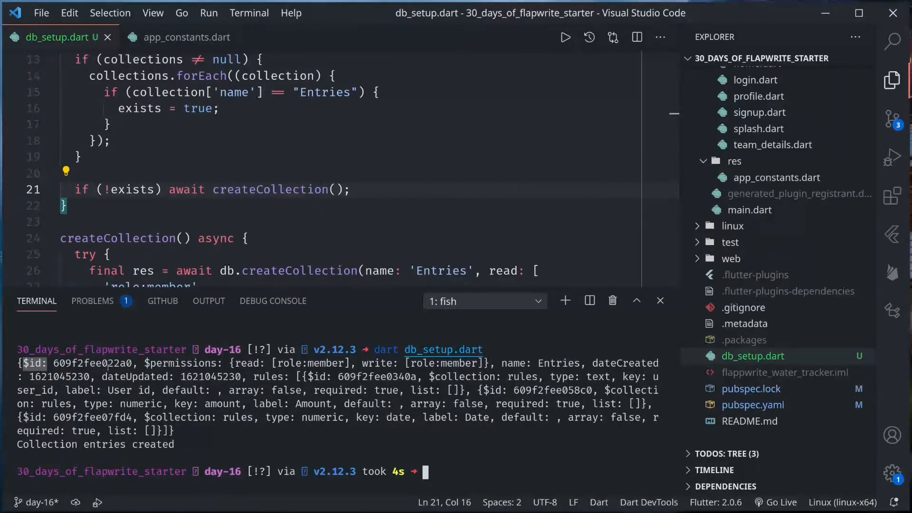
{"action": "double_click", "coordinate": [91, 364]}
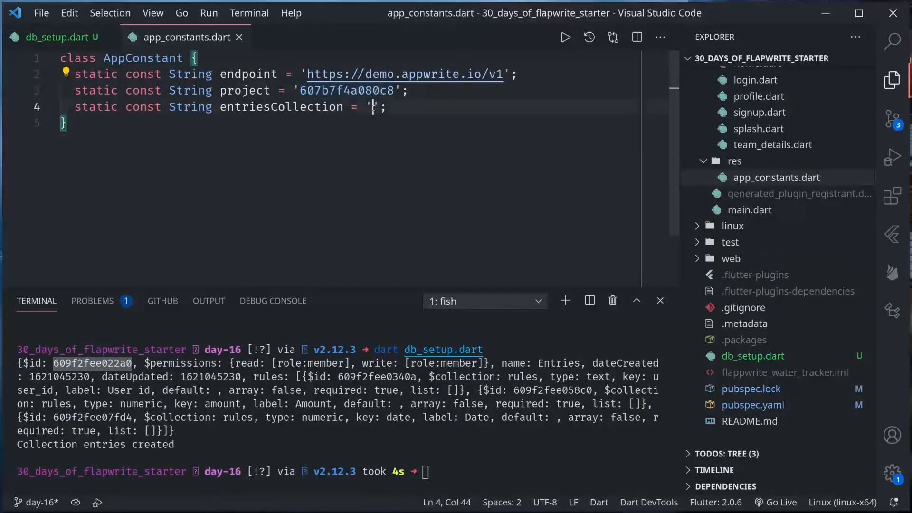
Step: Paste ID 609f2fee022a0 into the entriesCollection constant in app_constants.dart
{"action": "type", "text": "609f2fee022a0"}
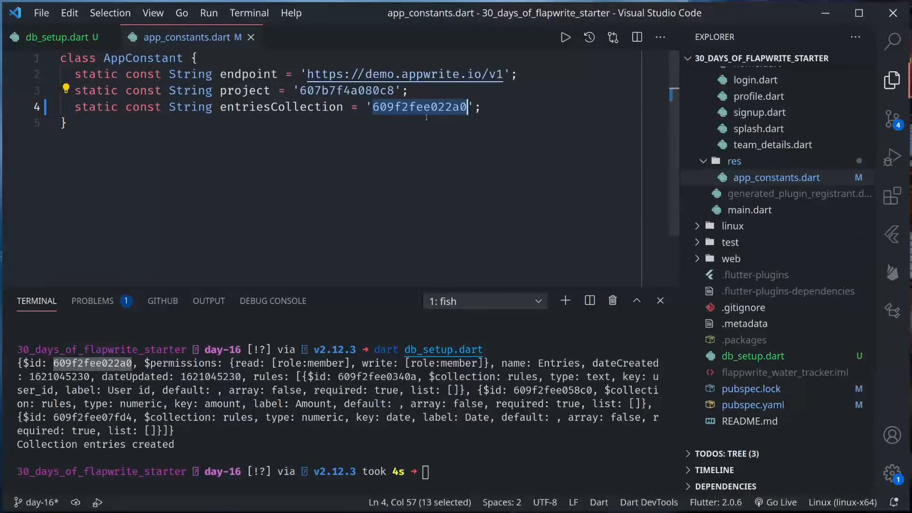
{"action": "left_click", "coordinate": [56, 36]}
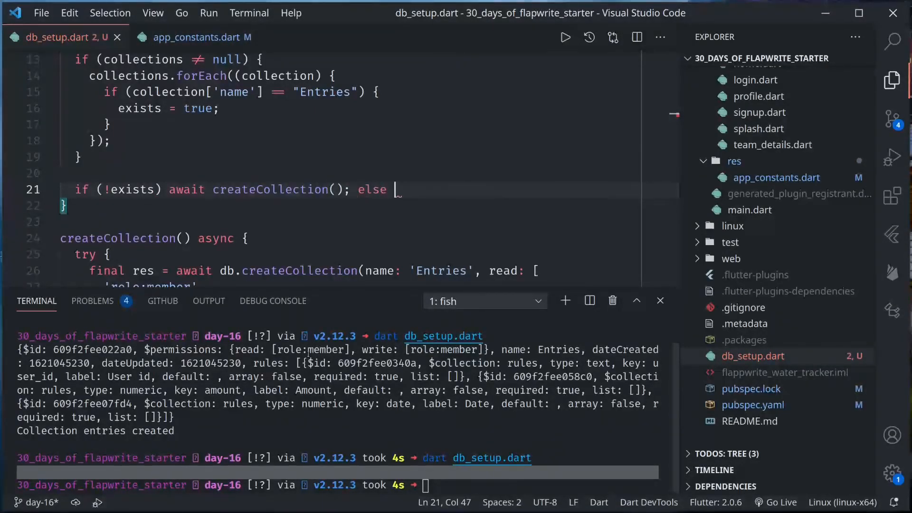
Step: Add an else branch with a print("Coll…") message for an existing collection
{"action": "type", "text": "print(\"Coll\")"}
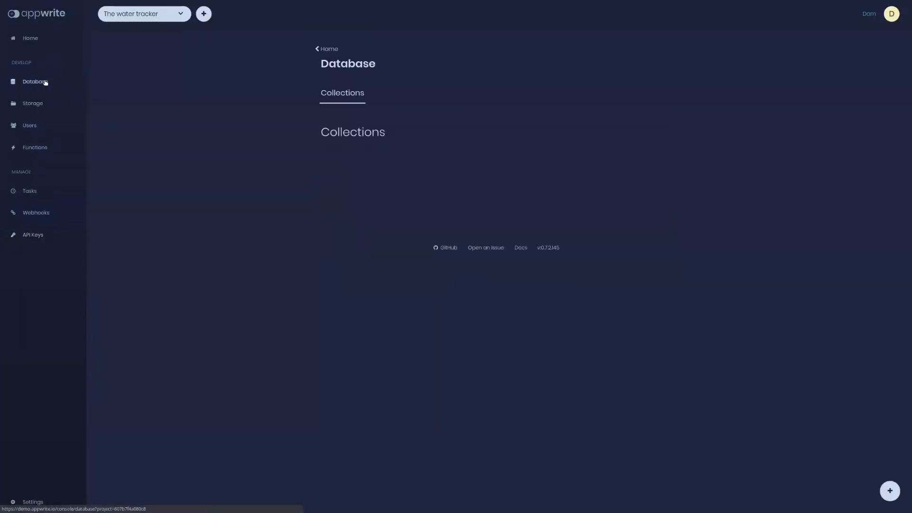
Step: Open the Entries collection and expand its User id, Amount and Date rules
{"action": "left_click", "coordinate": [35, 81]}
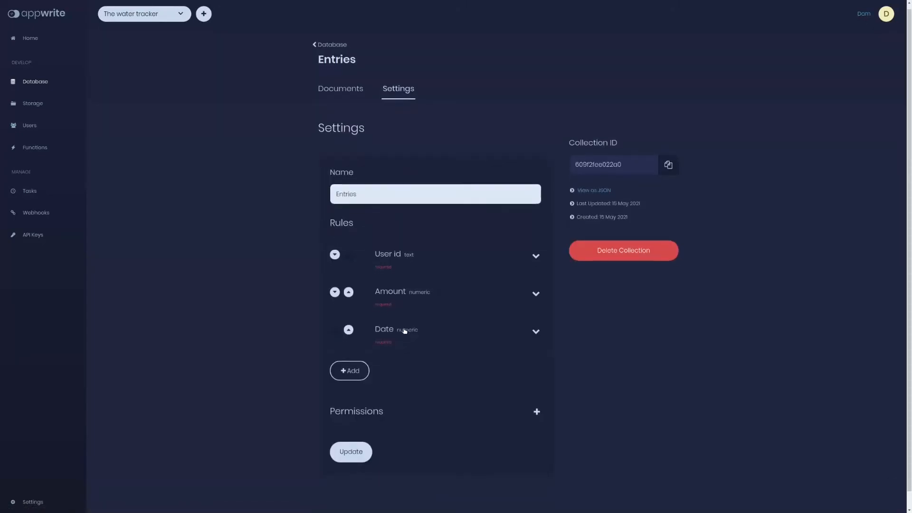
{"action": "left_click", "coordinate": [535, 256]}
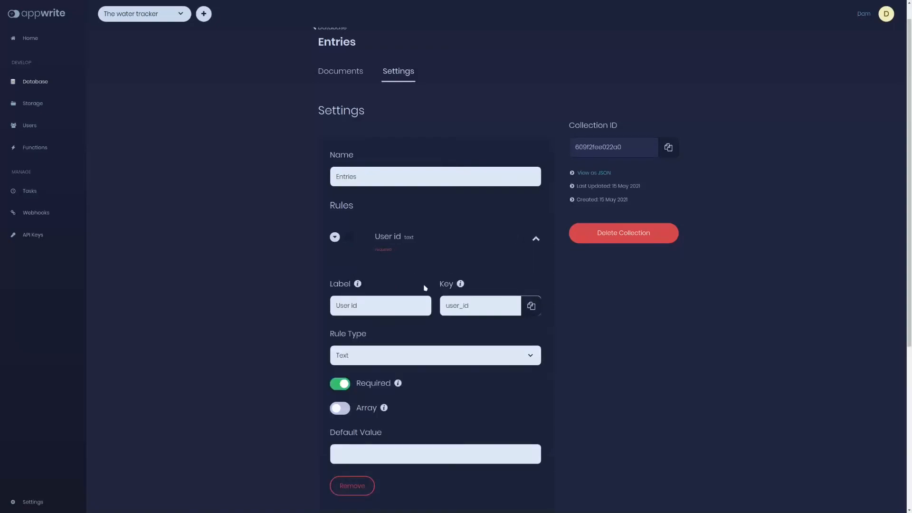
{"action": "scroll", "scroll_direction": "down", "scroll_amount": 3}
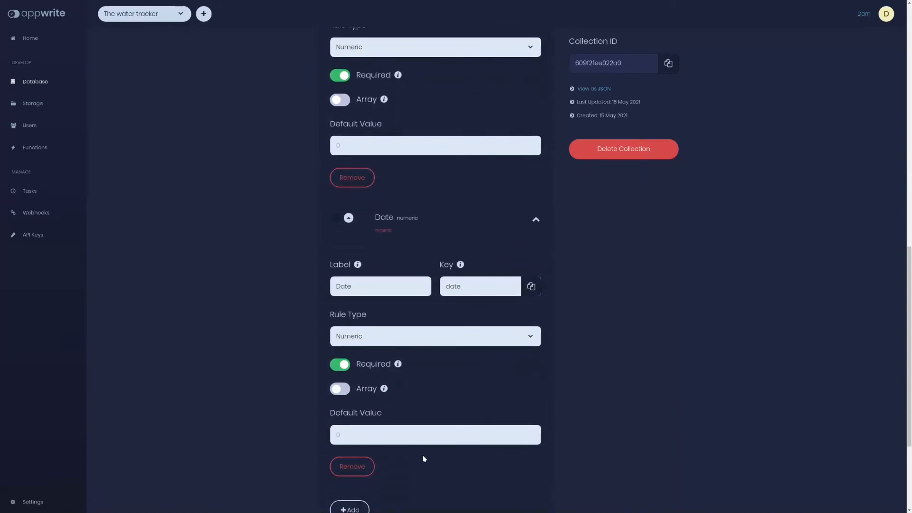
{"action": "scroll", "scroll_direction": "down", "scroll_amount": 3}
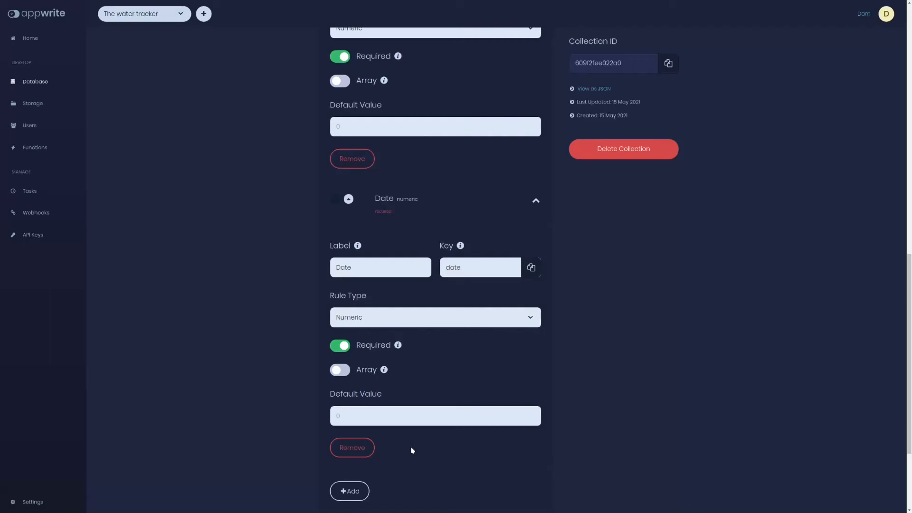